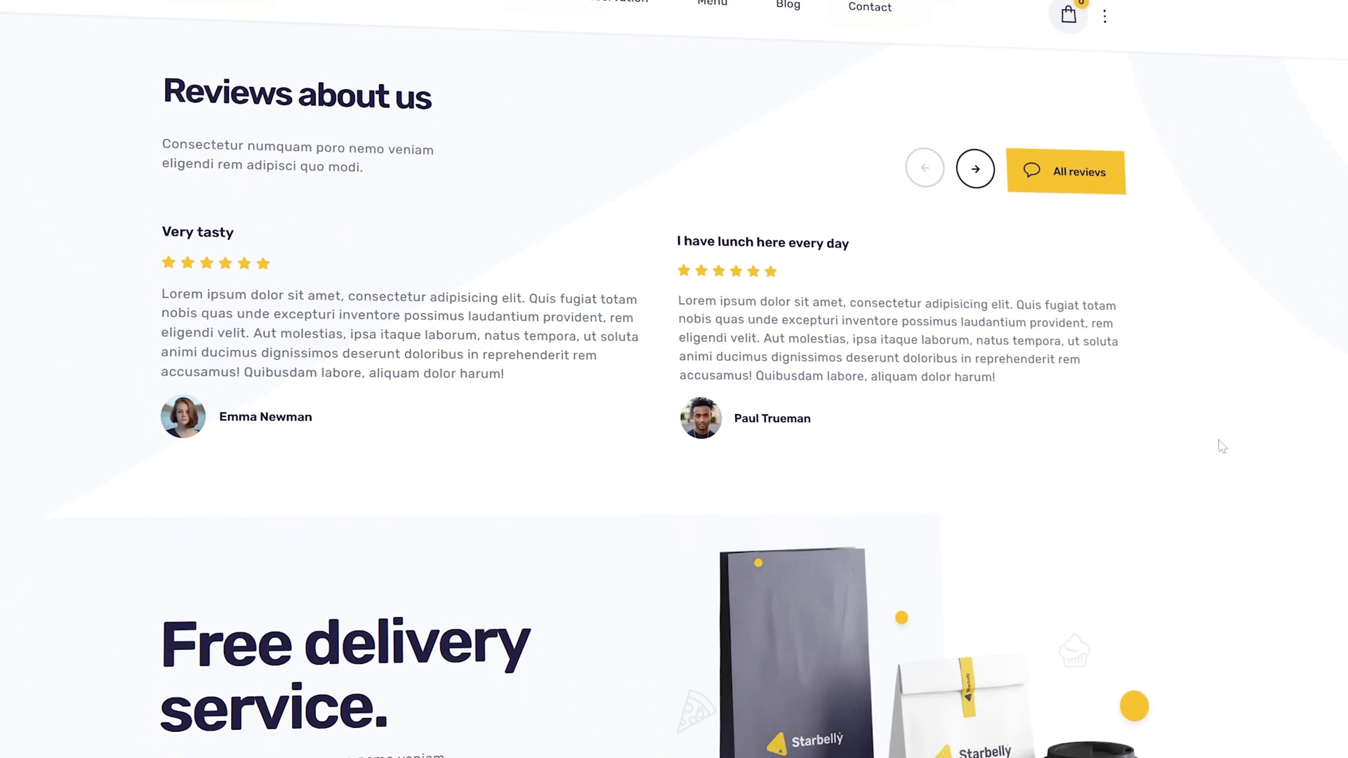
# Step: Browse the demo restaurant site and A2 Hosting VPS plans, then sign in to the A2 Hosting client area
pyautogui.scroll(-3)
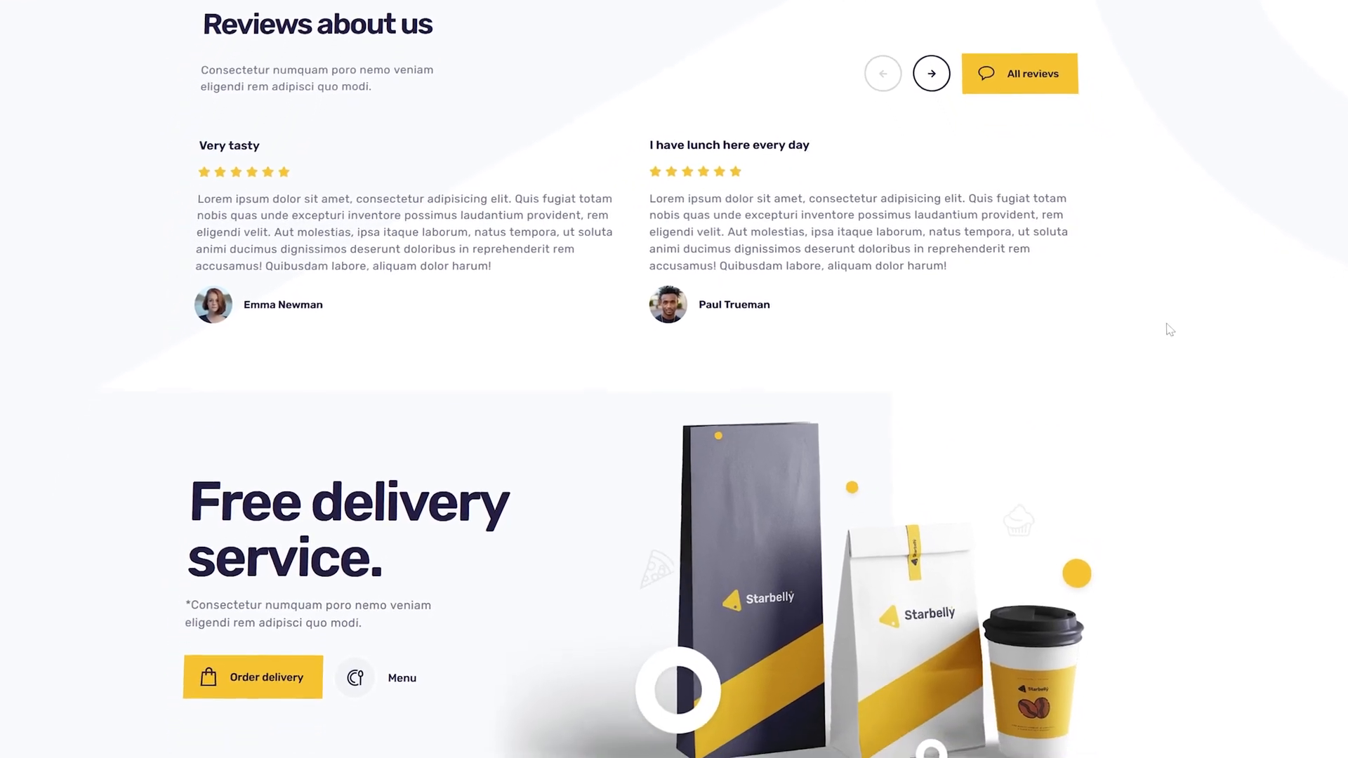
pyautogui.scroll(-3)
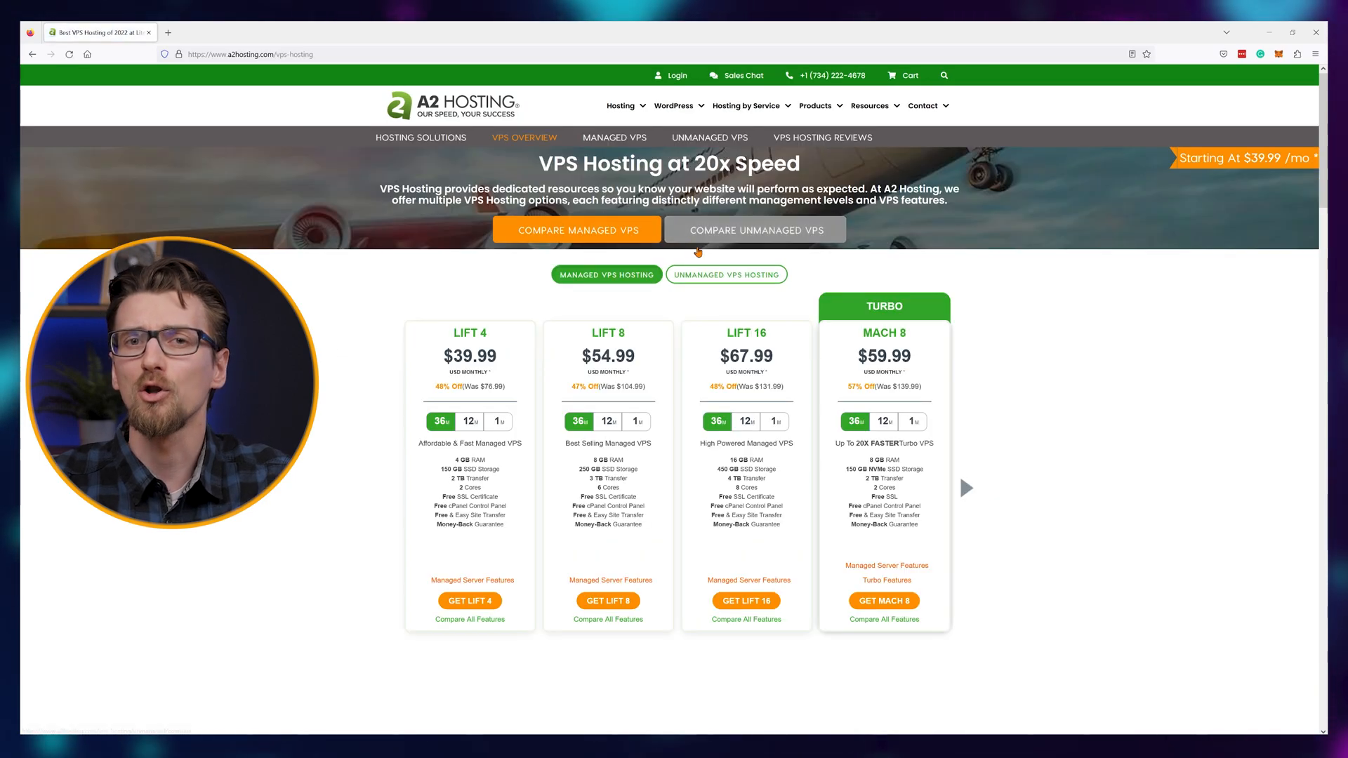
pyautogui.click(726, 274)
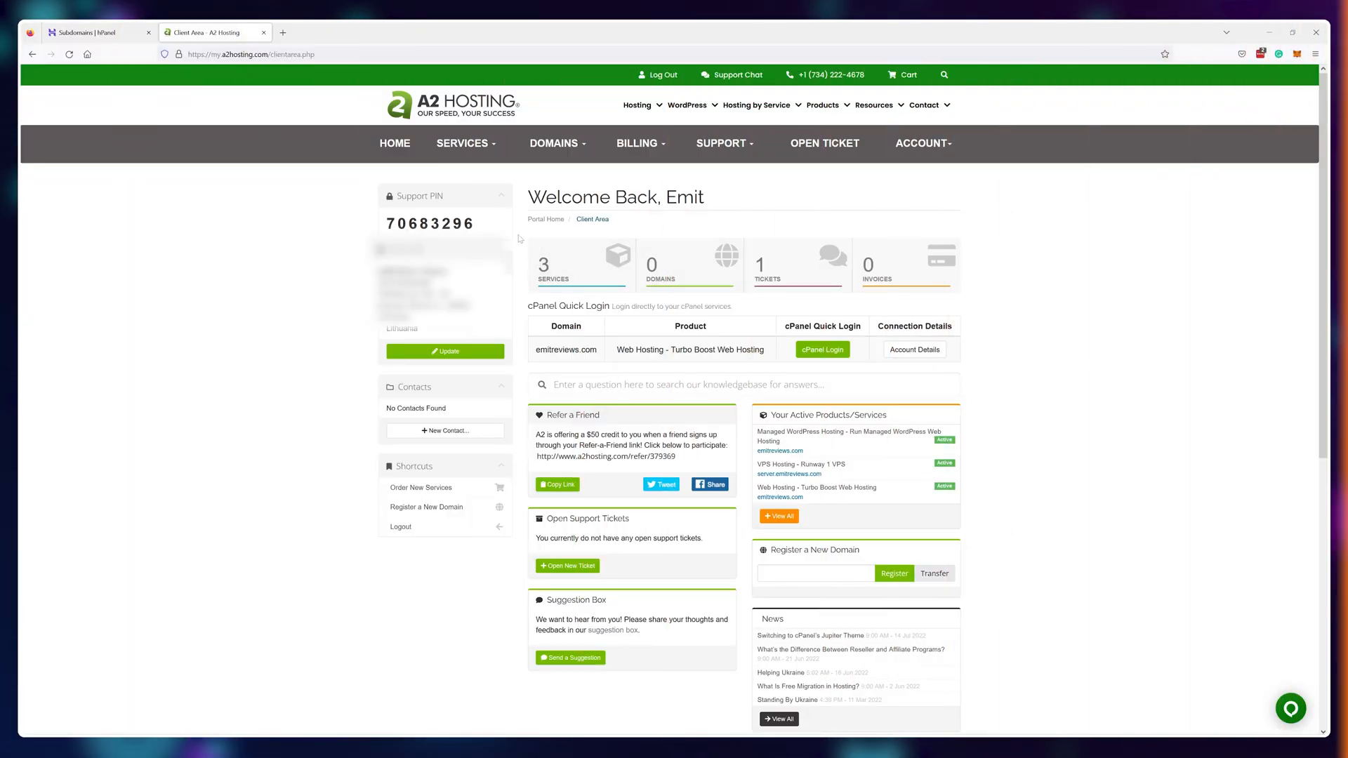
# Step: Go to Services > My Services and manage the Runway 1 VPS
pyautogui.click(553, 265)
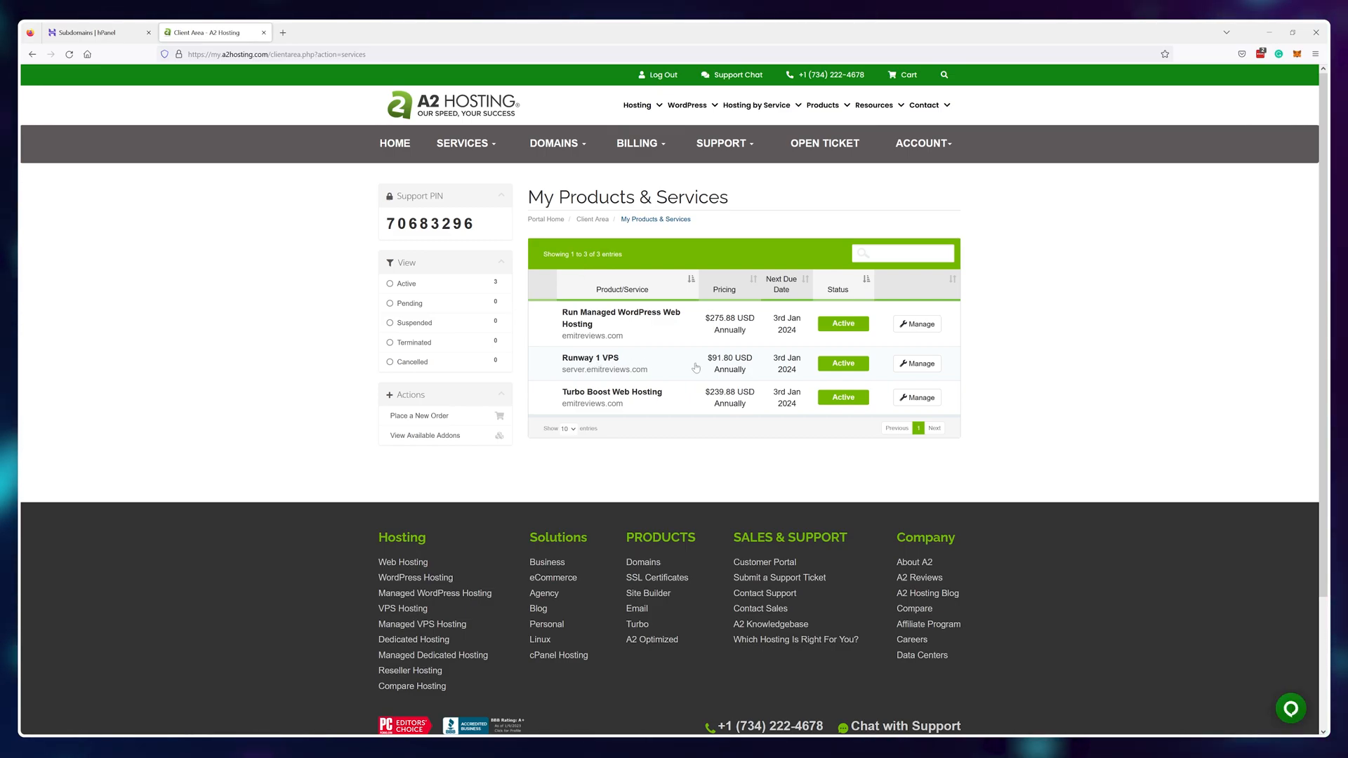
pyautogui.click(916, 362)
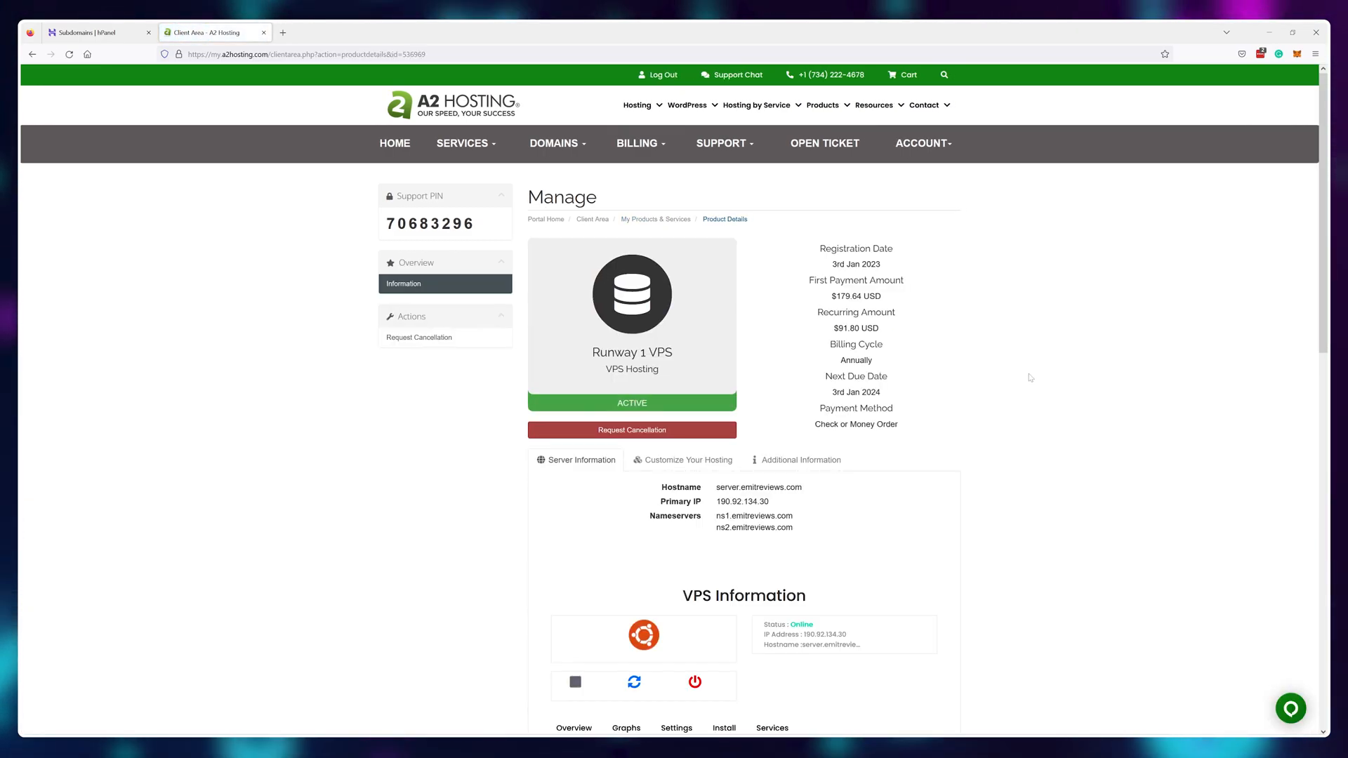
pyautogui.scroll(-3)
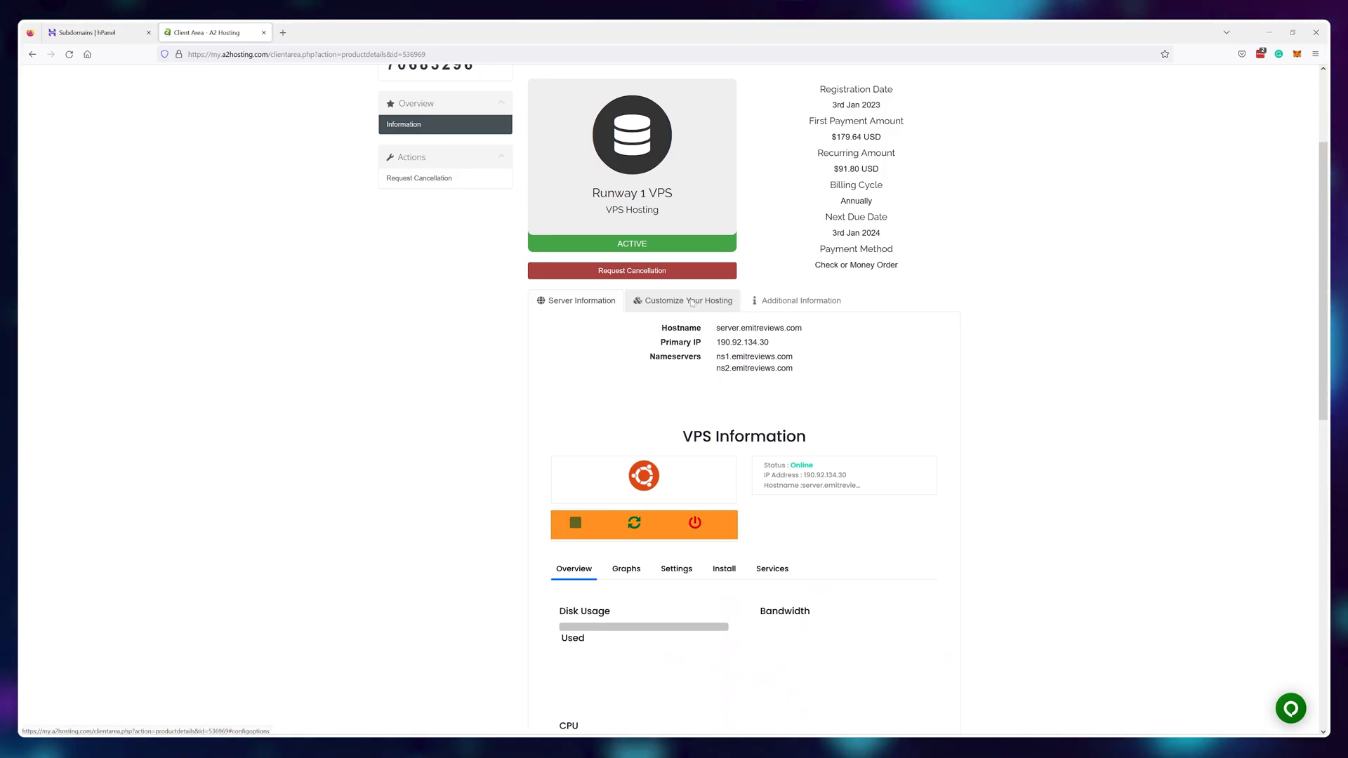
# Step: Review Customize Your Hosting and SSH login details, then bring up the OS reinstall options
pyautogui.click(796, 301)
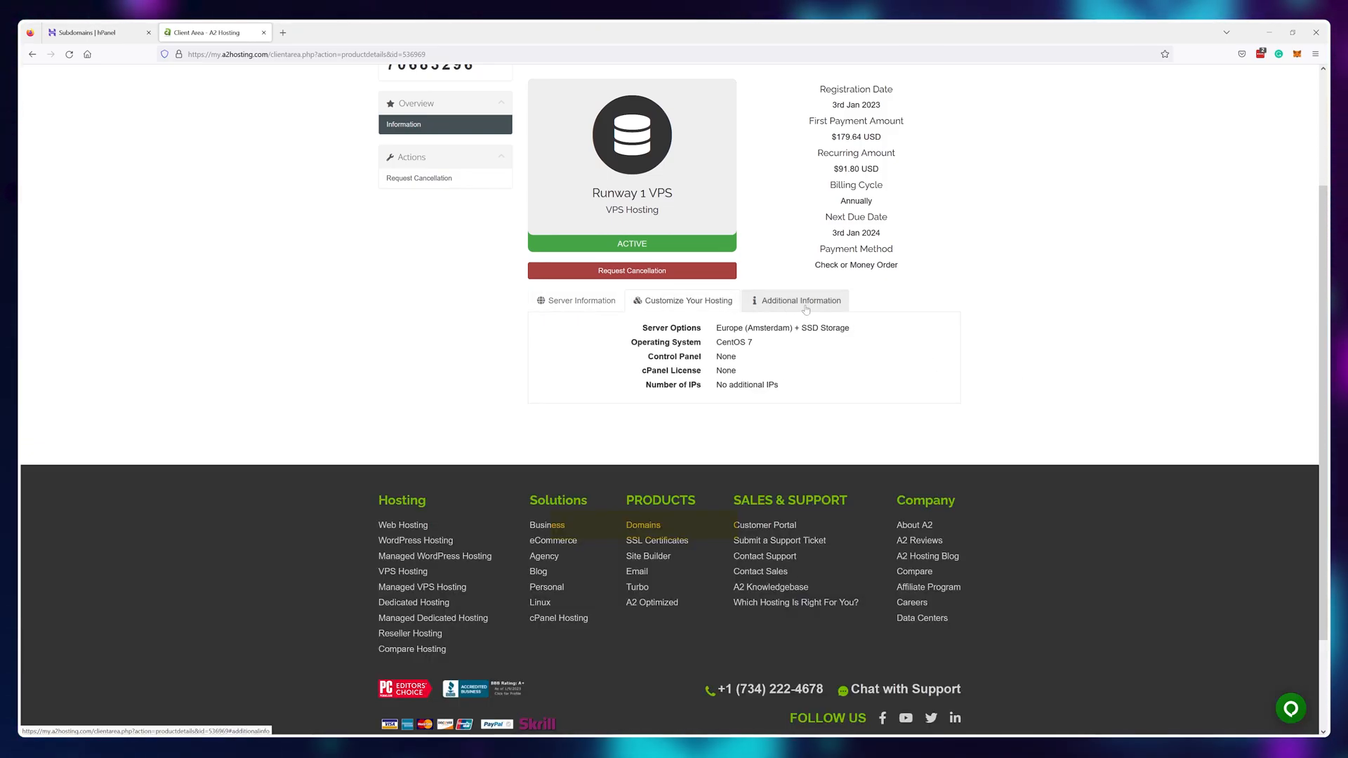
pyautogui.click(794, 301)
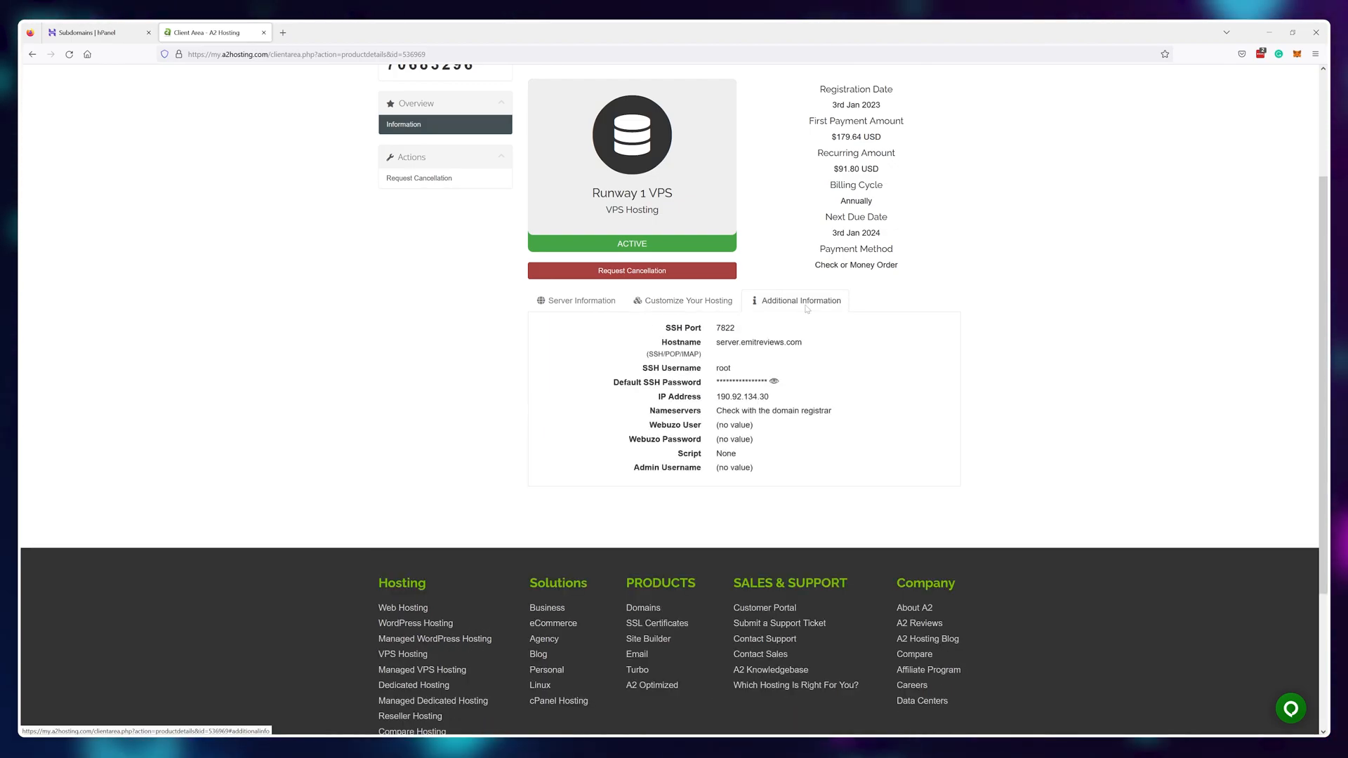
pyautogui.click(576, 300)
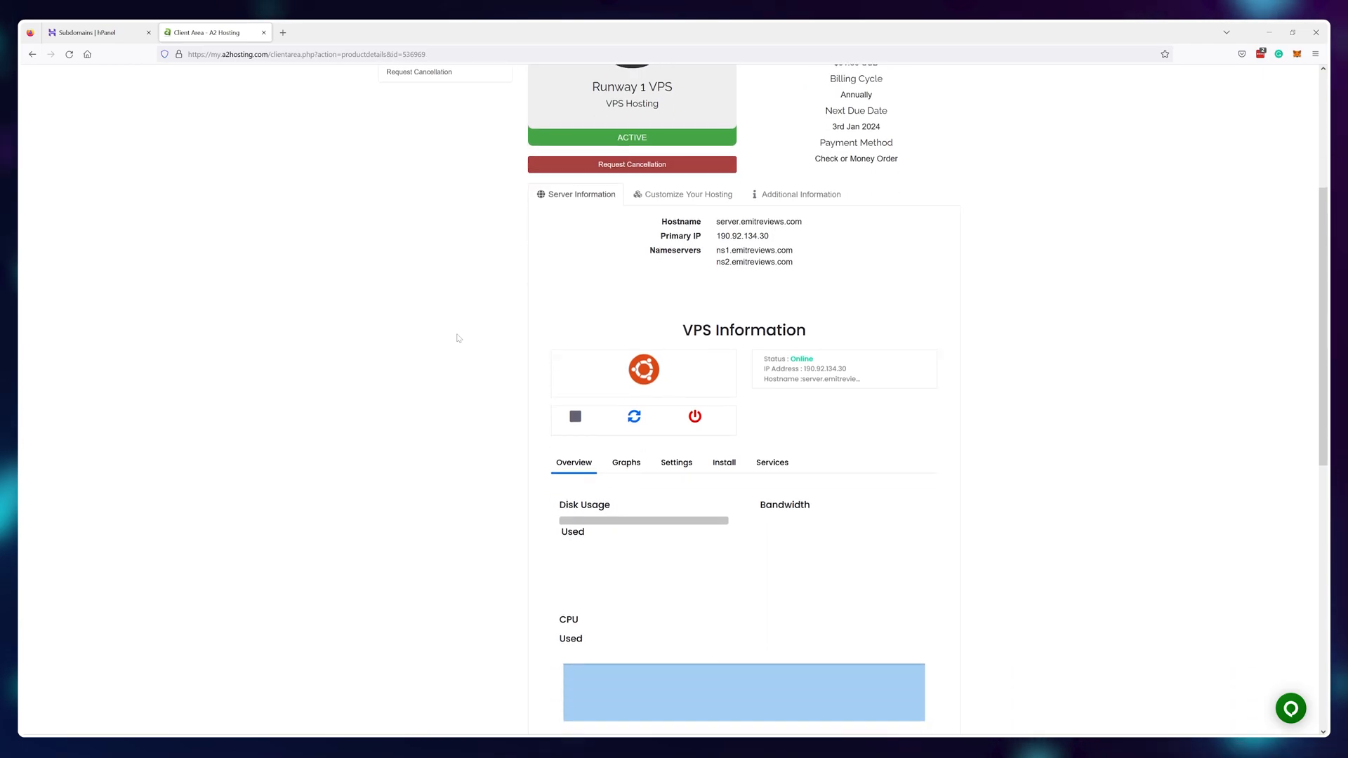
pyautogui.moveTo(500, 423)
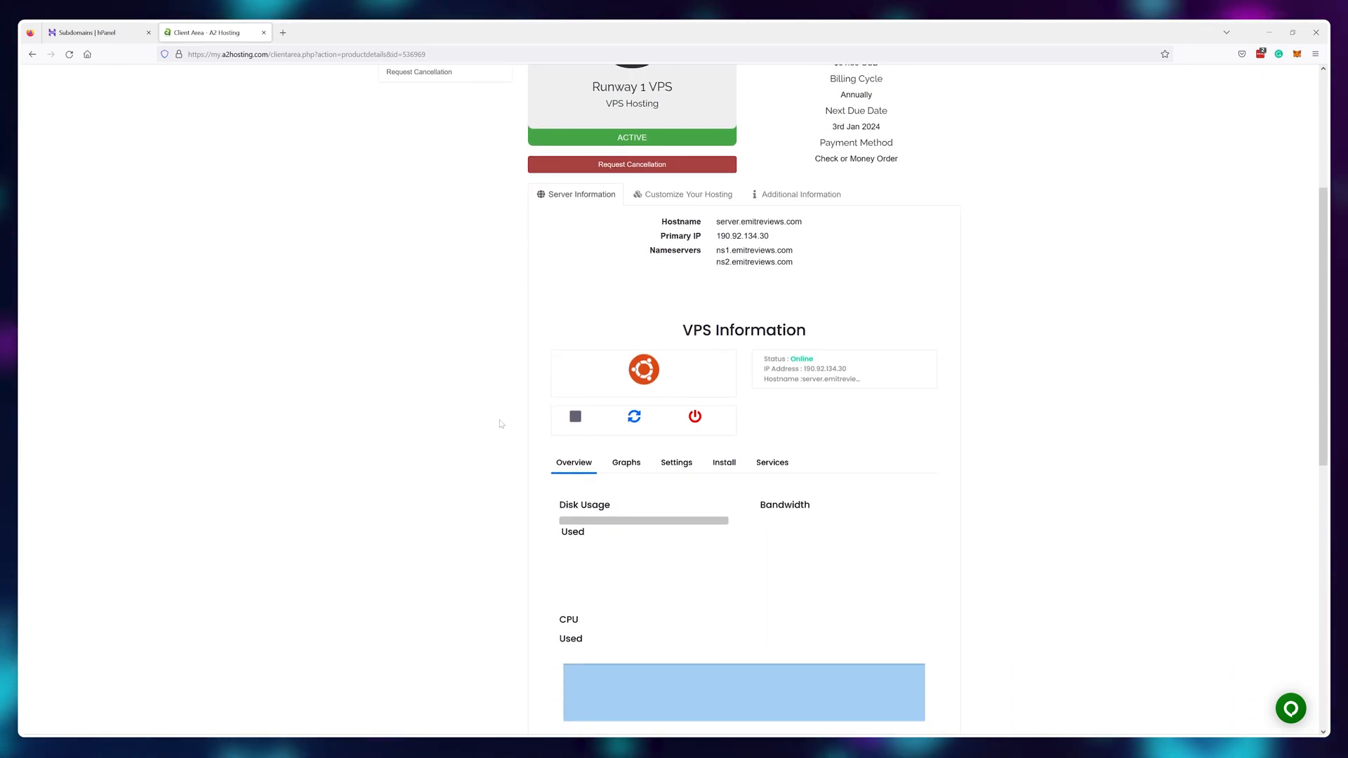
pyautogui.click(725, 462)
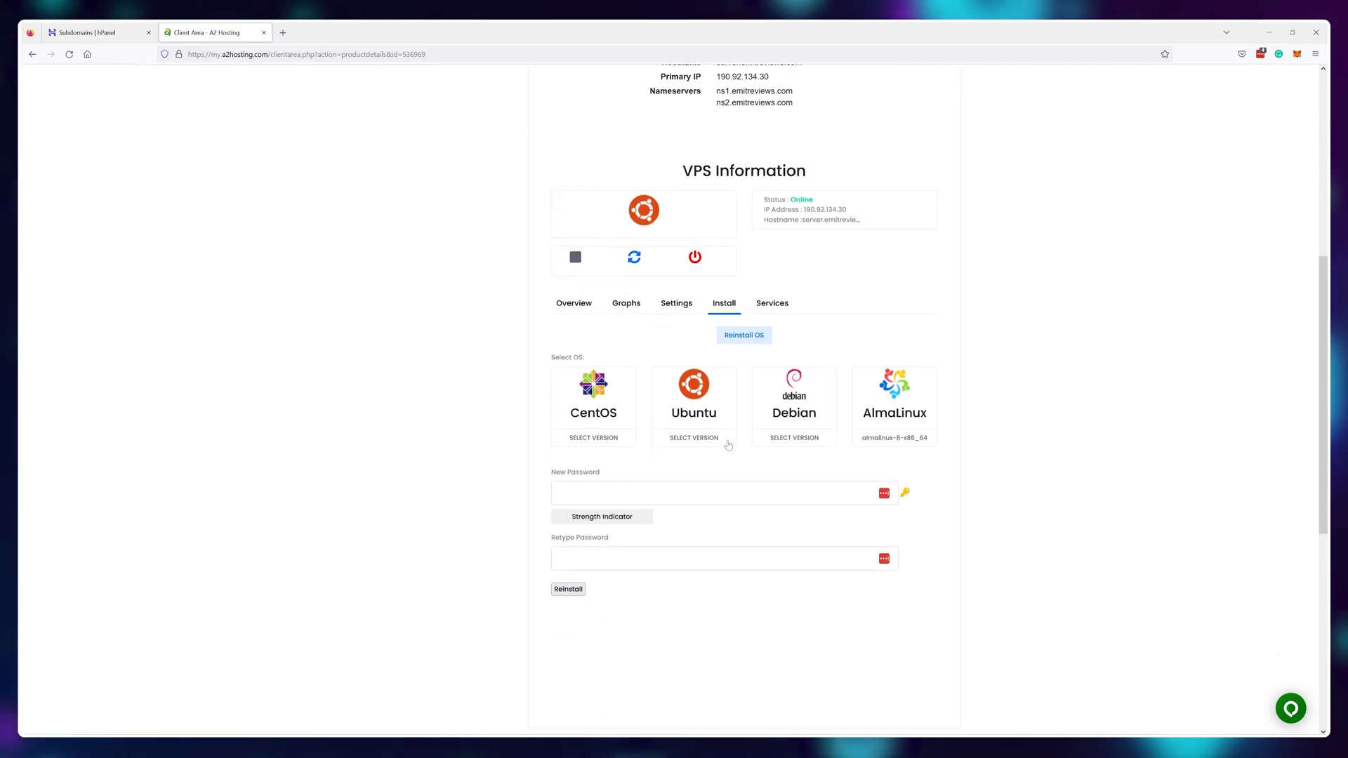
# Step: Reinstall the VPS with Ubuntu 20.04 x86_64 and a new root password
pyautogui.click(694, 438)
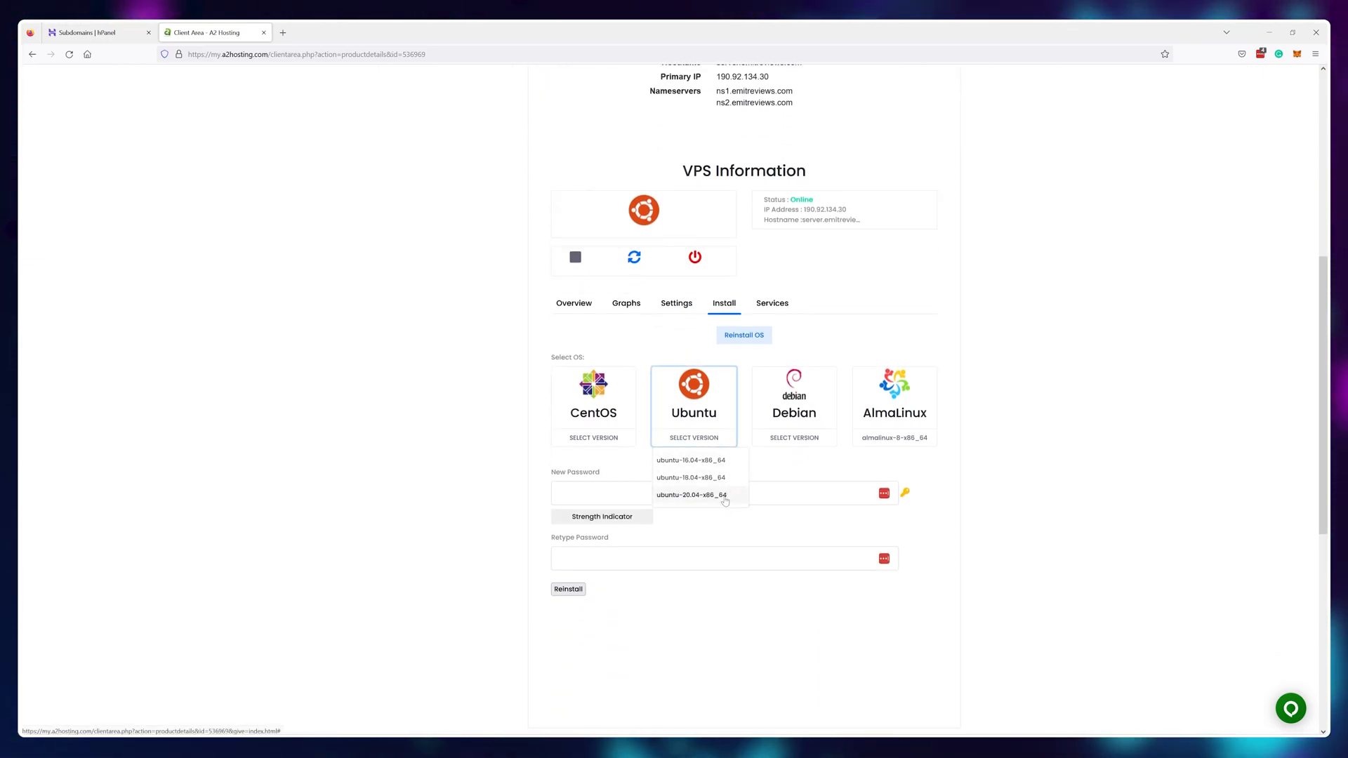
pyautogui.click(691, 494)
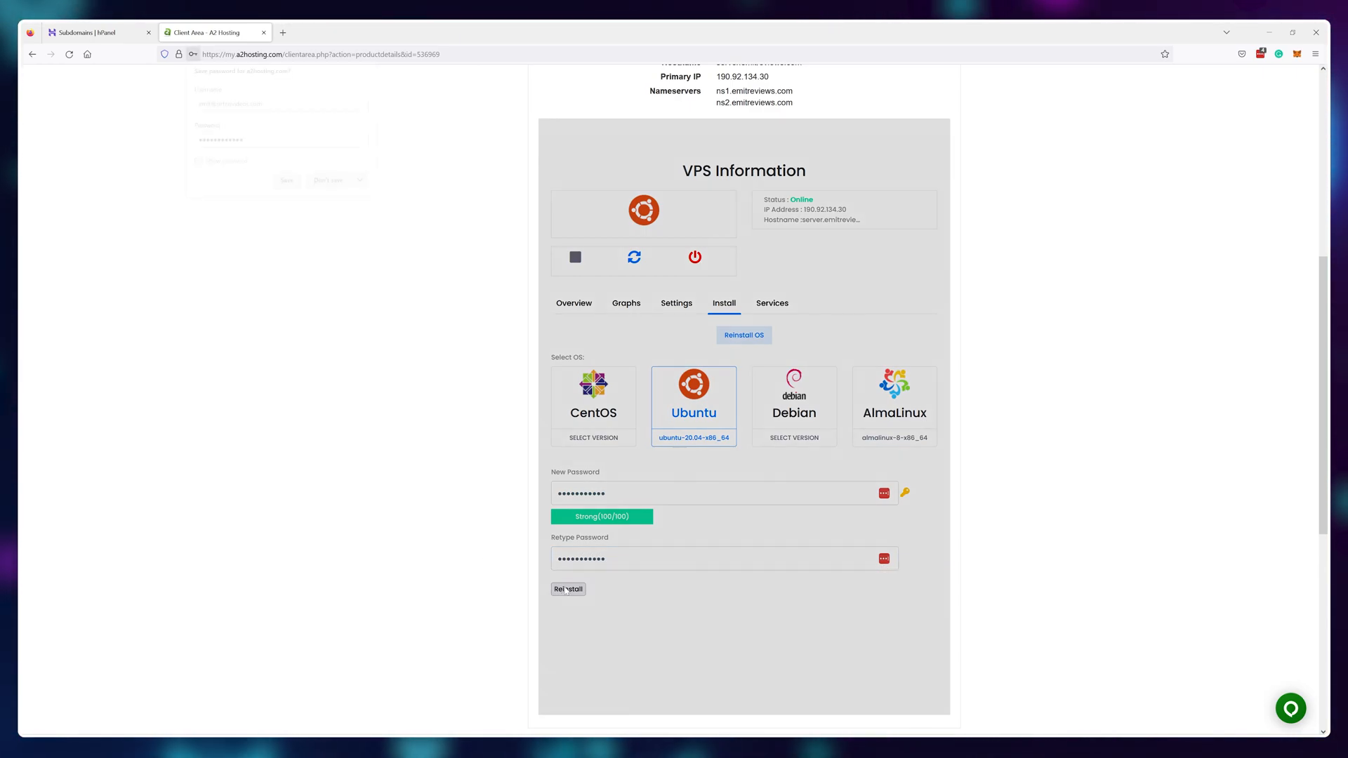
pyautogui.click(567, 588)
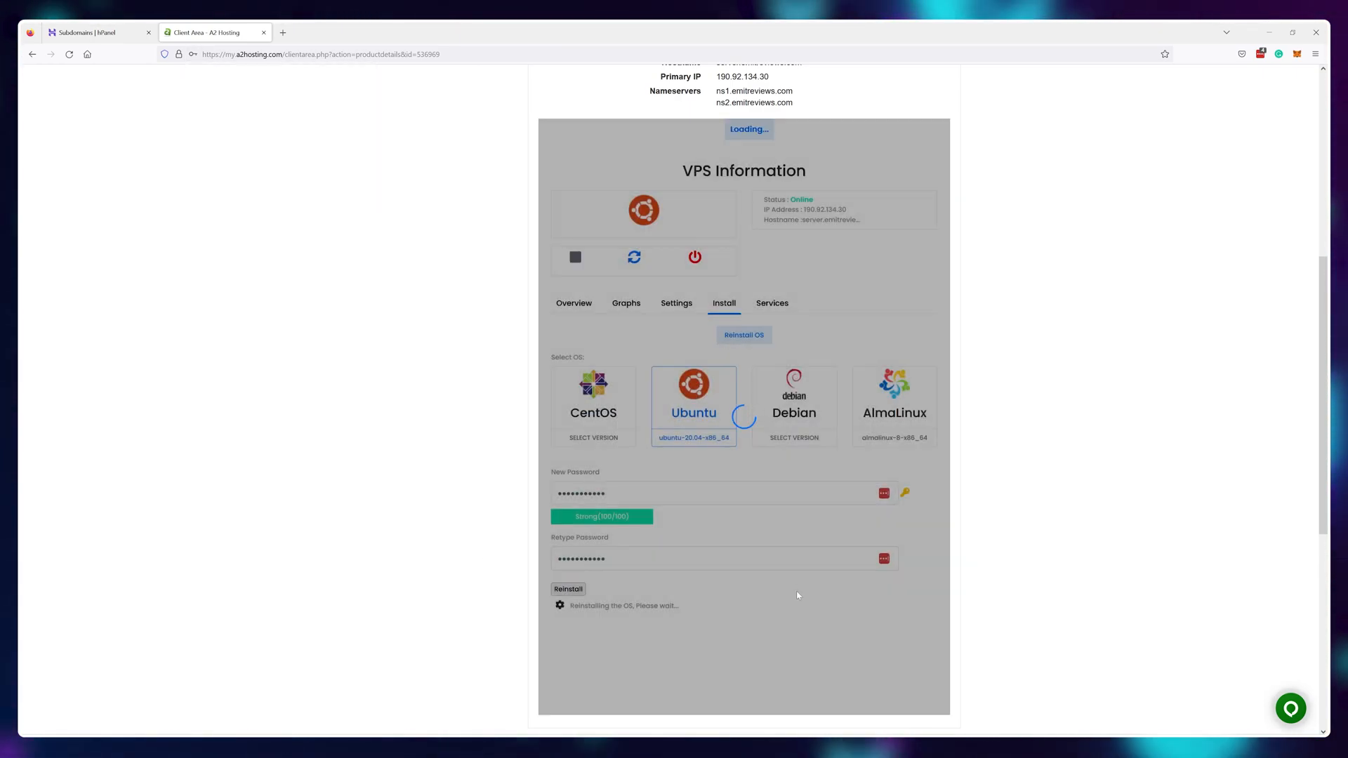
pyautogui.click(569, 588)
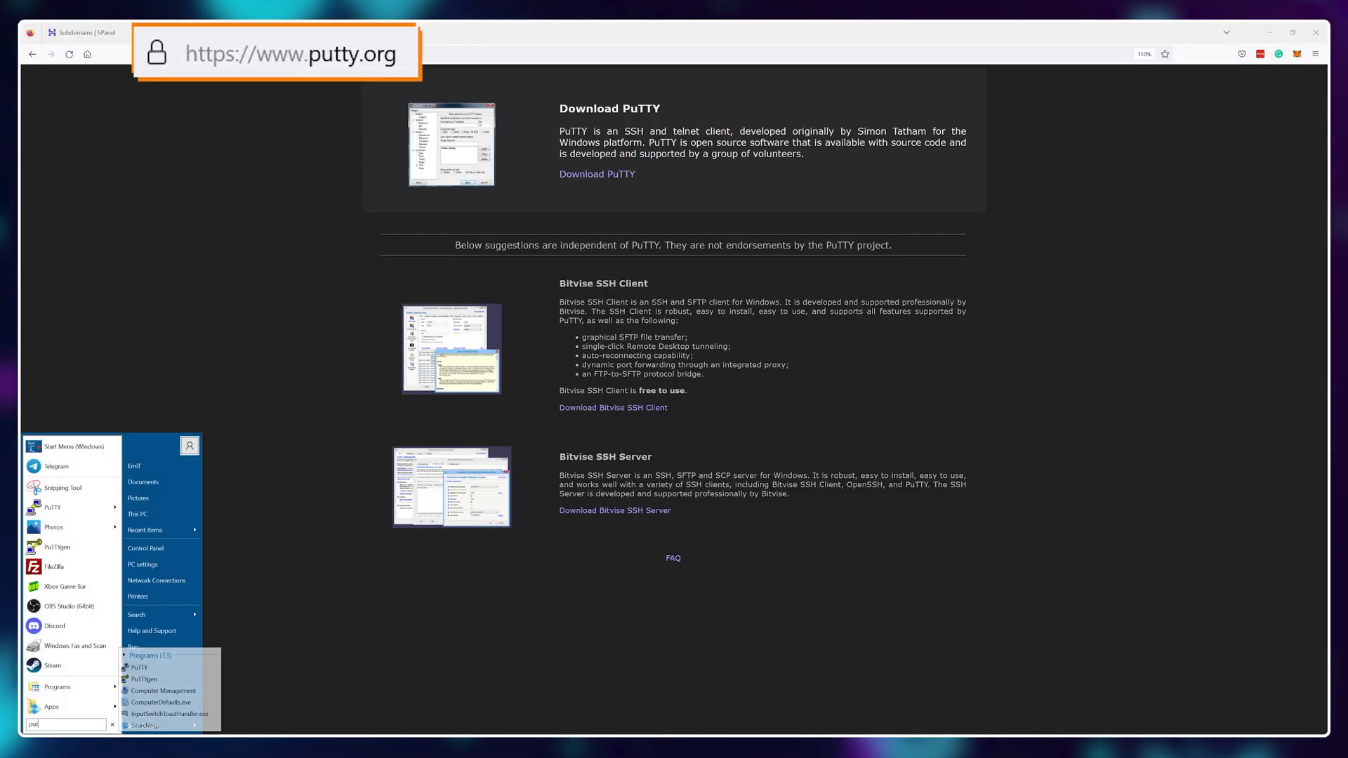
# Step: Start a PuTTY SSH session to 190.92.134.30 on port 7022
pyautogui.click(139, 667)
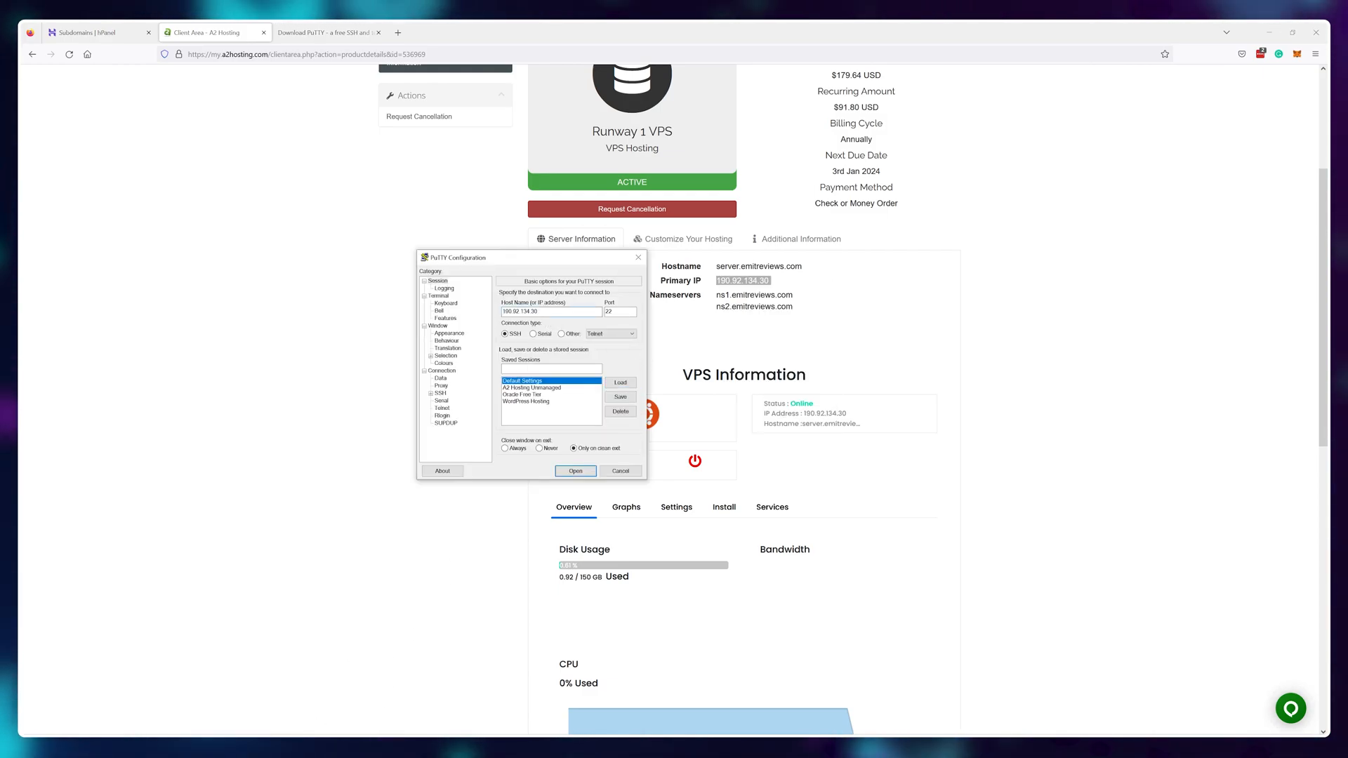
pyautogui.click(617, 312)
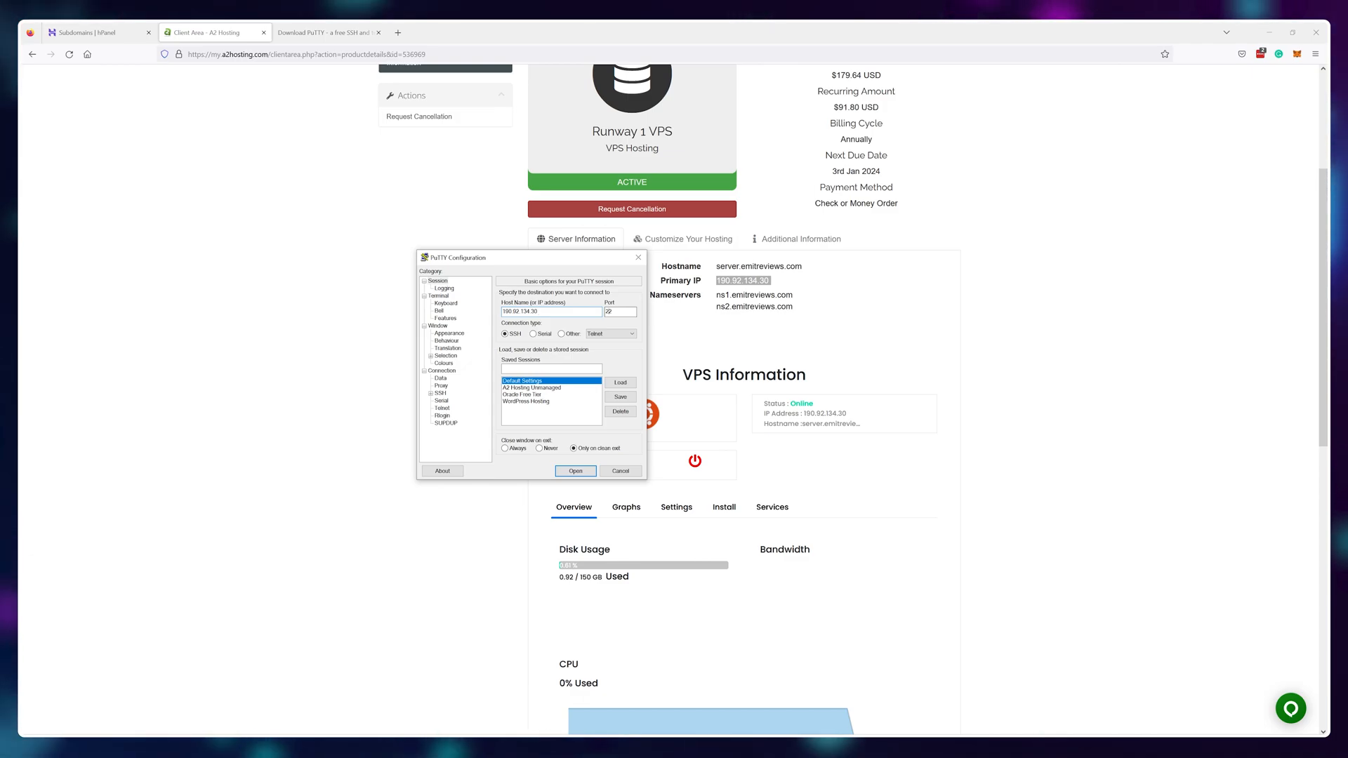
pyautogui.write('7022')
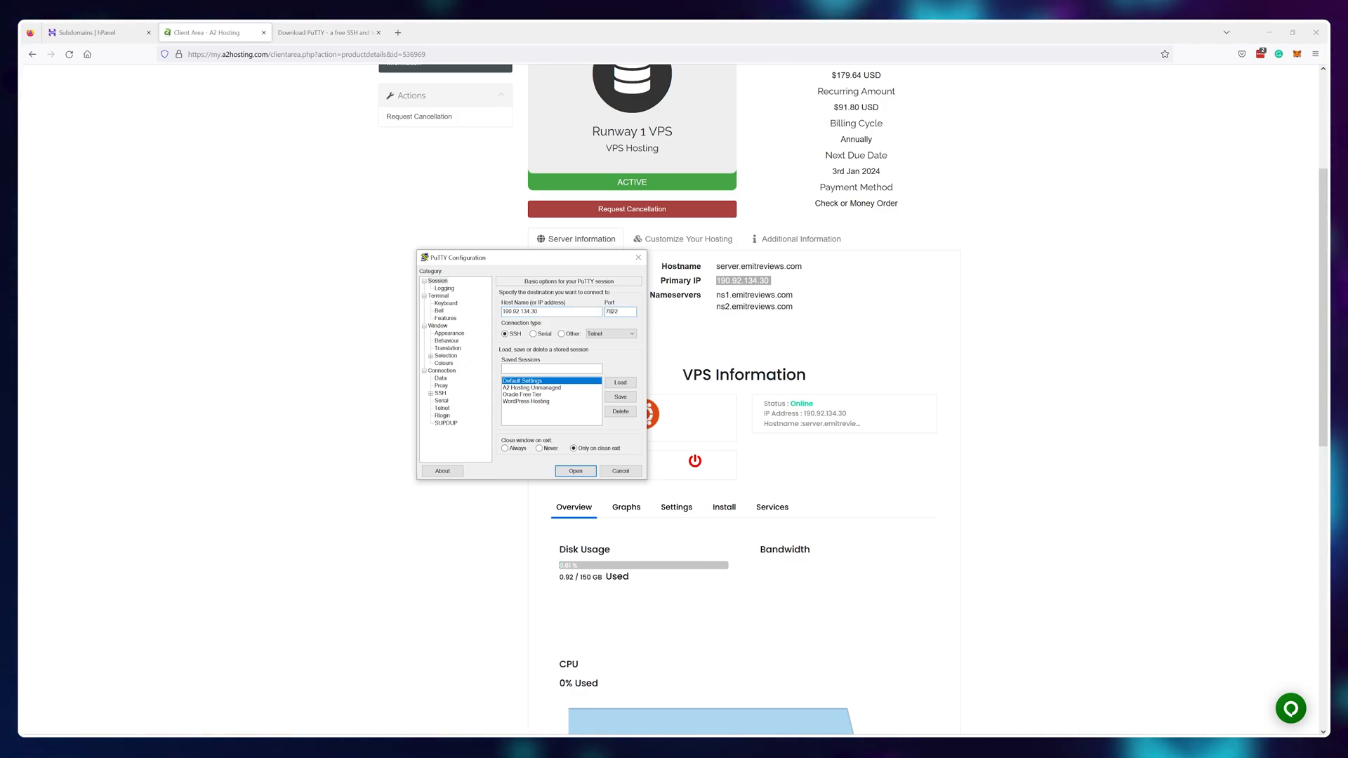
pyautogui.moveTo(606, 467)
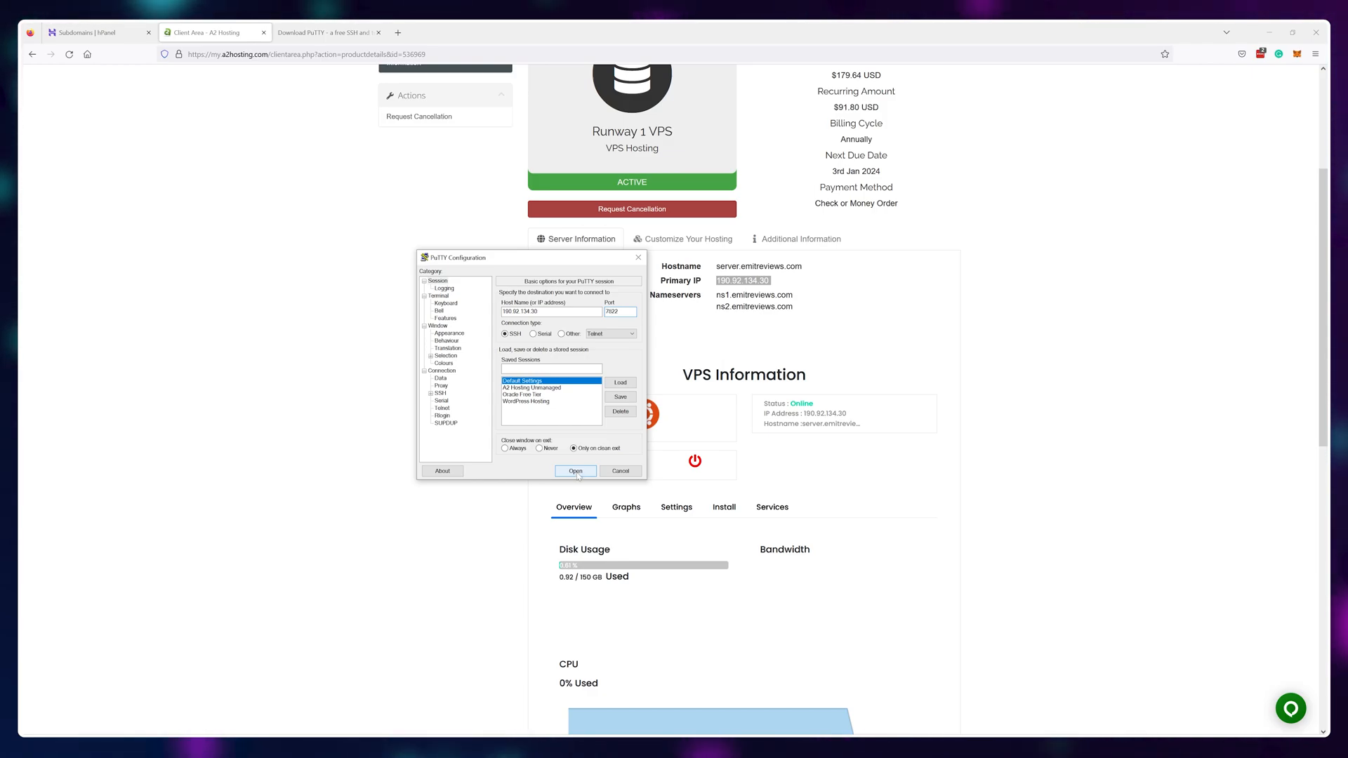
pyautogui.click(575, 470)
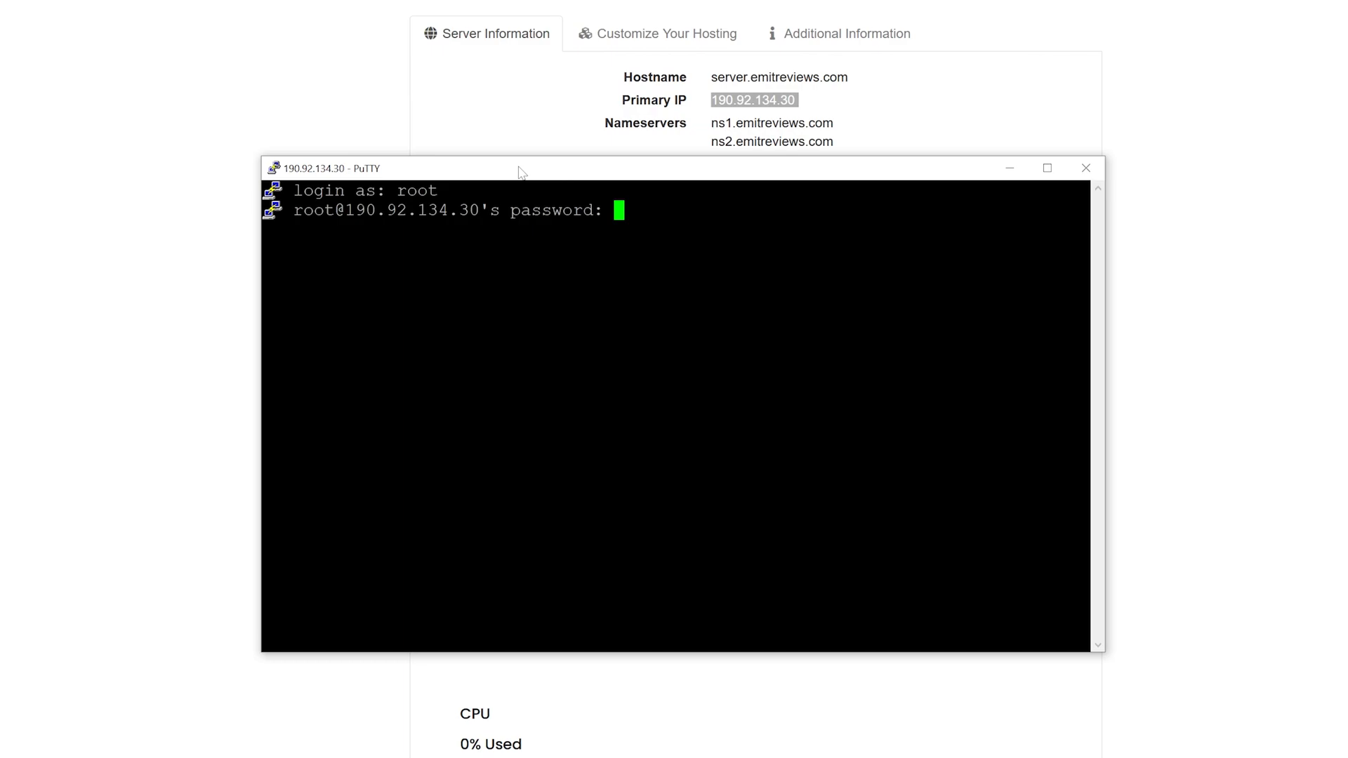
# Step: Log in as root, run apt update && upgrade, sudo su, and launch the CyberPanel install script
pyautogui.press('Enter')
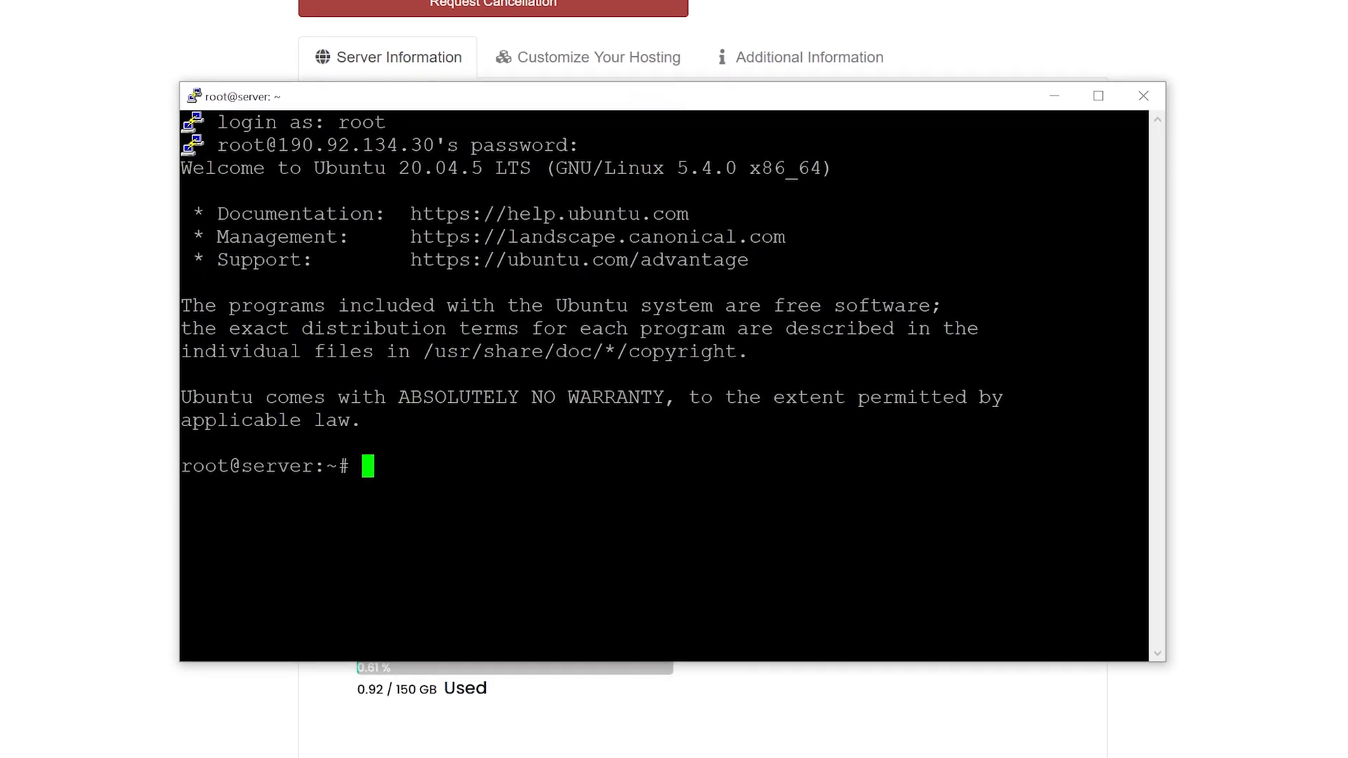
pyautogui.write('sudo apt update && sudo apt upgrade')
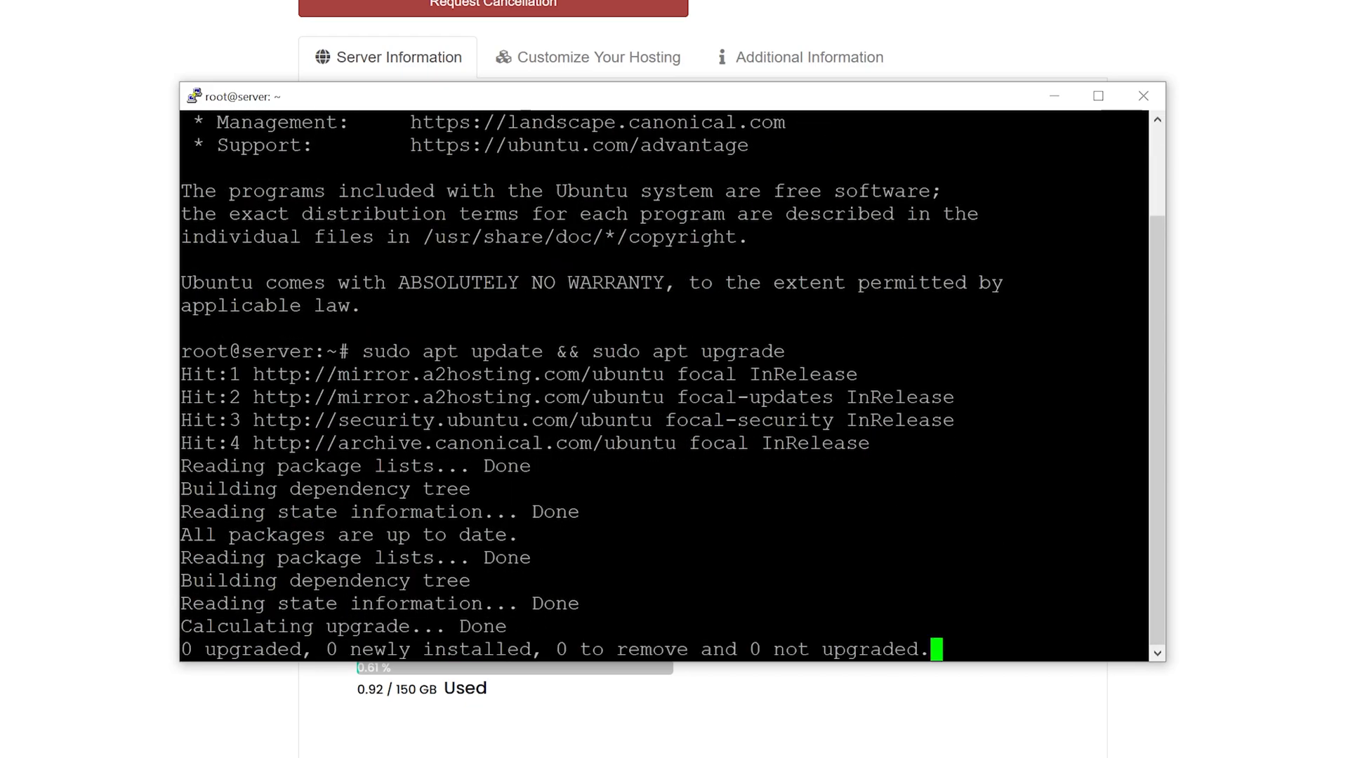
pyautogui.write('sudo su -')
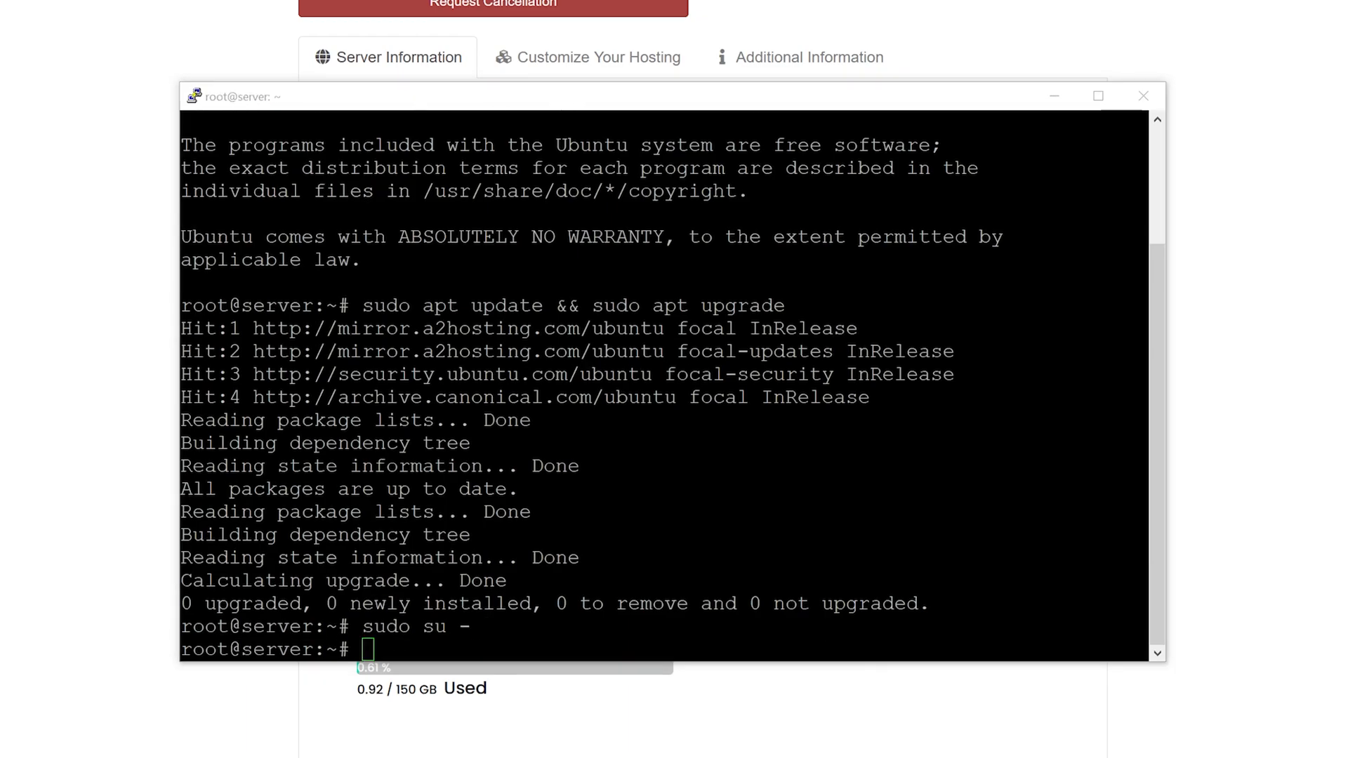
pyautogui.write('sh <(curl https://cyberpanel.net/install.sh || wget -O - https://cyberpanel.net/install.sh)')
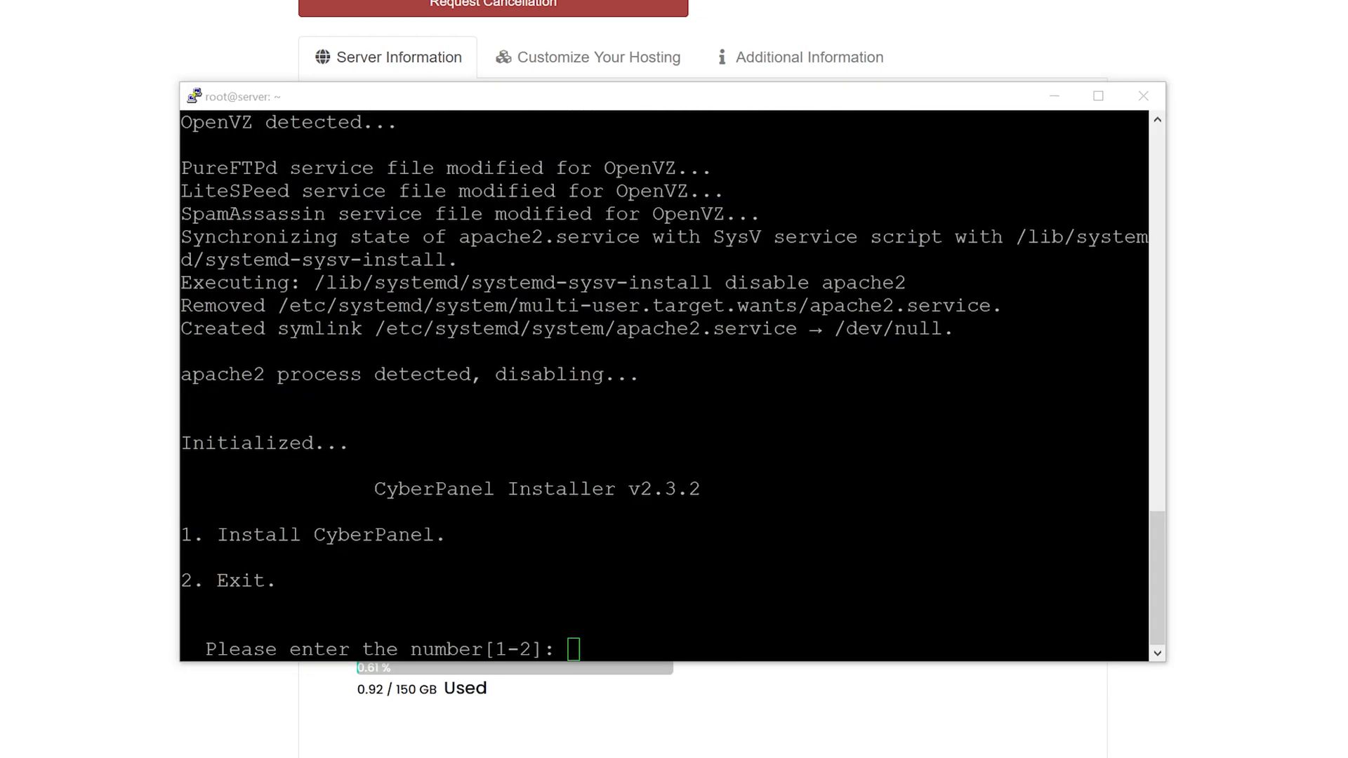
# Step: Choose CyberPanel with OpenLiteSpeed, full install (Y) and local MySQL (N)
pyautogui.write('1')
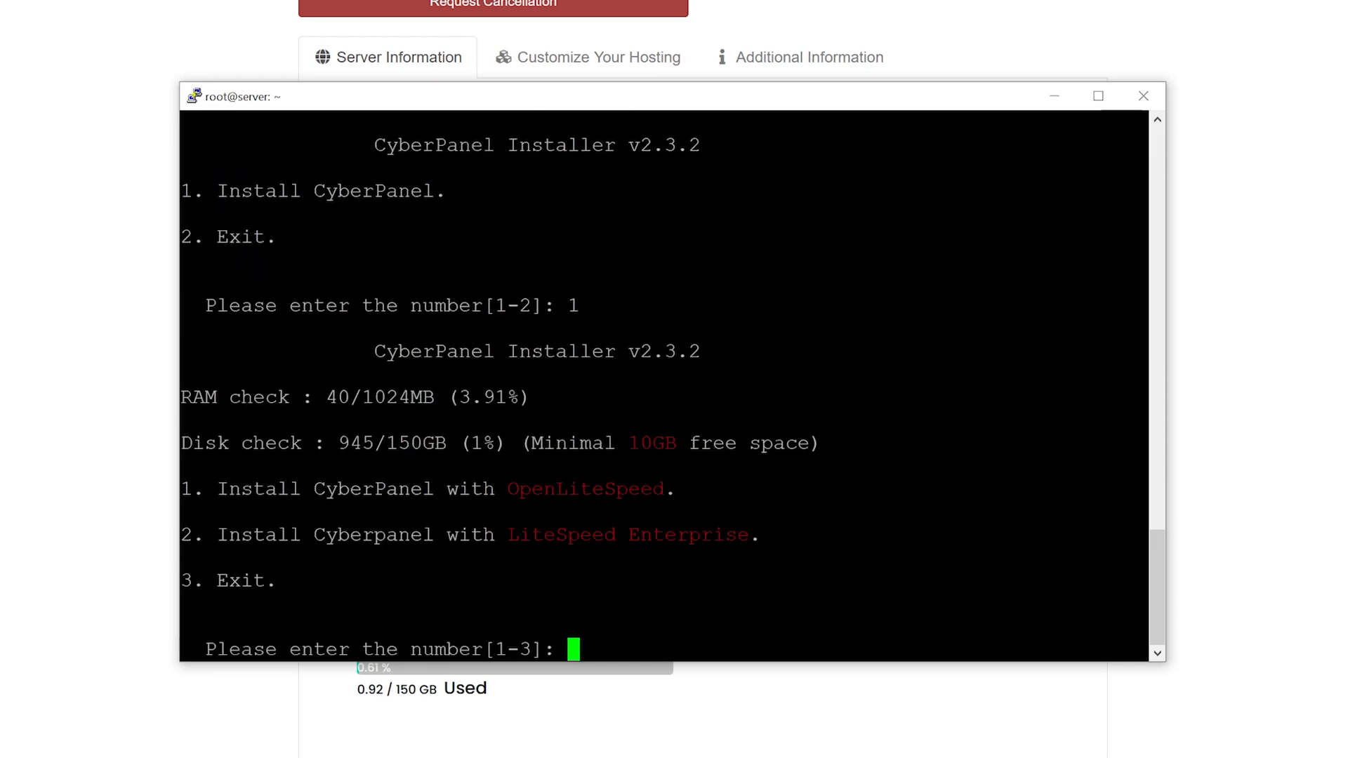
pyautogui.write('1')
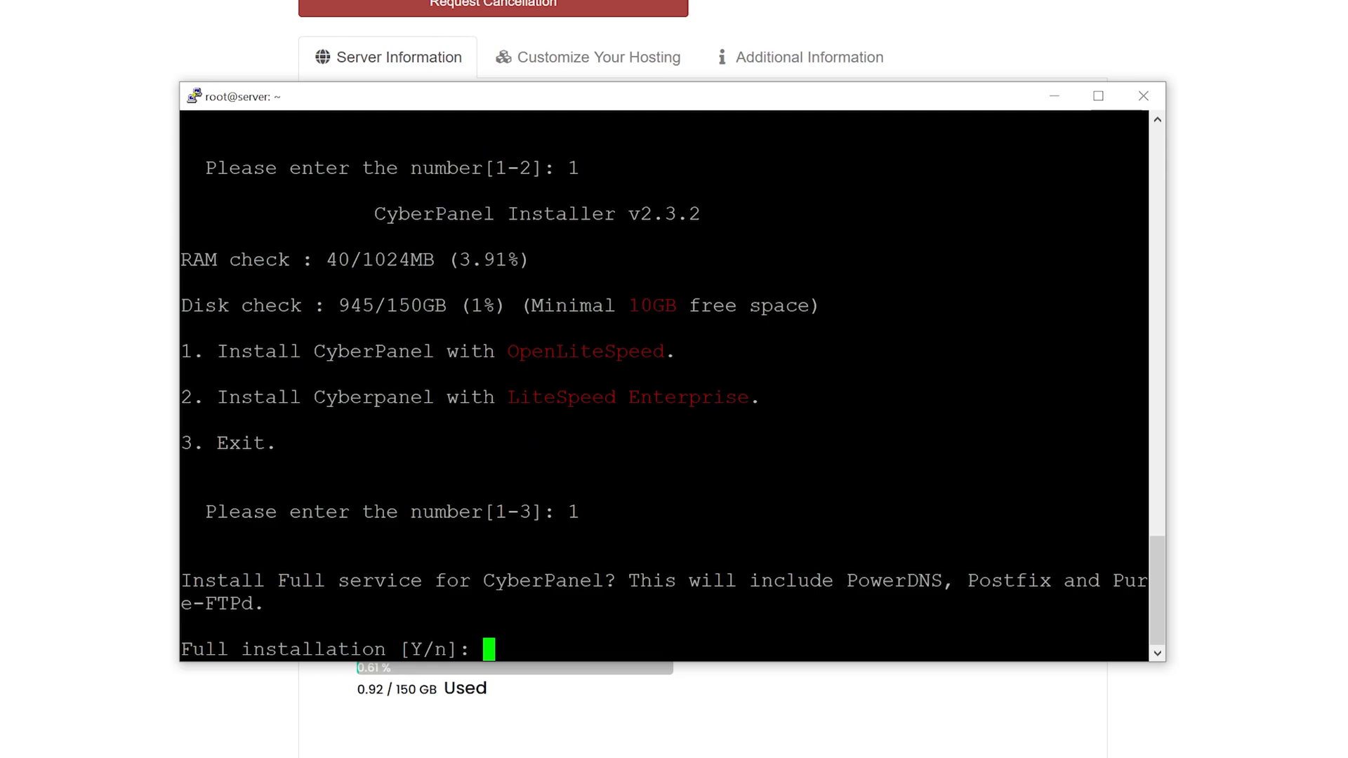
pyautogui.write('Y')
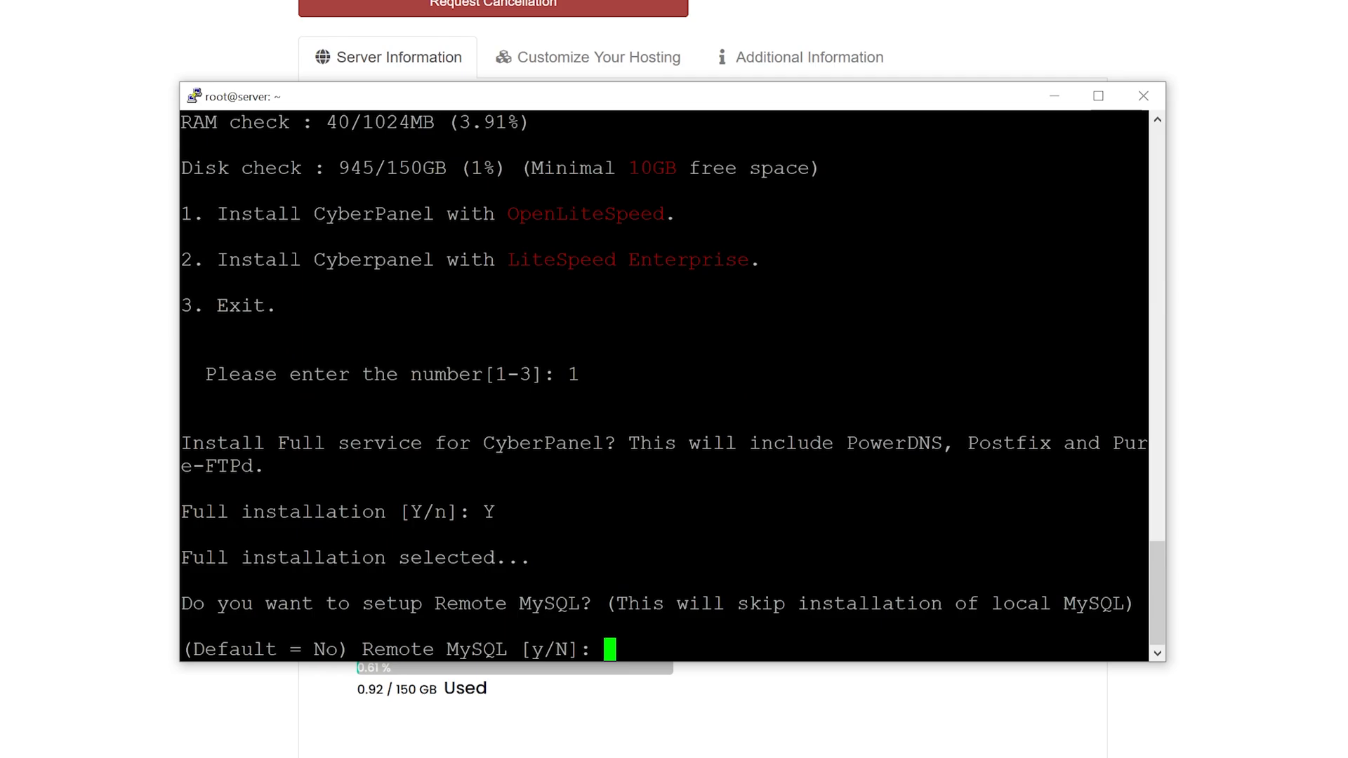
pyautogui.write('N')
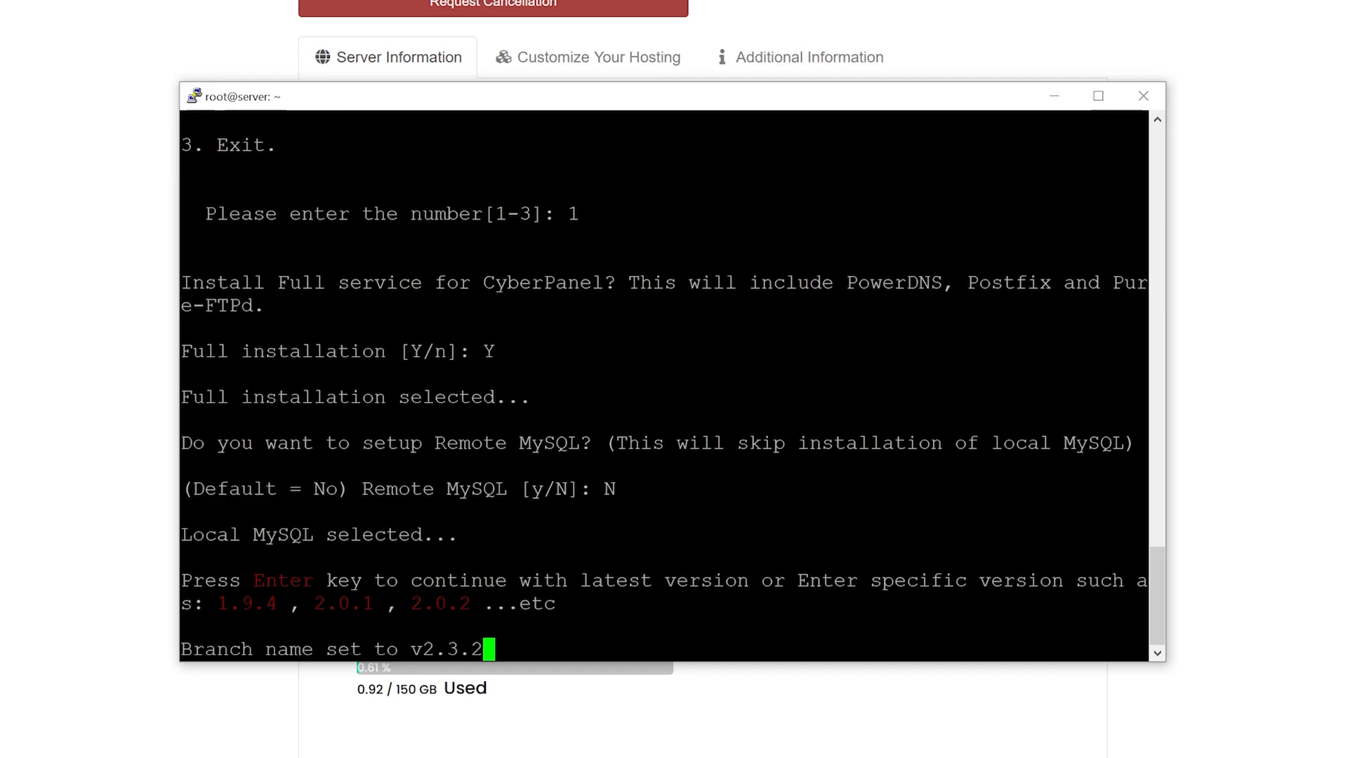
# Step: Set a custom admin password and answer the Memcached and Redis prompts
pyautogui.write('s')
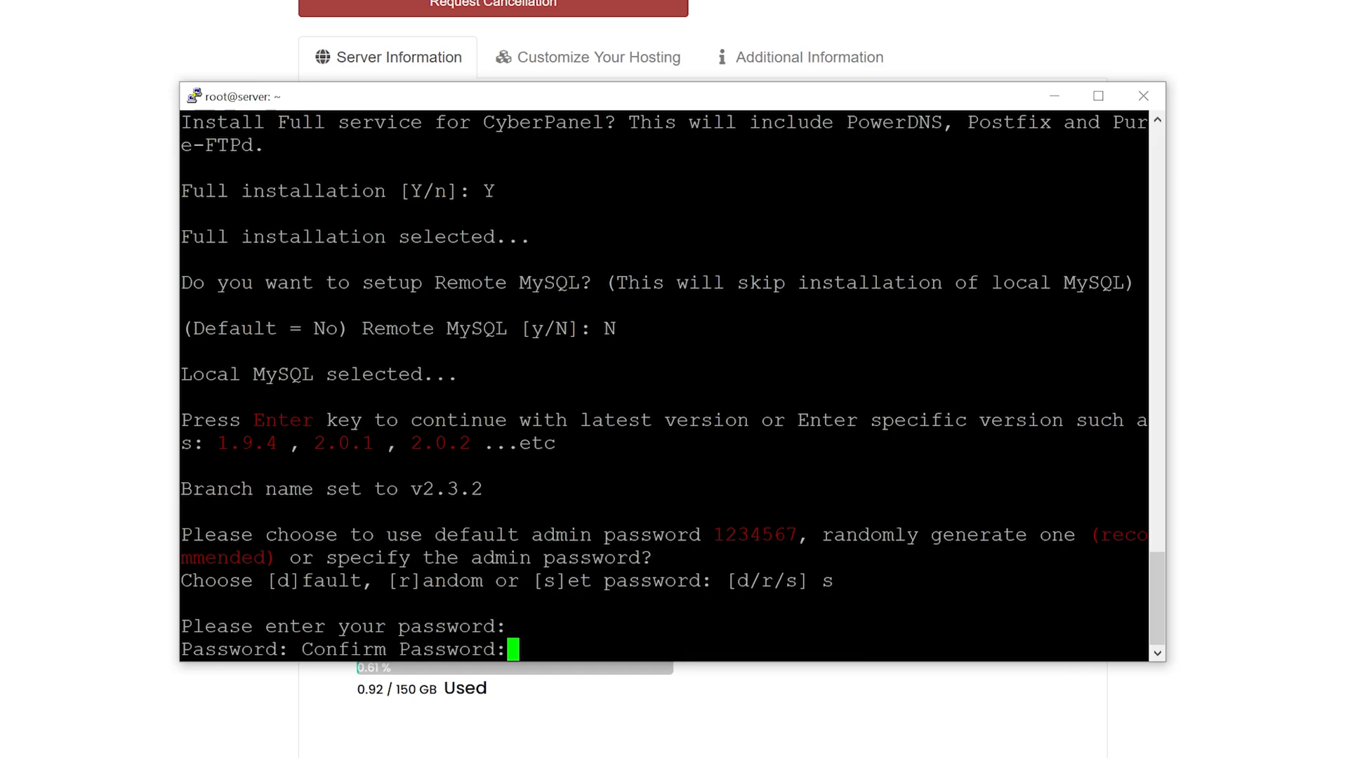
pyautogui.press('Enter')
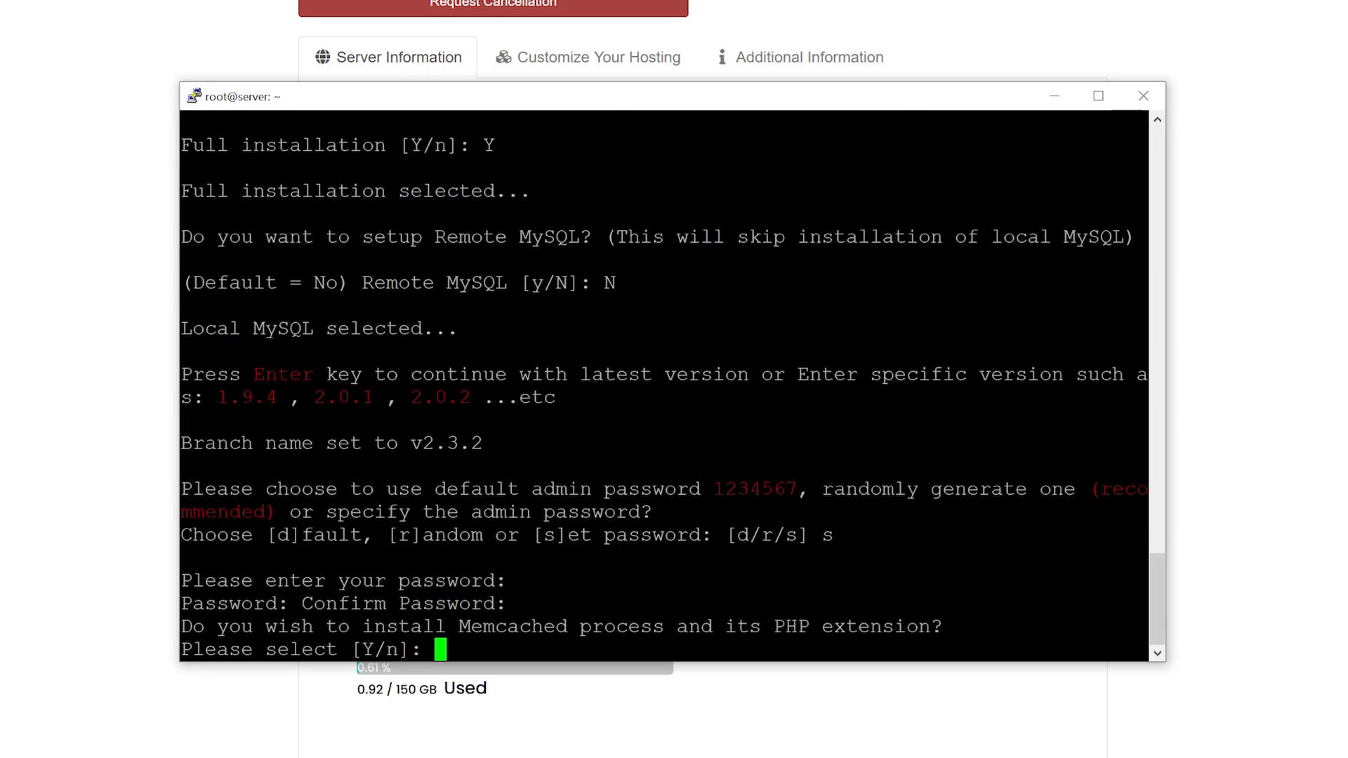
pyautogui.write('Y')
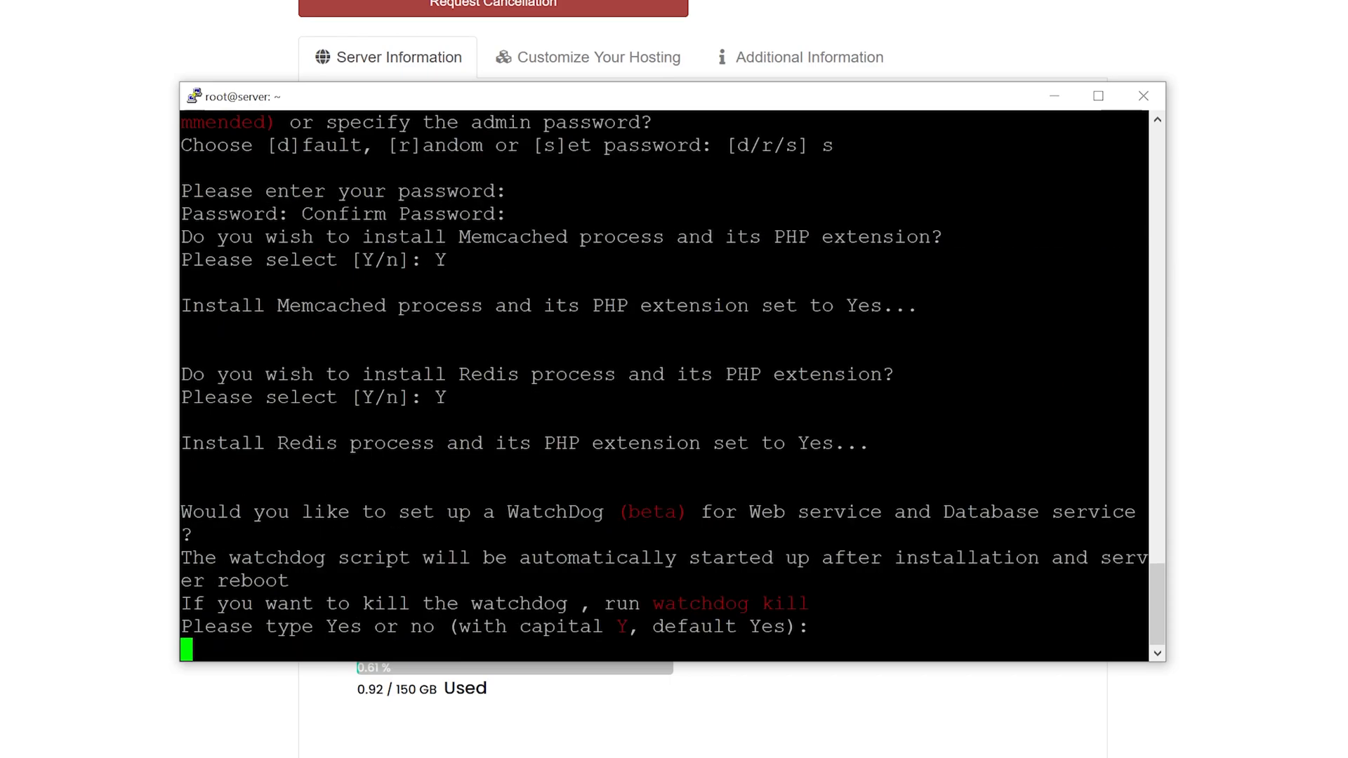
pyautogui.write('N')
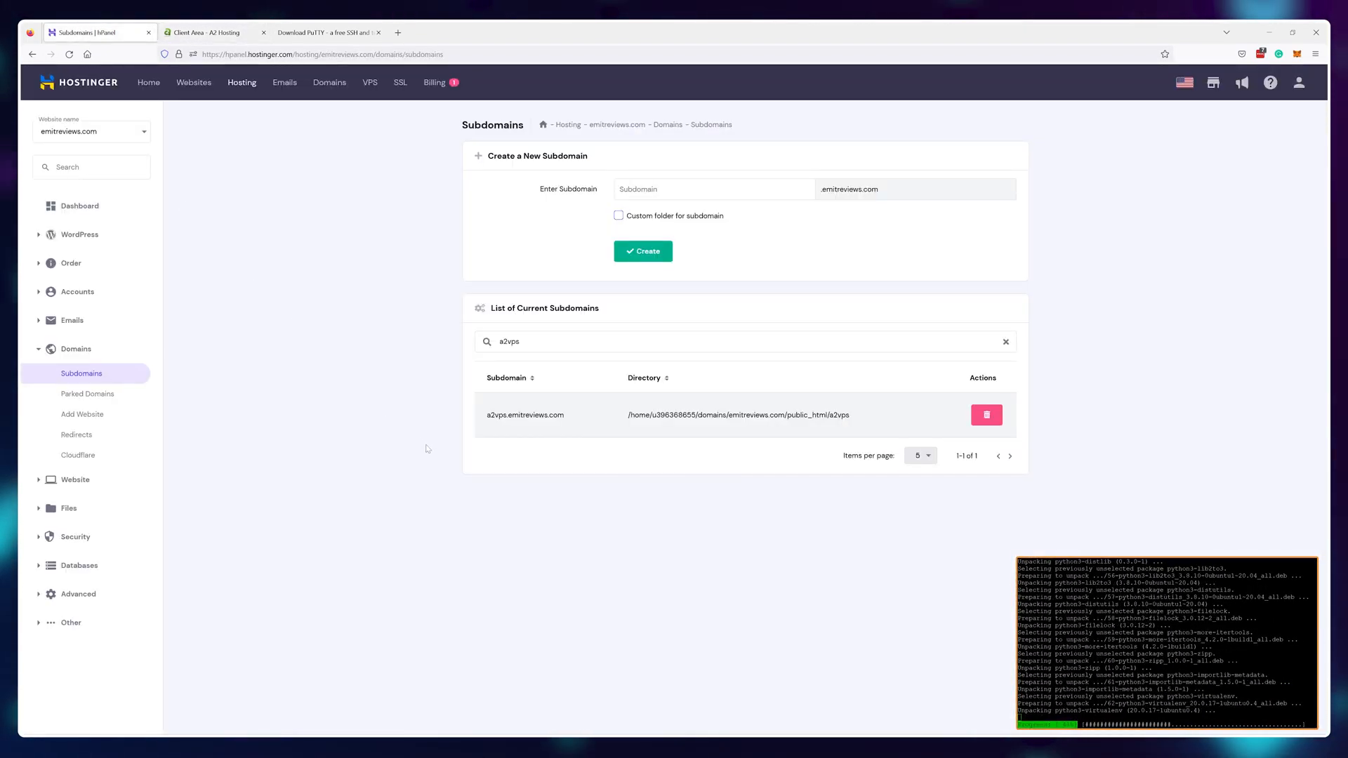
# Step: In hPanel DNS for emitreviews.com, find a2vps and delete its AAAA record
pyautogui.click(524, 414)
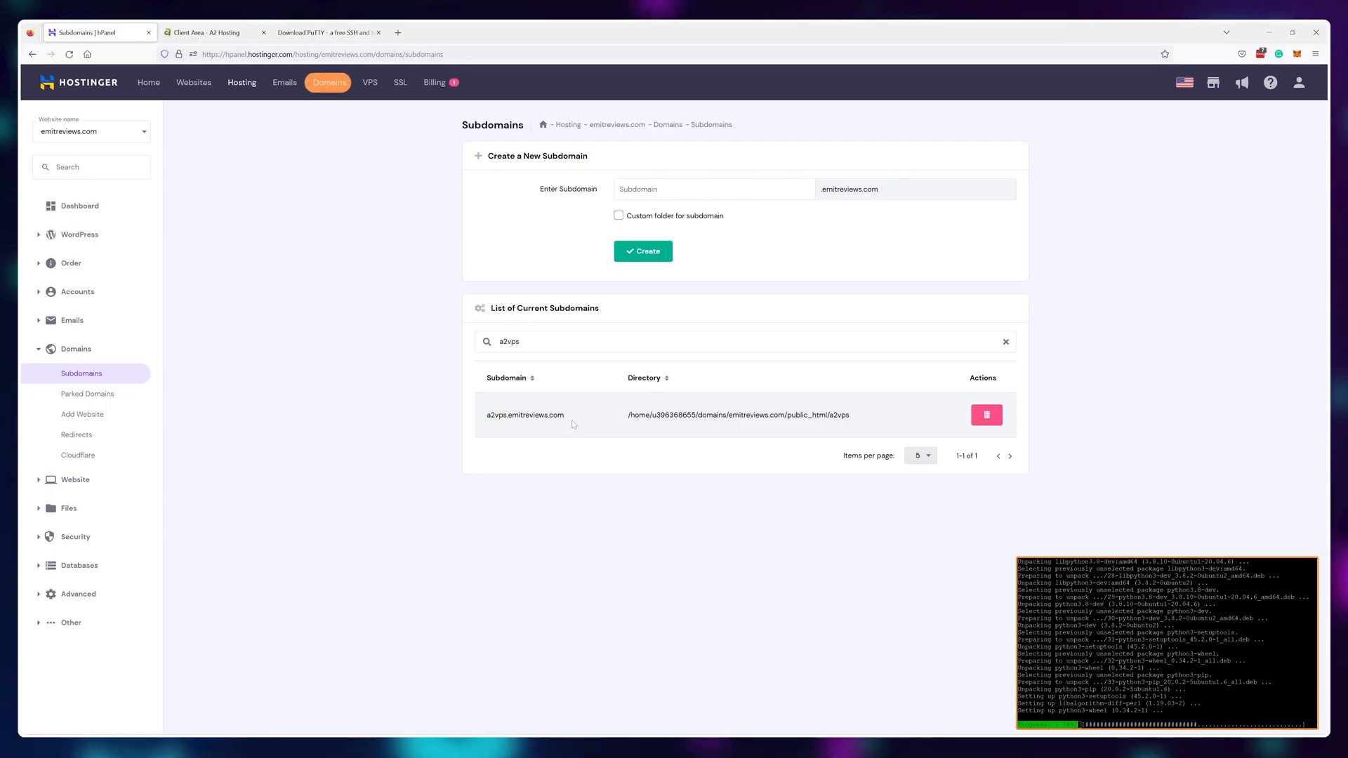
pyautogui.click(329, 82)
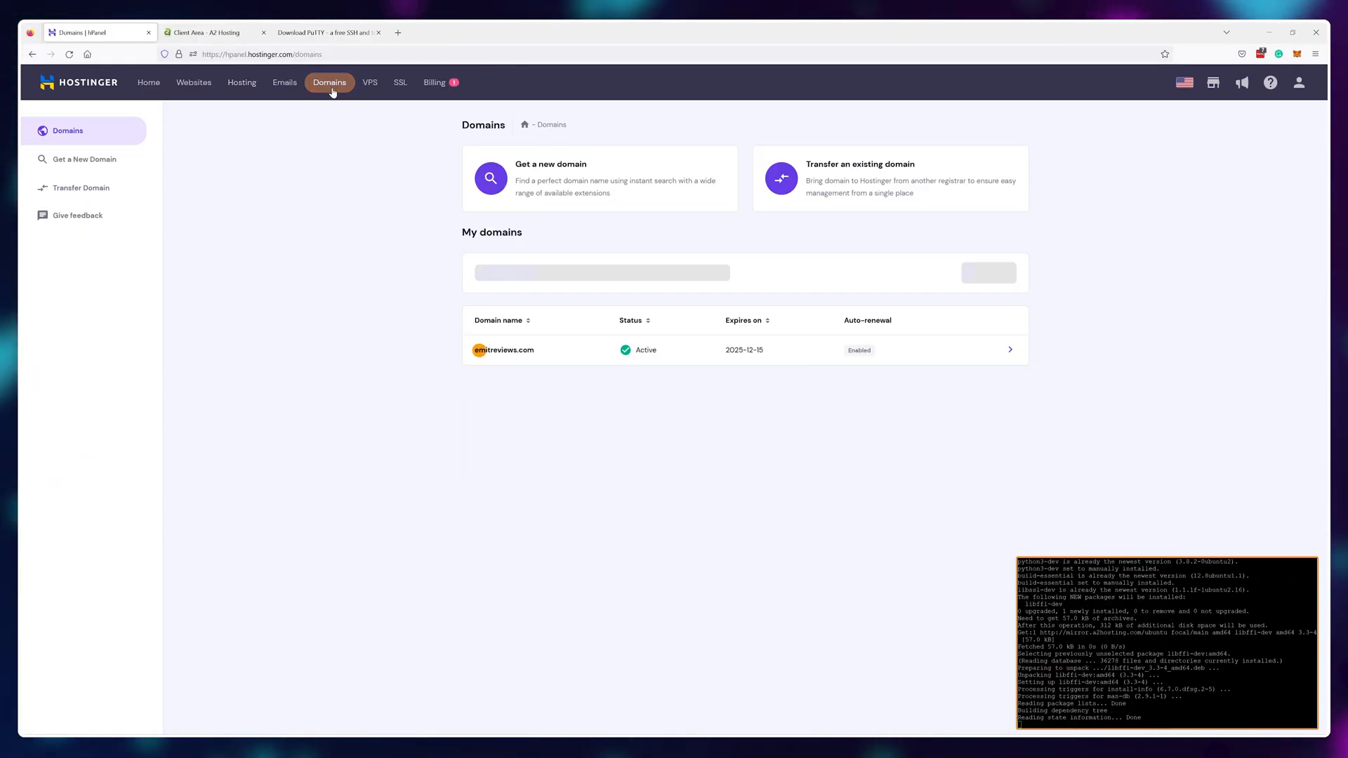
pyautogui.click(504, 350)
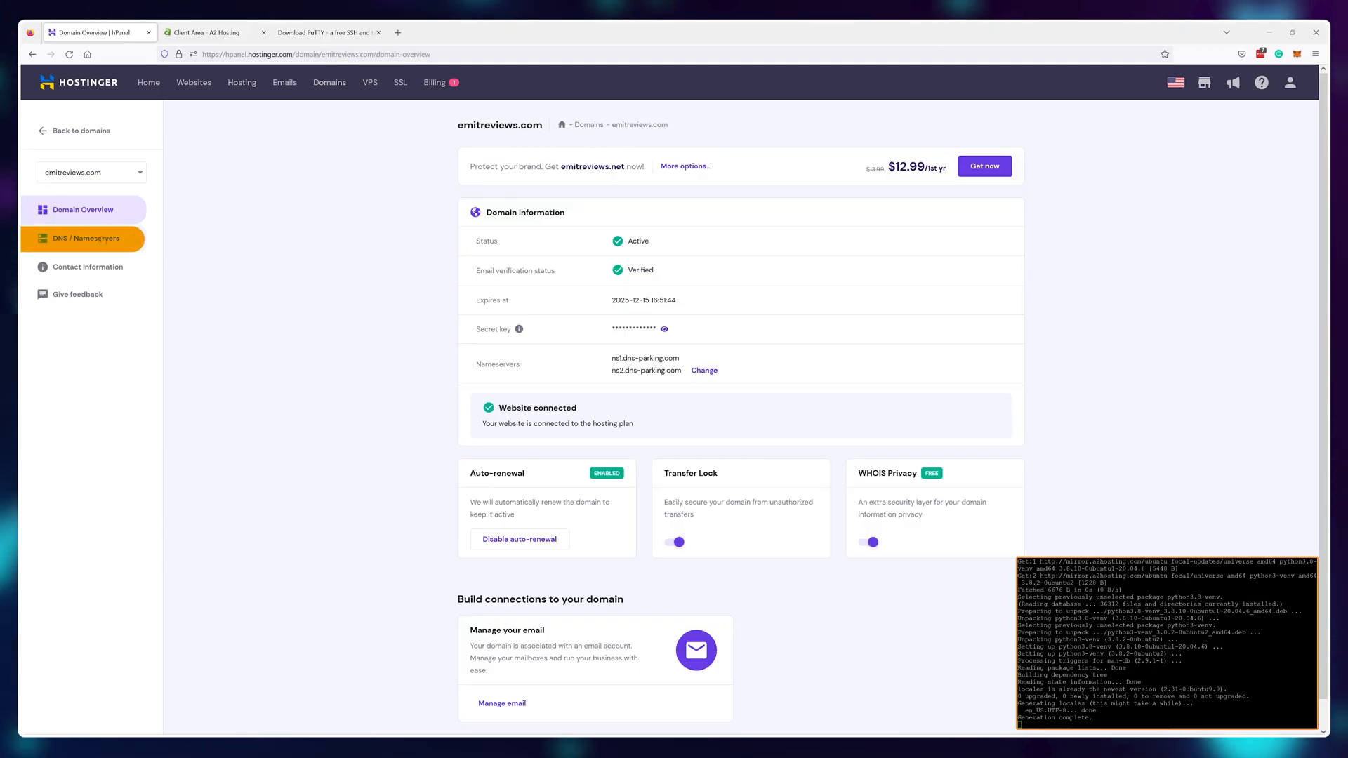
pyautogui.click(85, 239)
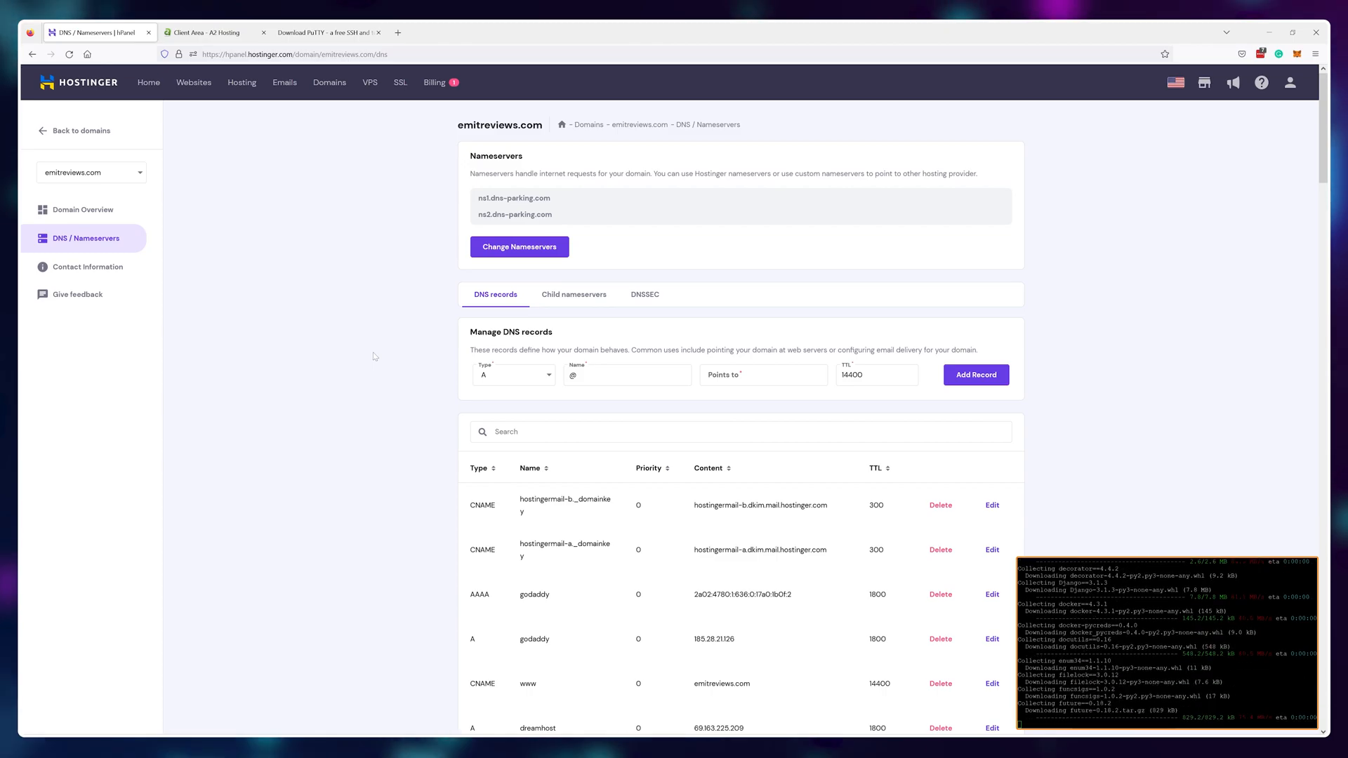
pyautogui.write('a2vps')
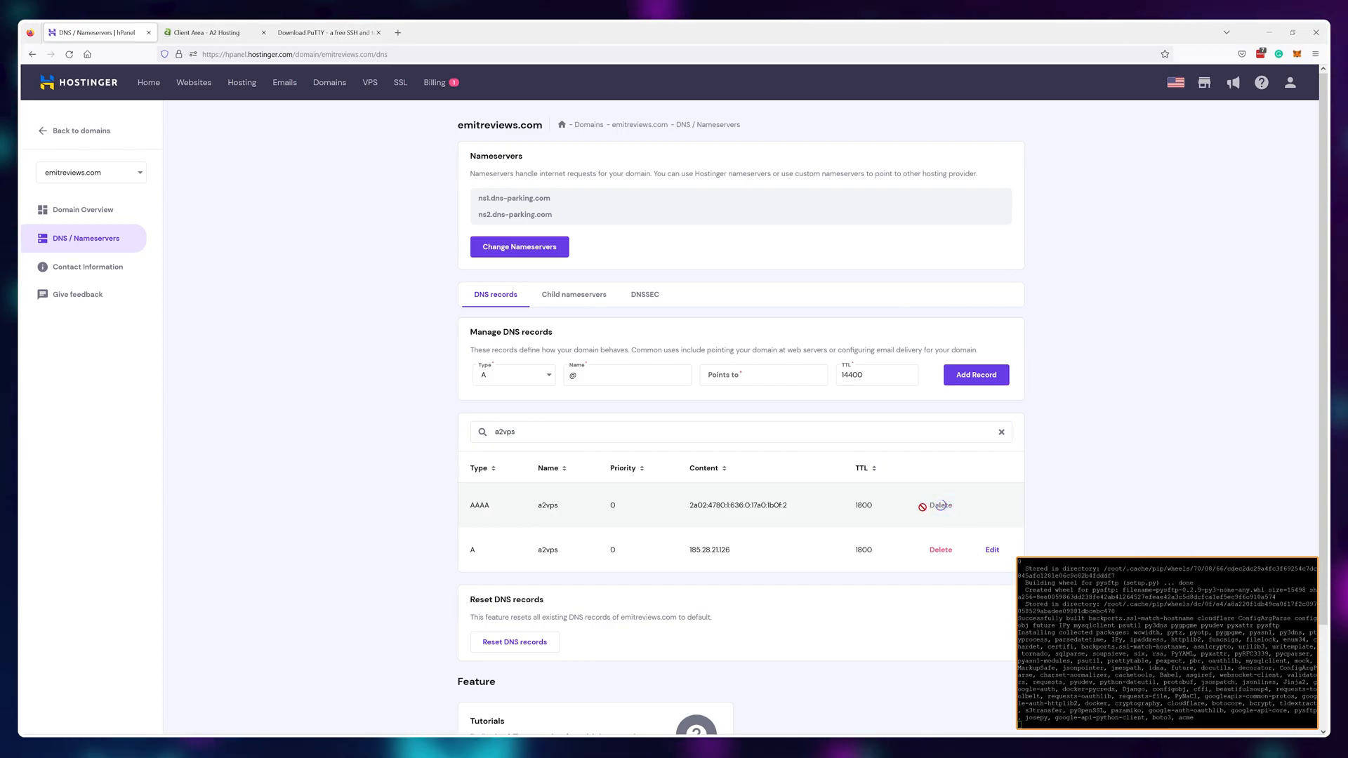
pyautogui.click(940, 504)
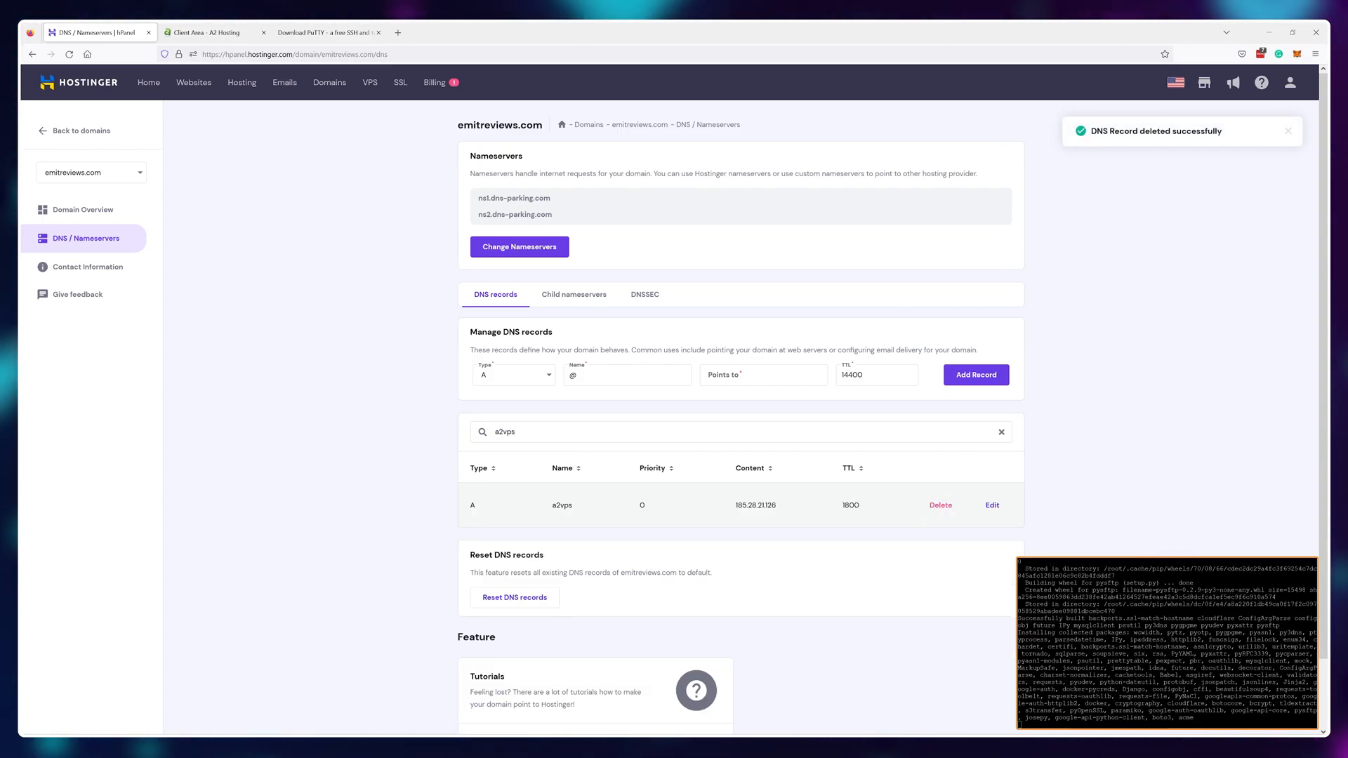
# Step: Edit the a2vps A record to point to 190.92.134.30 and update it
pyautogui.scroll(-3)
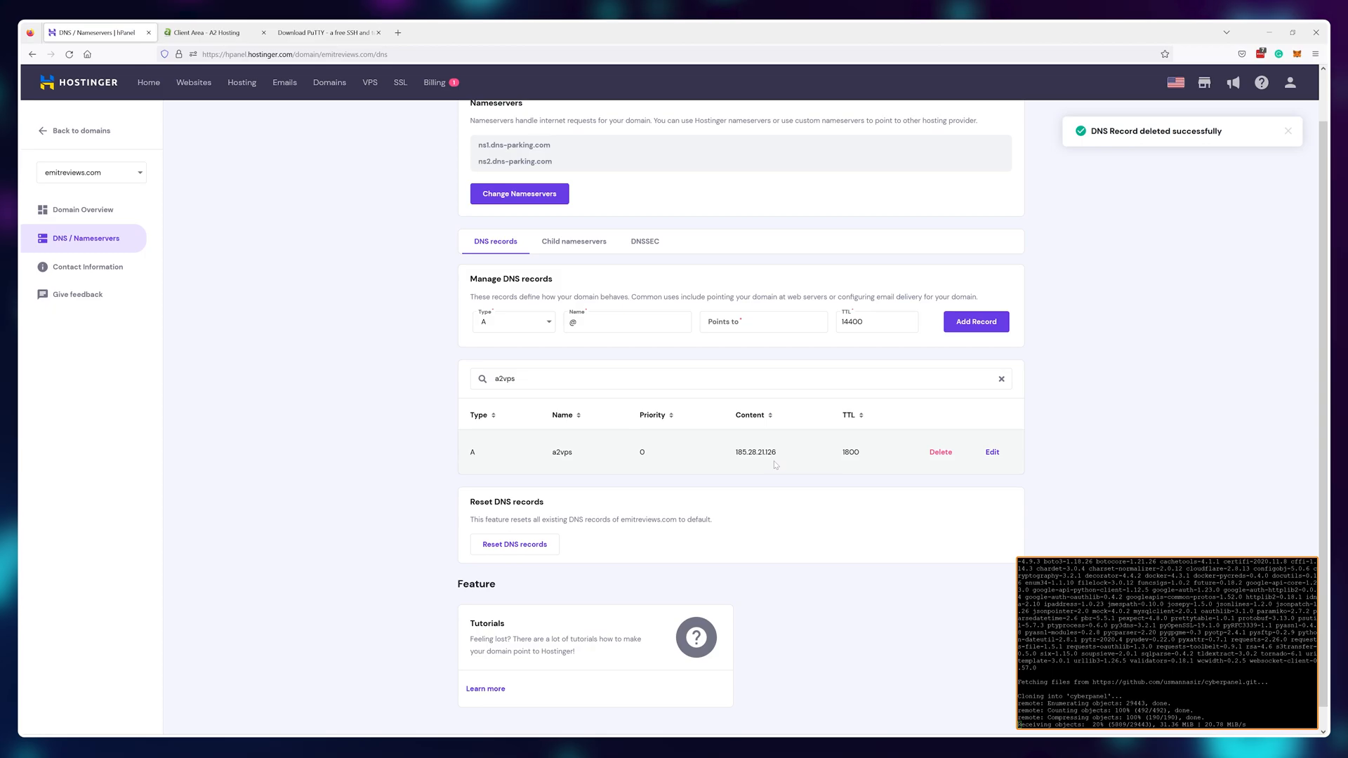
pyautogui.click(211, 32)
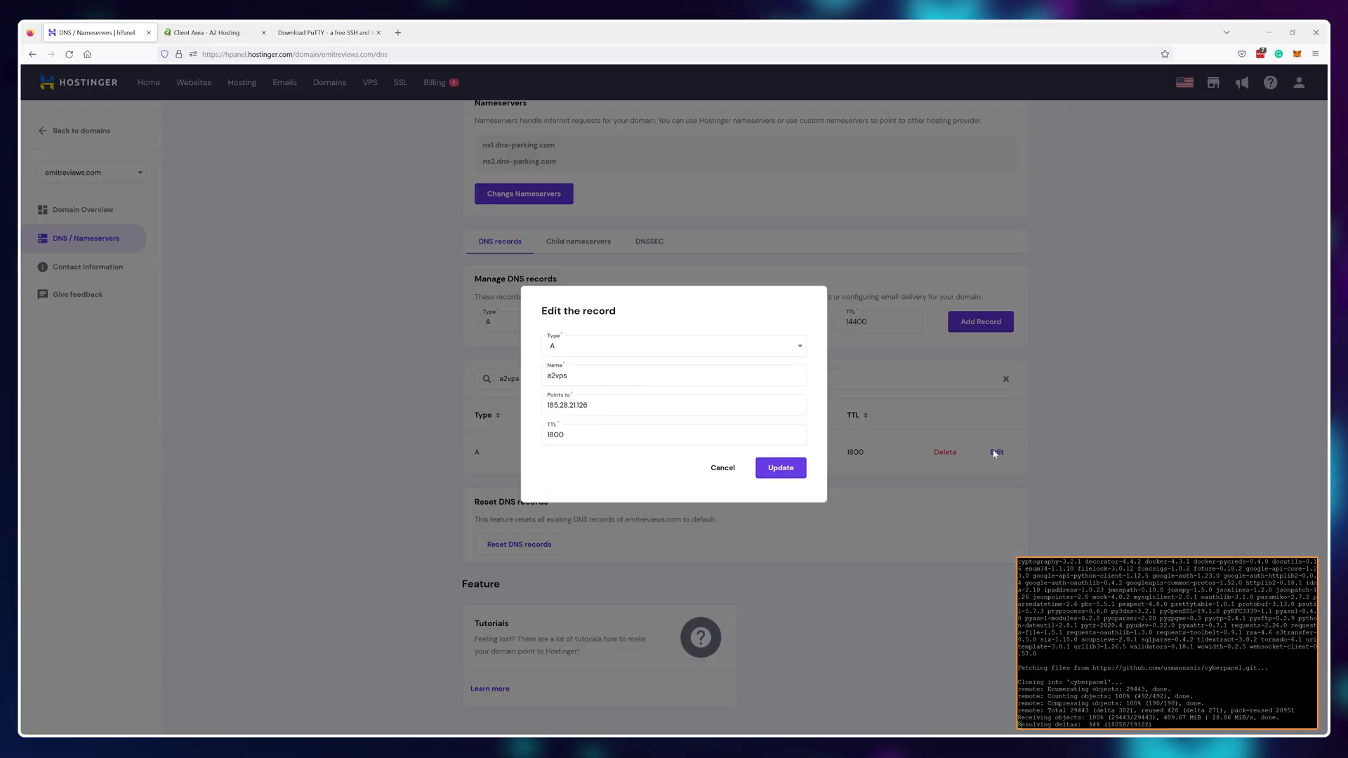
pyautogui.write('190.92.134.30')
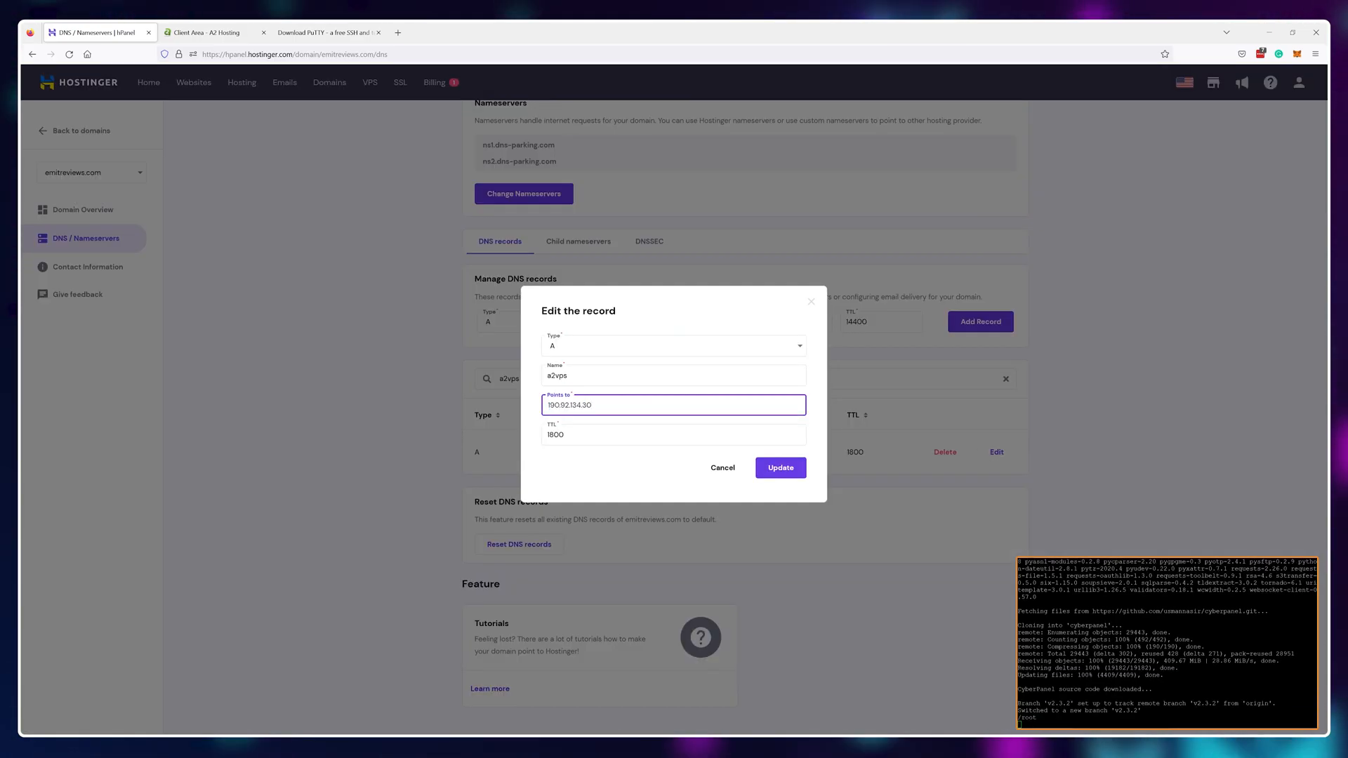
pyautogui.click(780, 466)
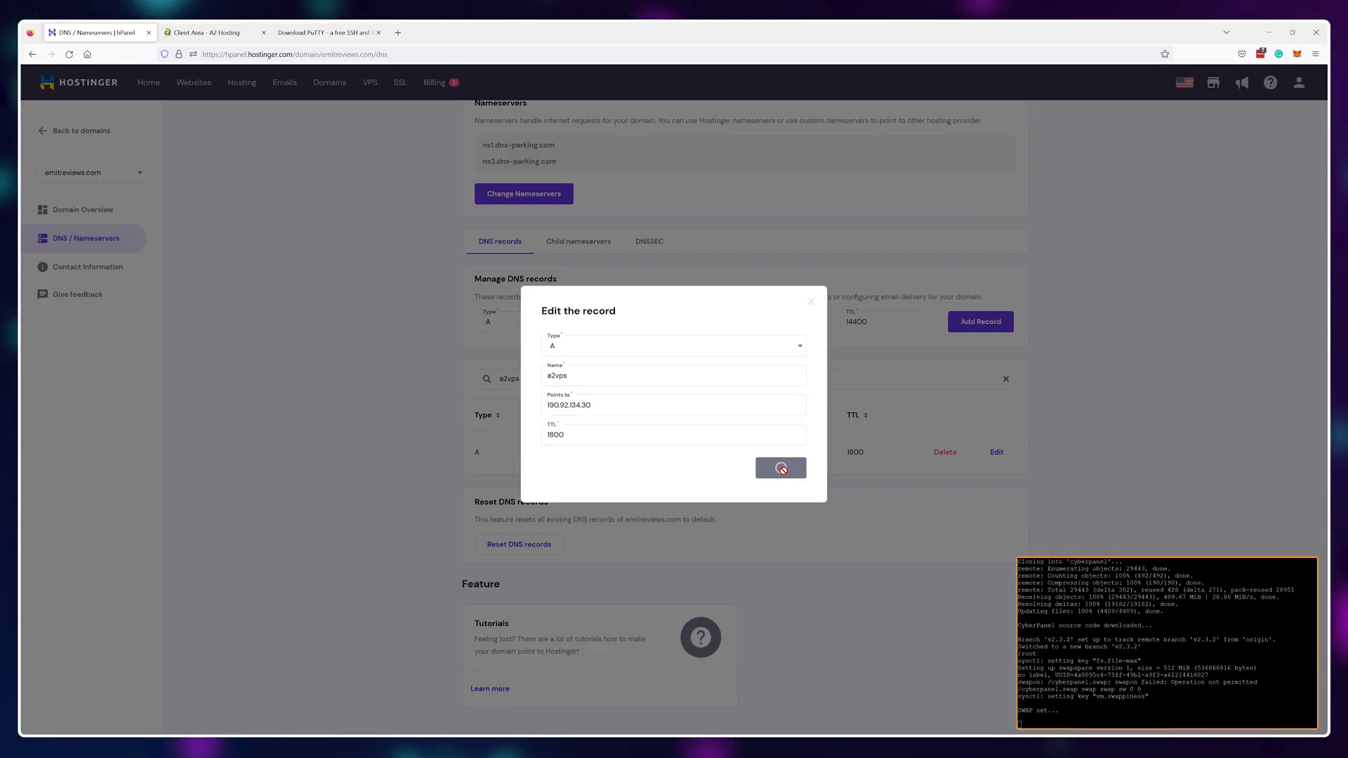
pyautogui.click(779, 468)
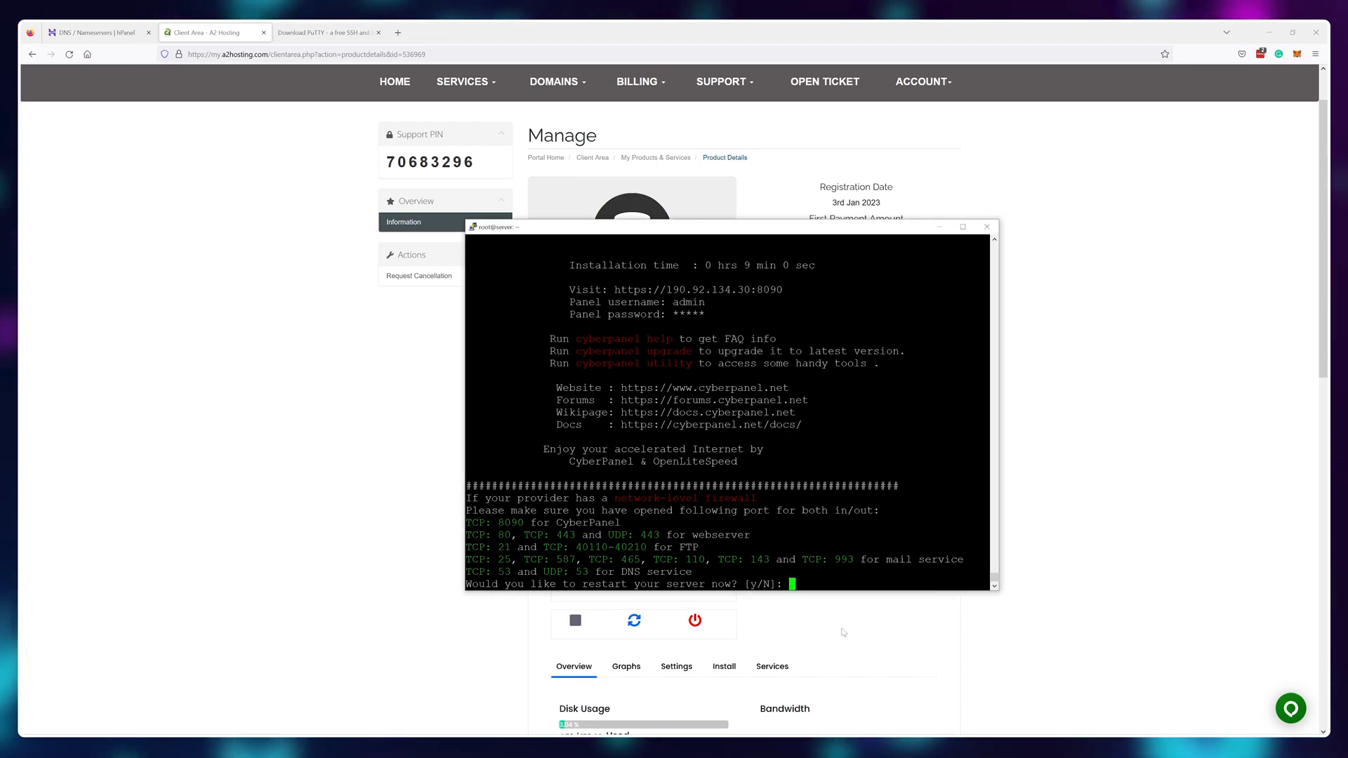
# Step: Answer Y to restart the server after the CyberPanel install completes
pyautogui.write('Y')
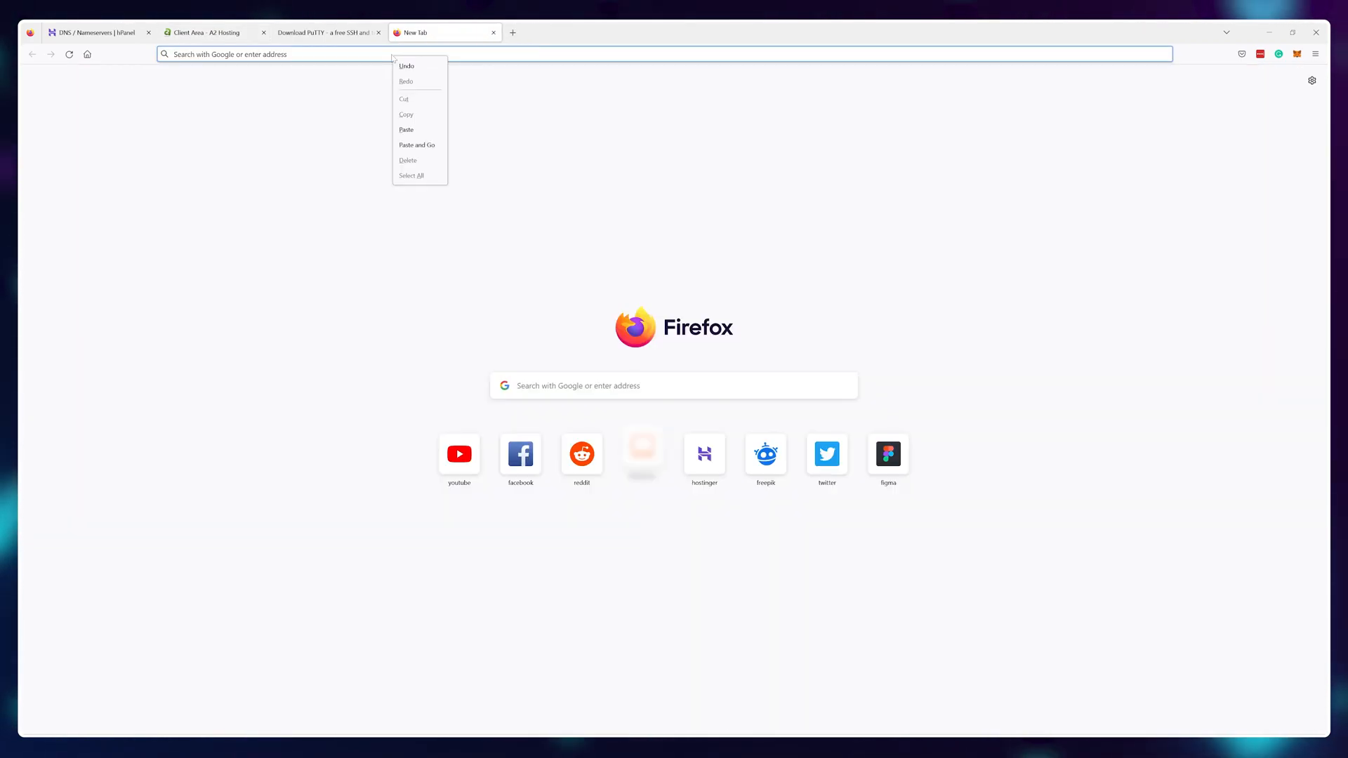
pyautogui.click(417, 144)
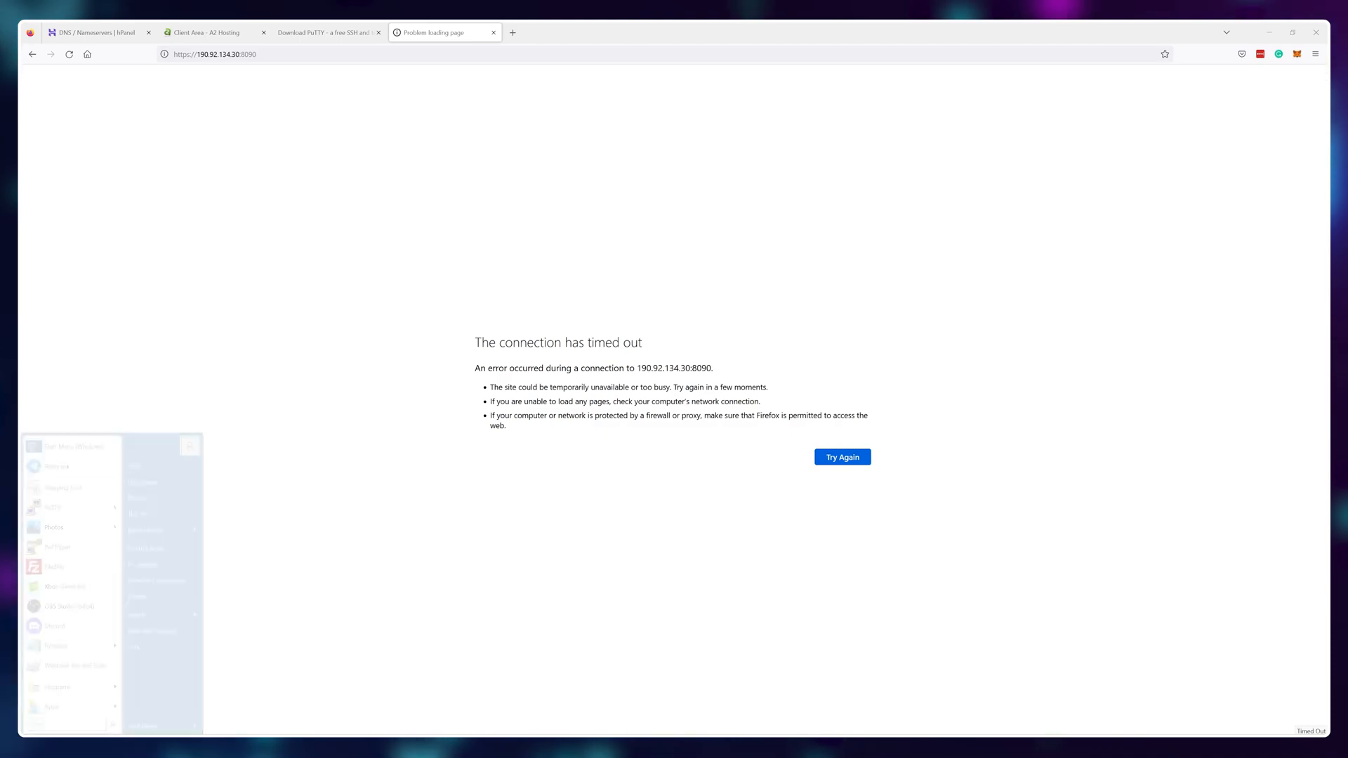
pyautogui.click(210, 33)
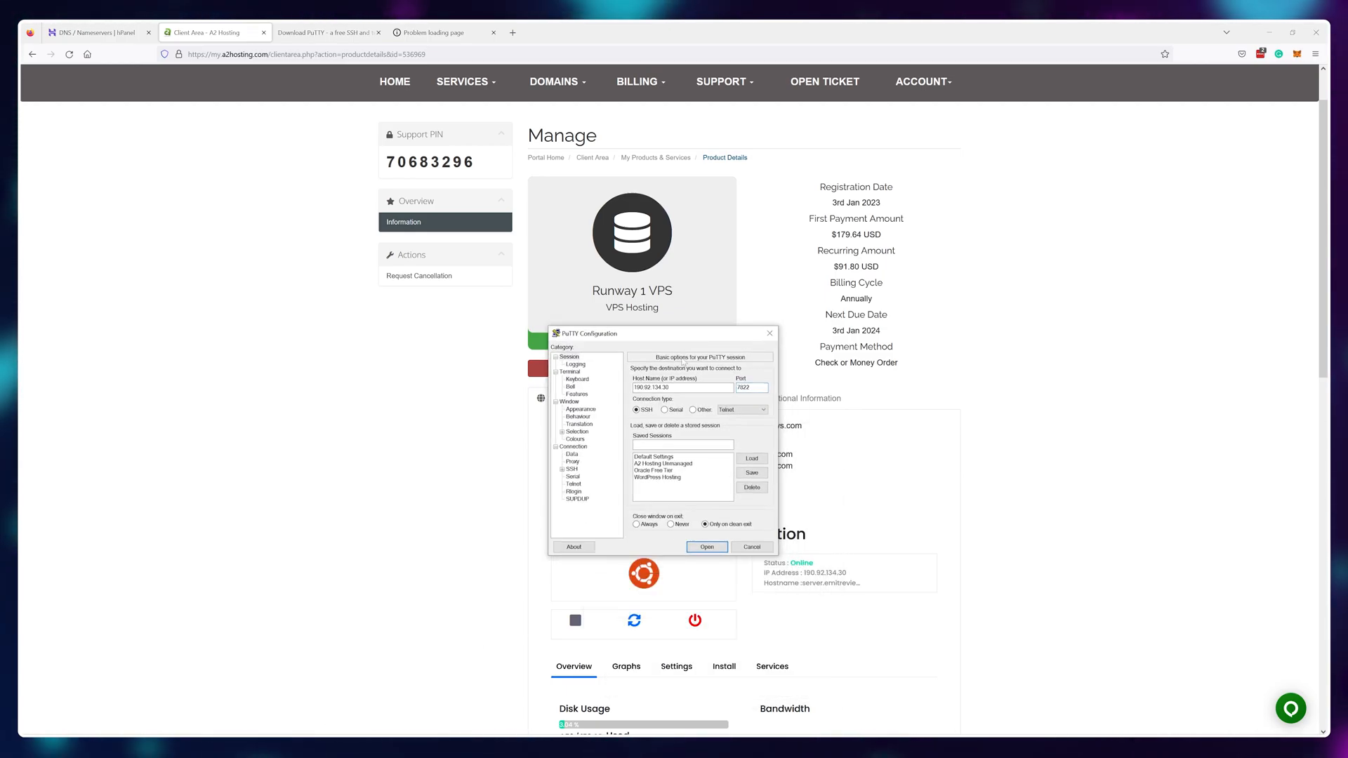
# Step: Reconnect over SSH and add an iptables rule accepting TCP port 8090, then return to the browser
pyautogui.click(707, 547)
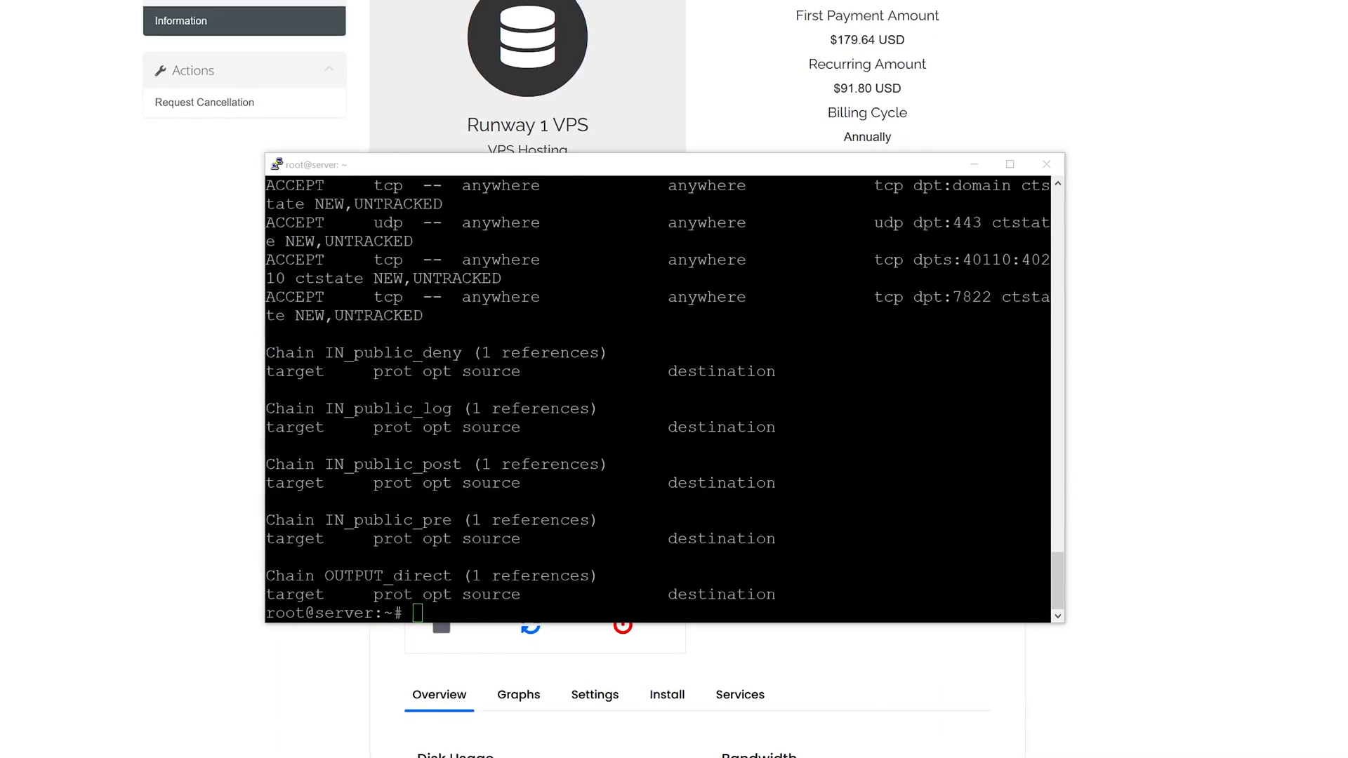
pyautogui.write('iptables -I INPUT 4 -p tcp -m tcp --dport 8090 -j ACCEPT')
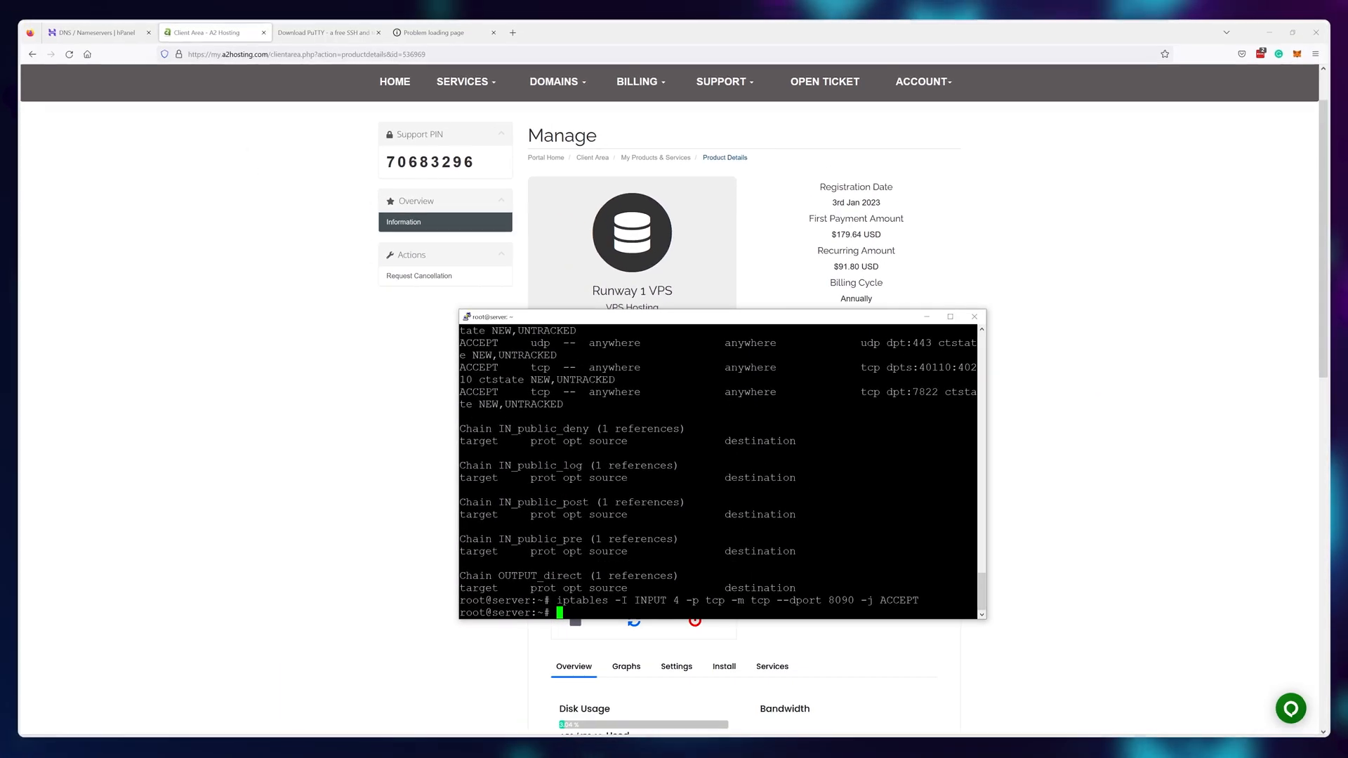
pyautogui.click(440, 33)
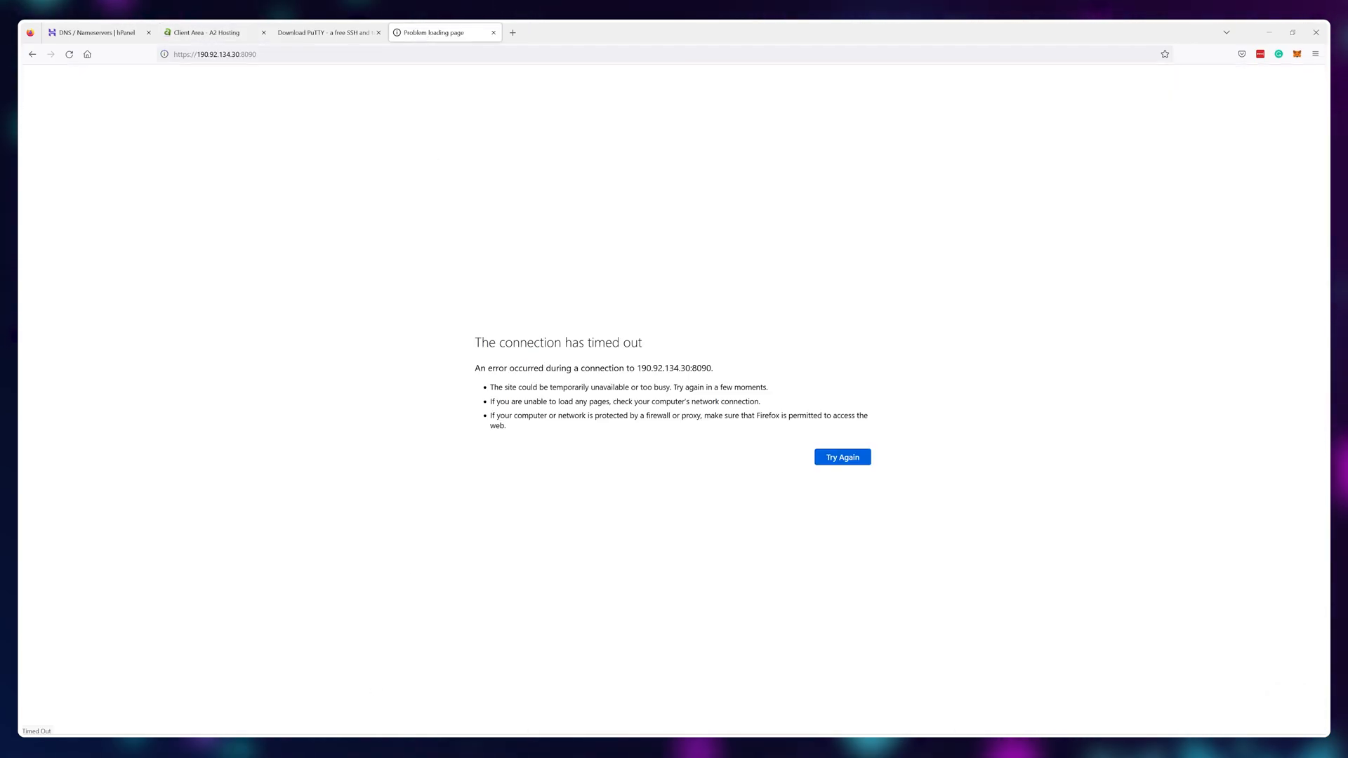
# Step: Accept the self-signed certificate warning and sign in to CyberPanel as admin
pyautogui.click(841, 456)
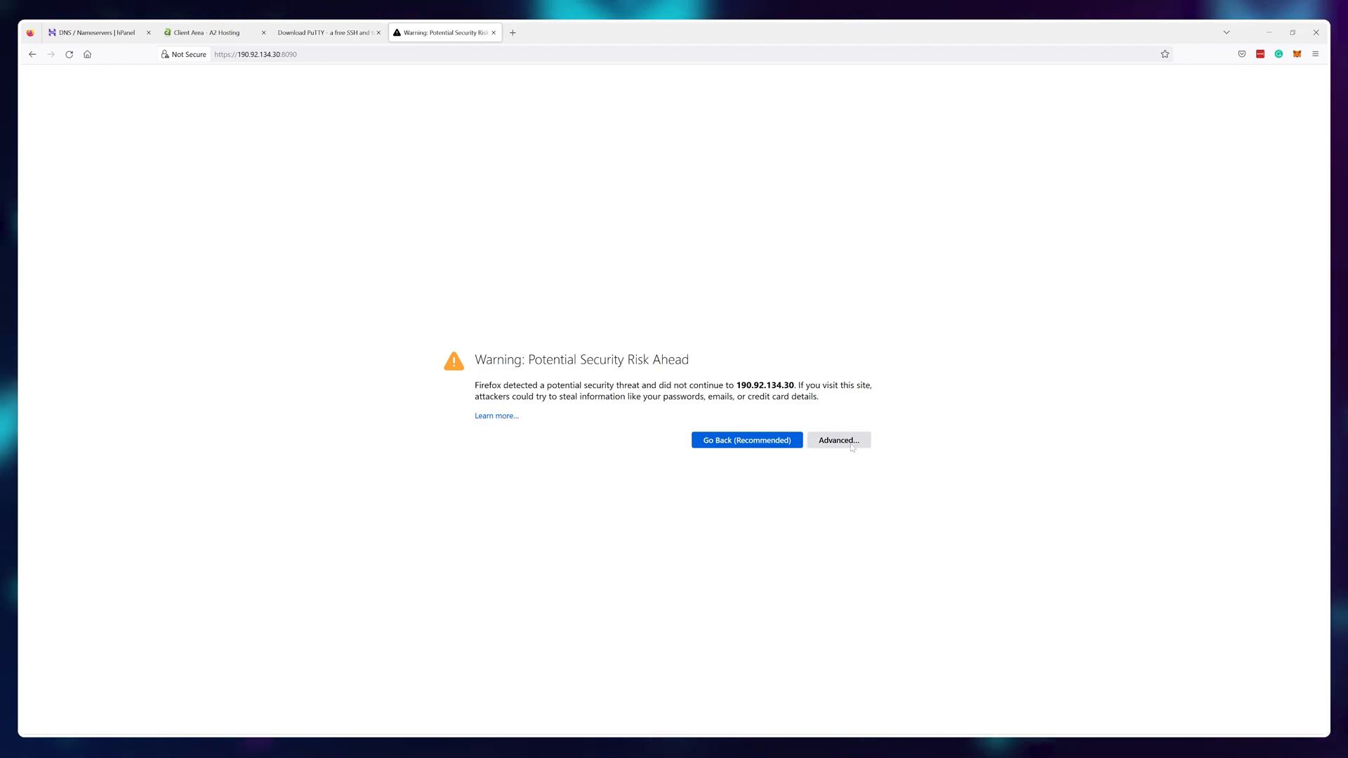
pyautogui.click(837, 439)
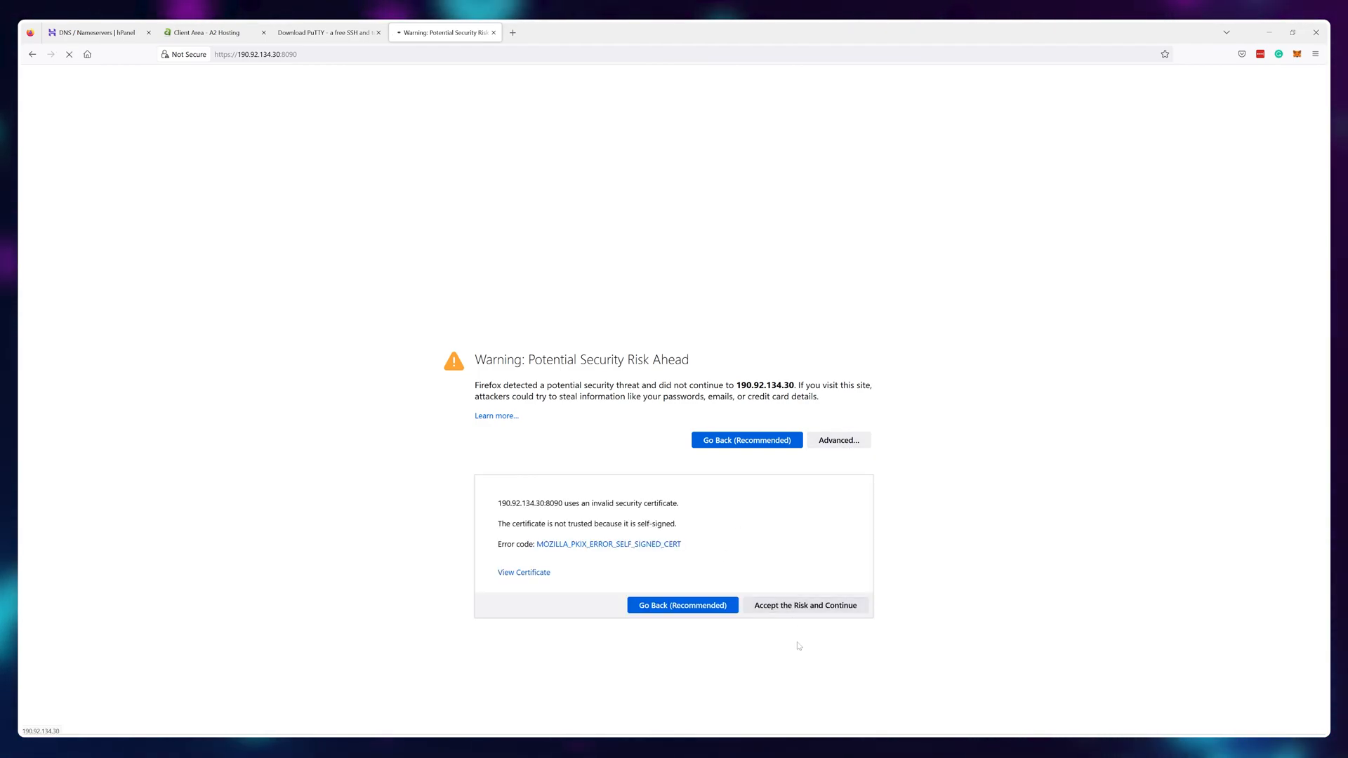
pyautogui.click(804, 605)
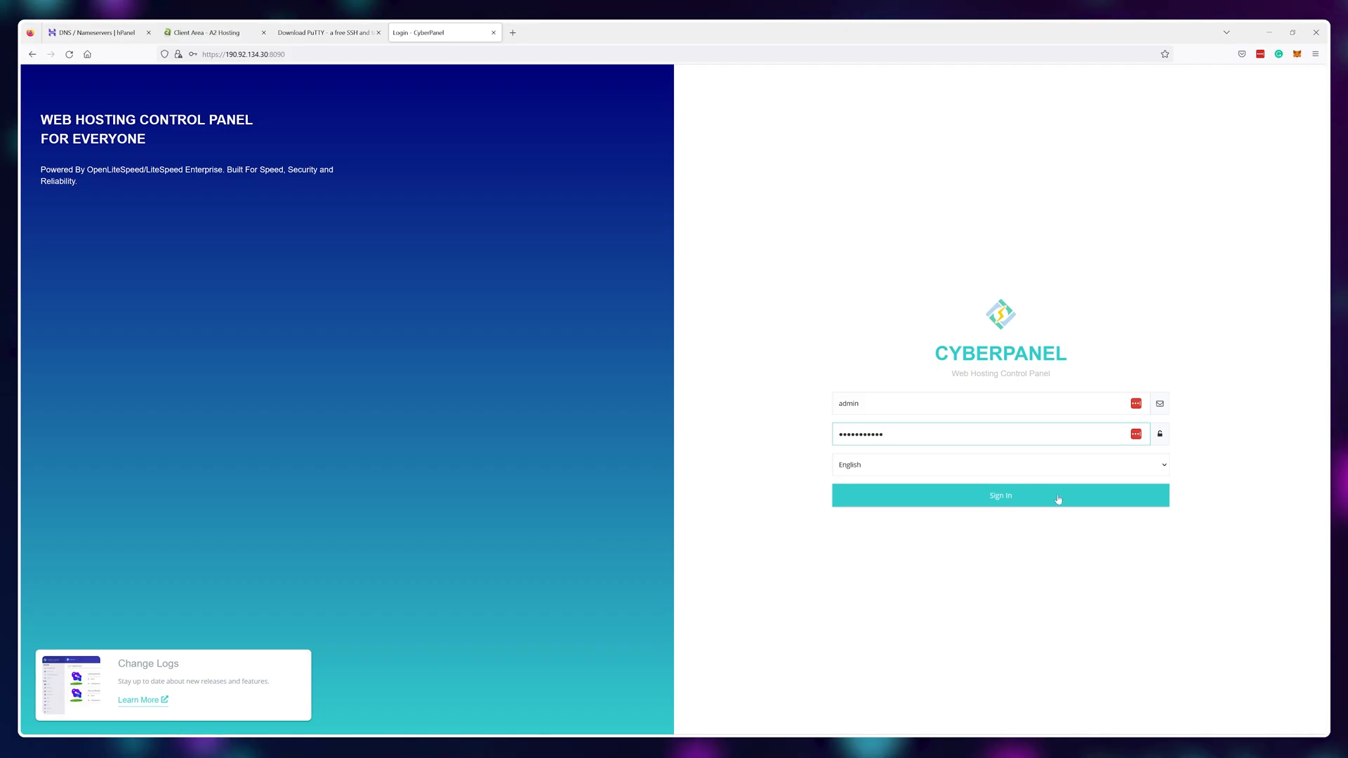
pyautogui.click(1000, 496)
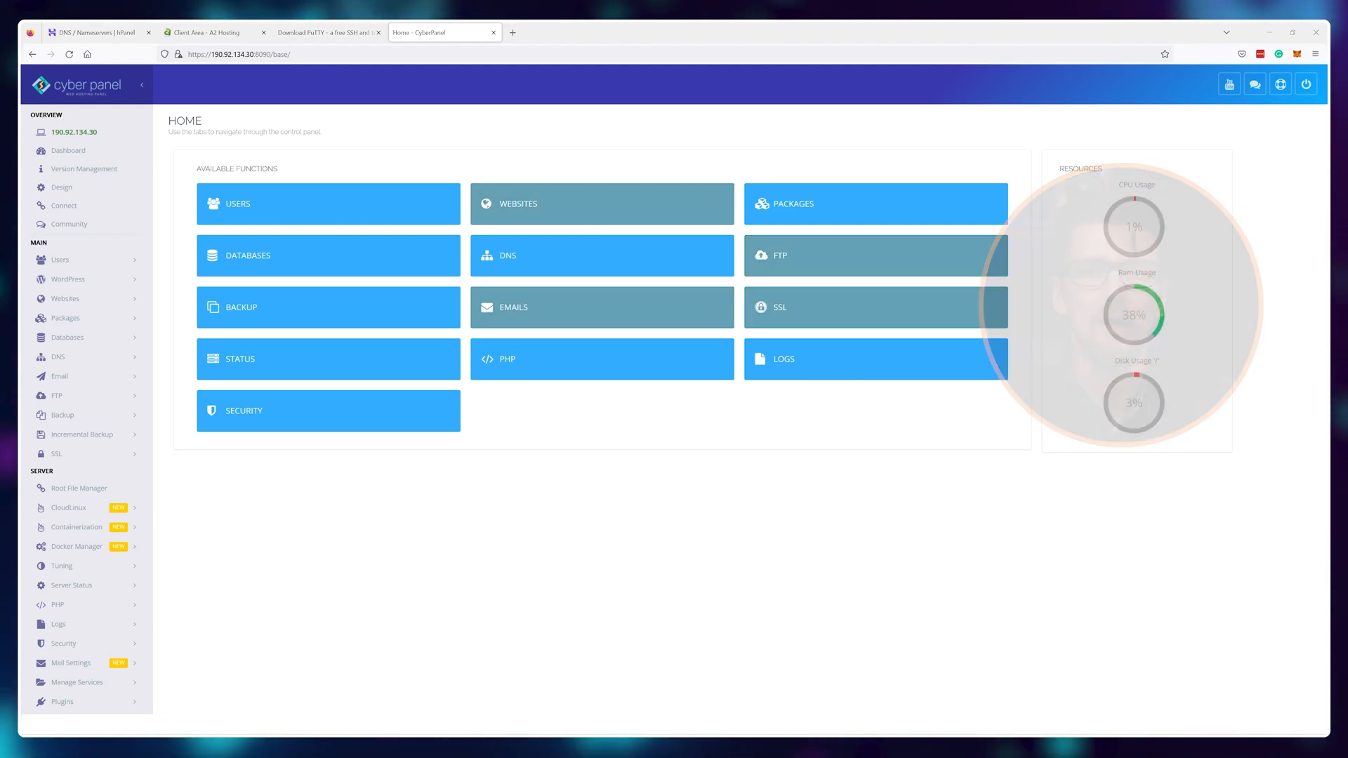
# Step: Set the Default package's domains, disk space and bandwidth to 0 (unlimited) and save
pyautogui.click(64, 317)
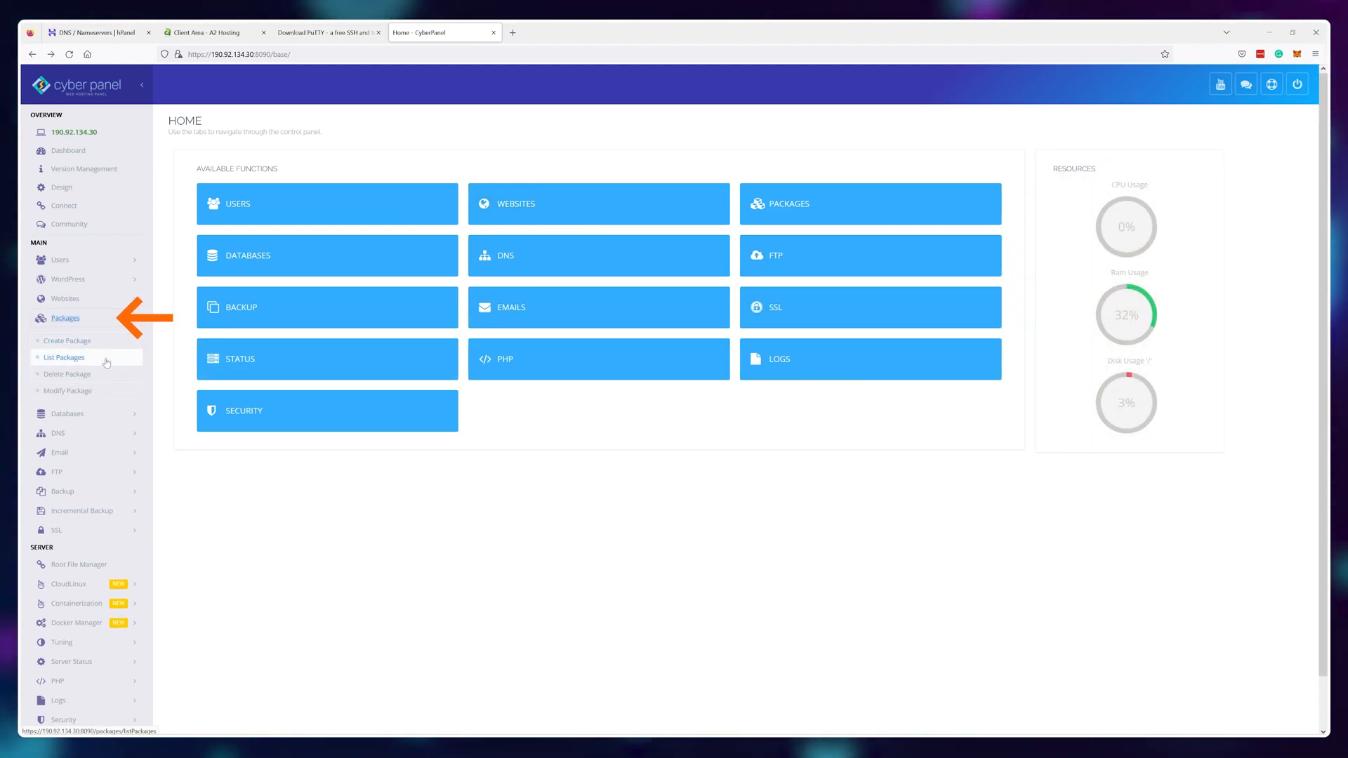
pyautogui.click(64, 357)
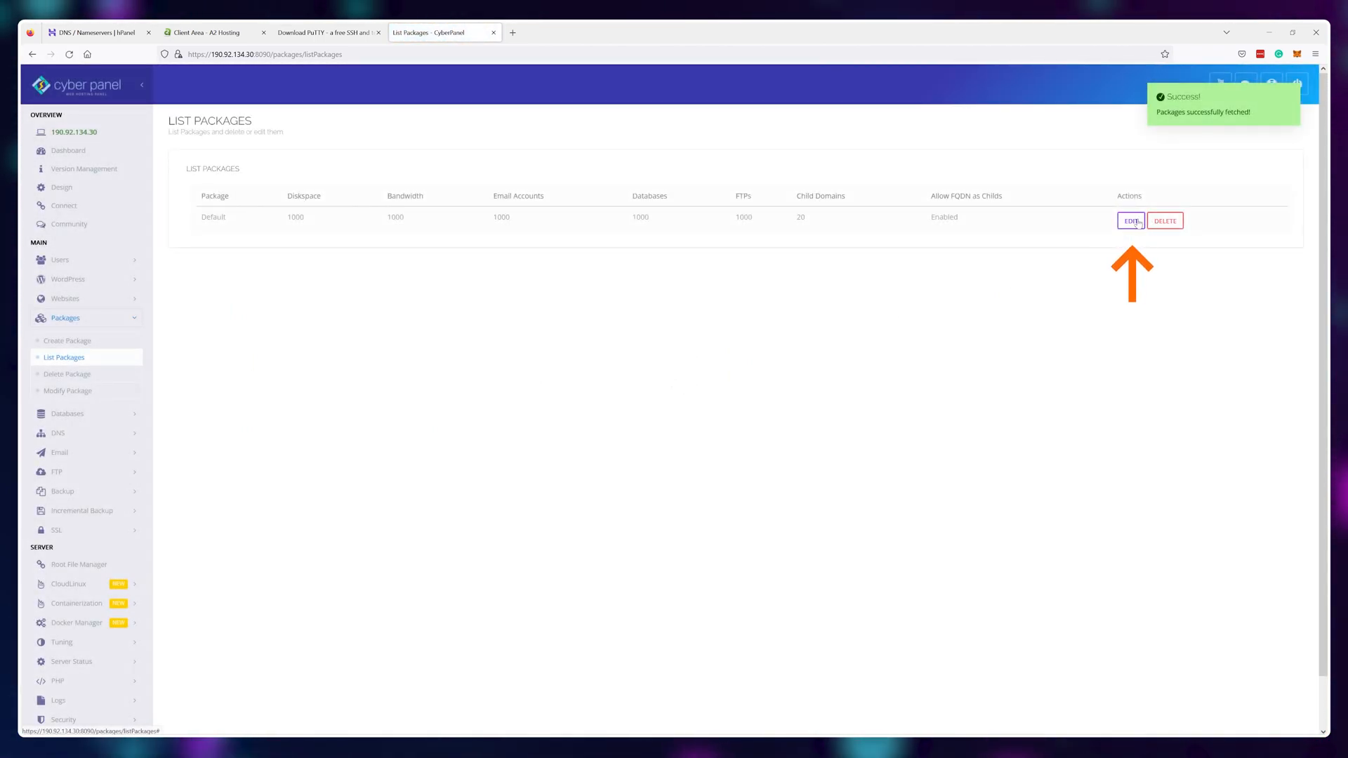
pyautogui.click(1130, 220)
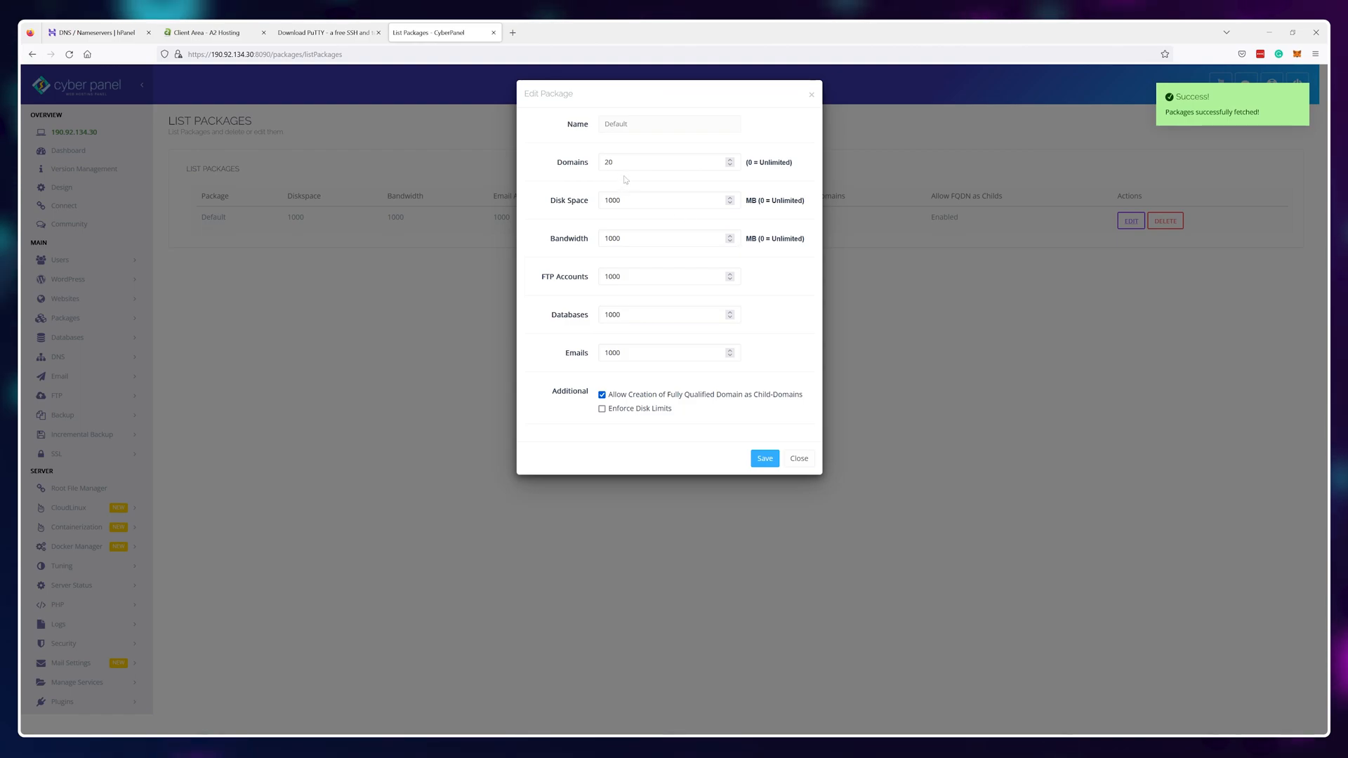
pyautogui.click(662, 199)
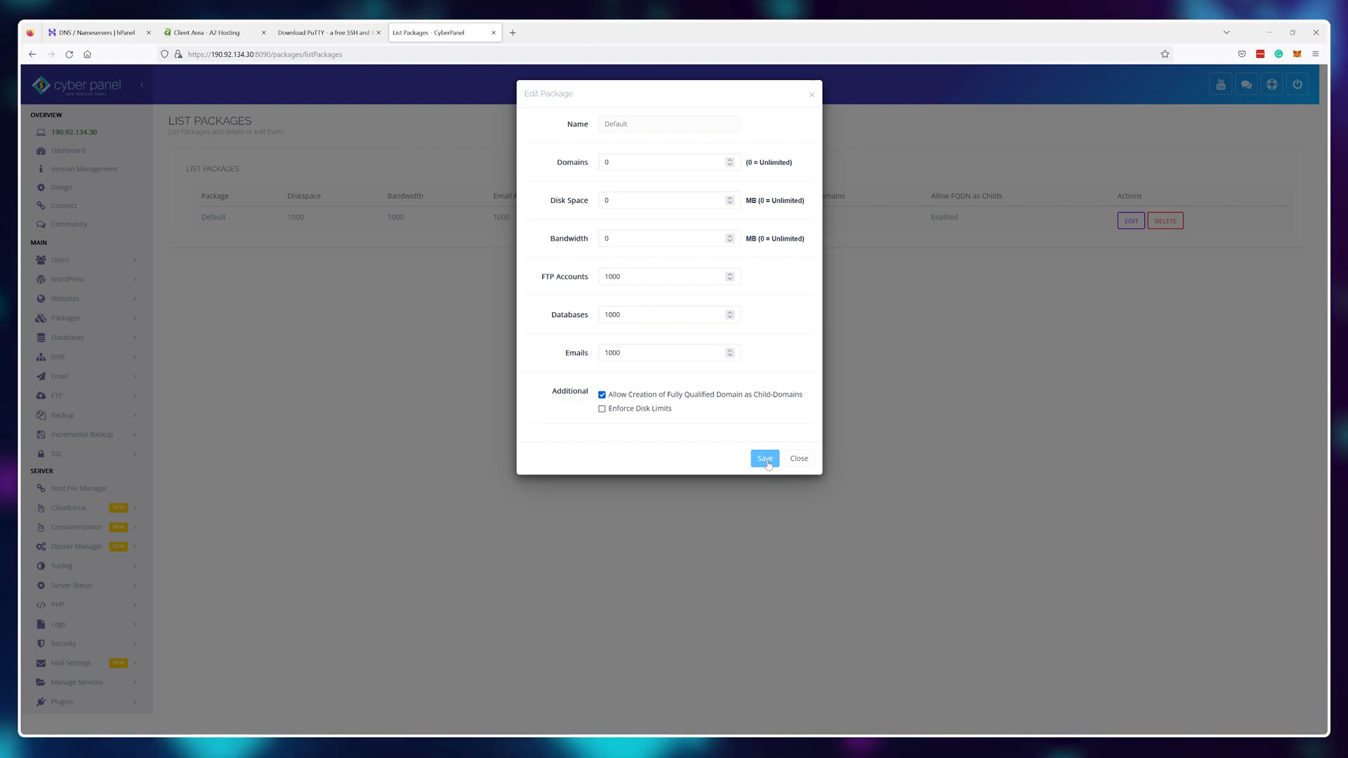
pyautogui.click(764, 458)
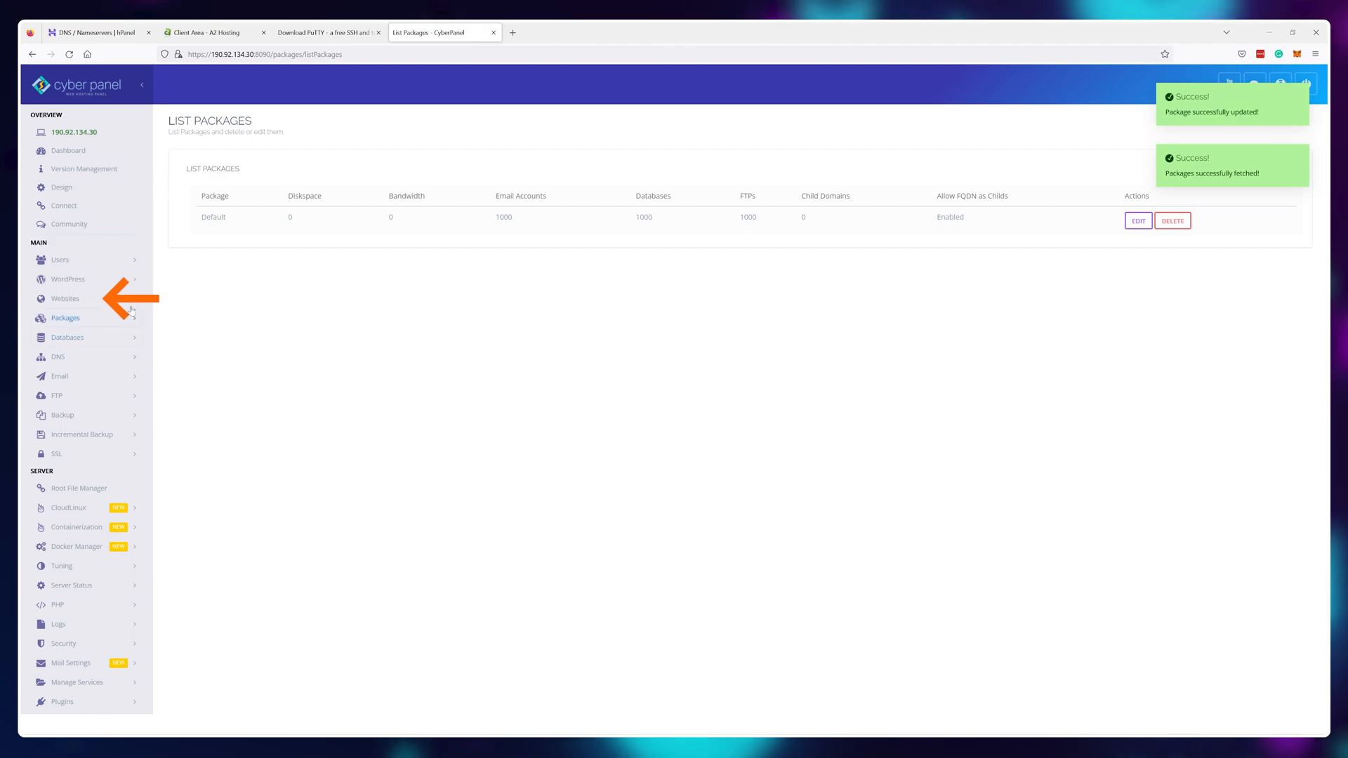
pyautogui.click(65, 298)
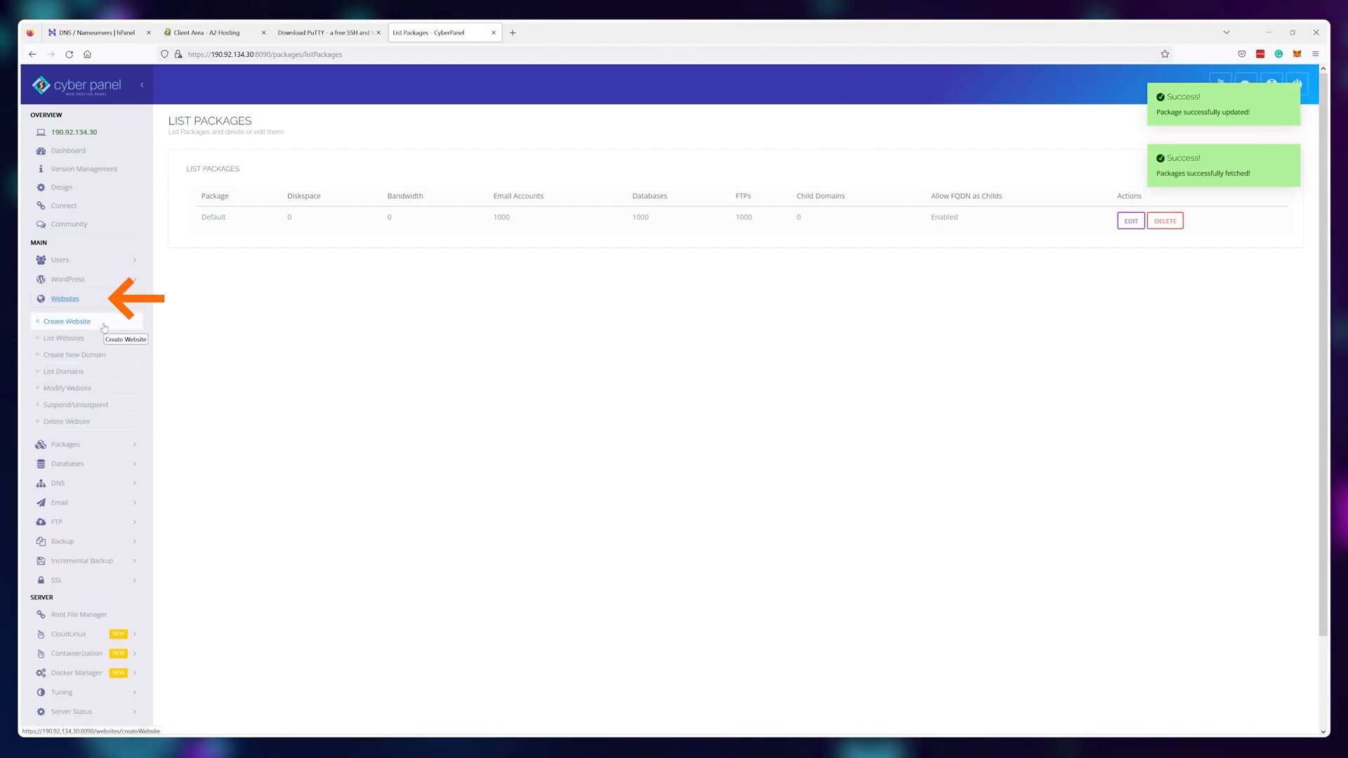
pyautogui.click(67, 320)
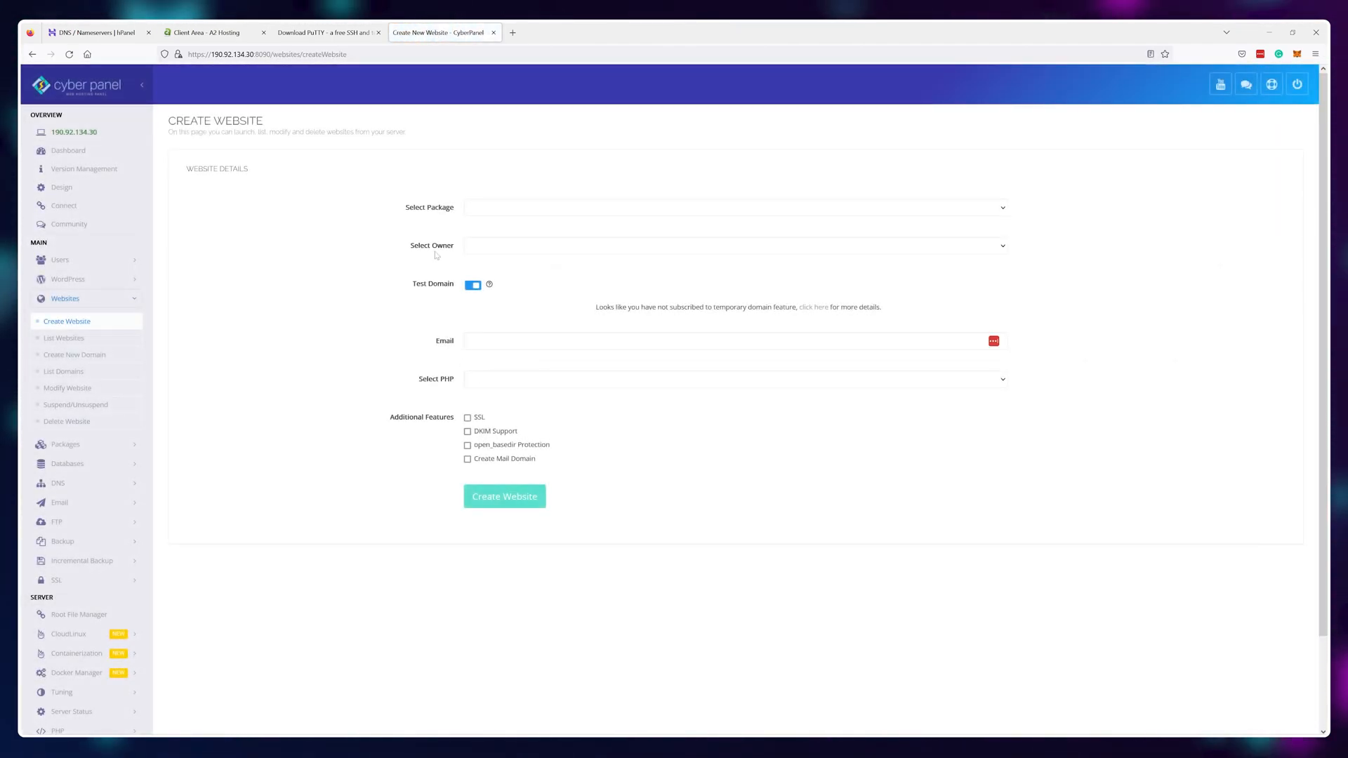
pyautogui.click(734, 208)
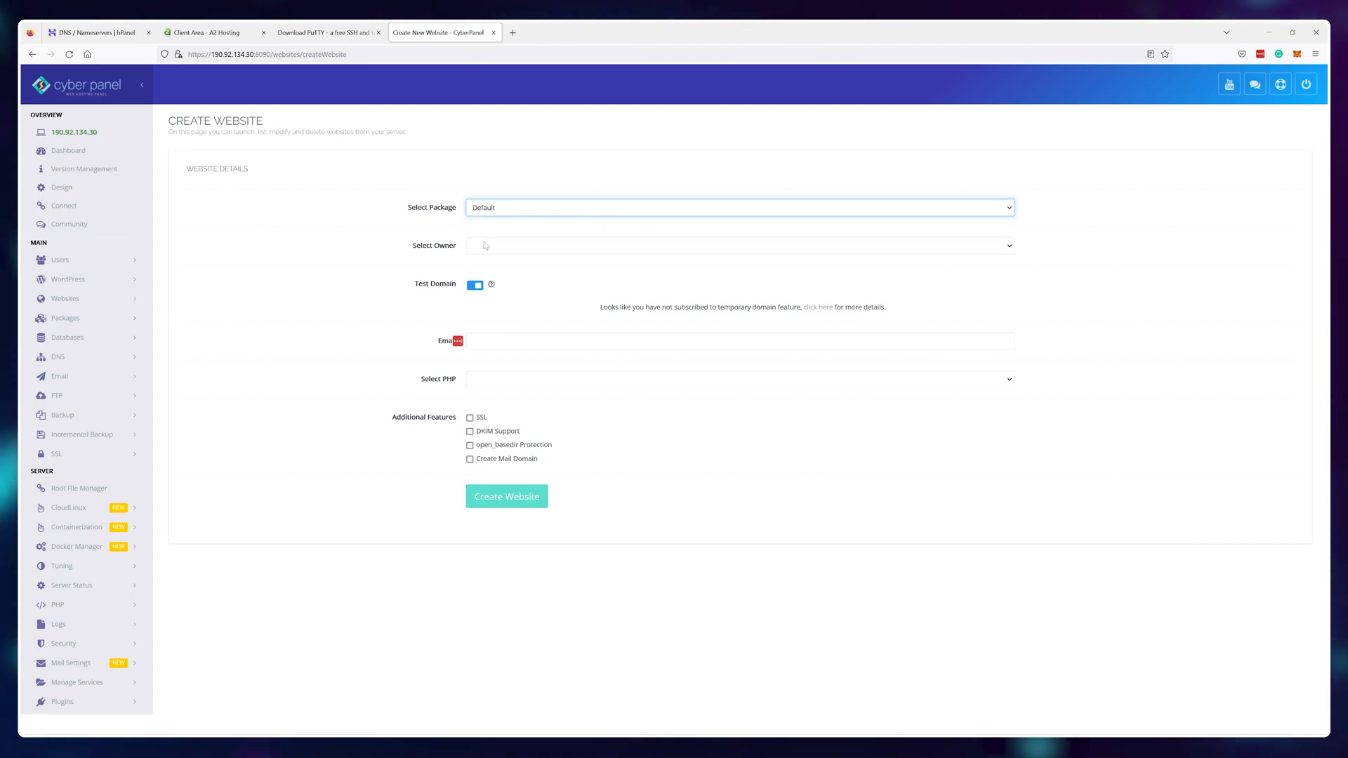
pyautogui.click(737, 244)
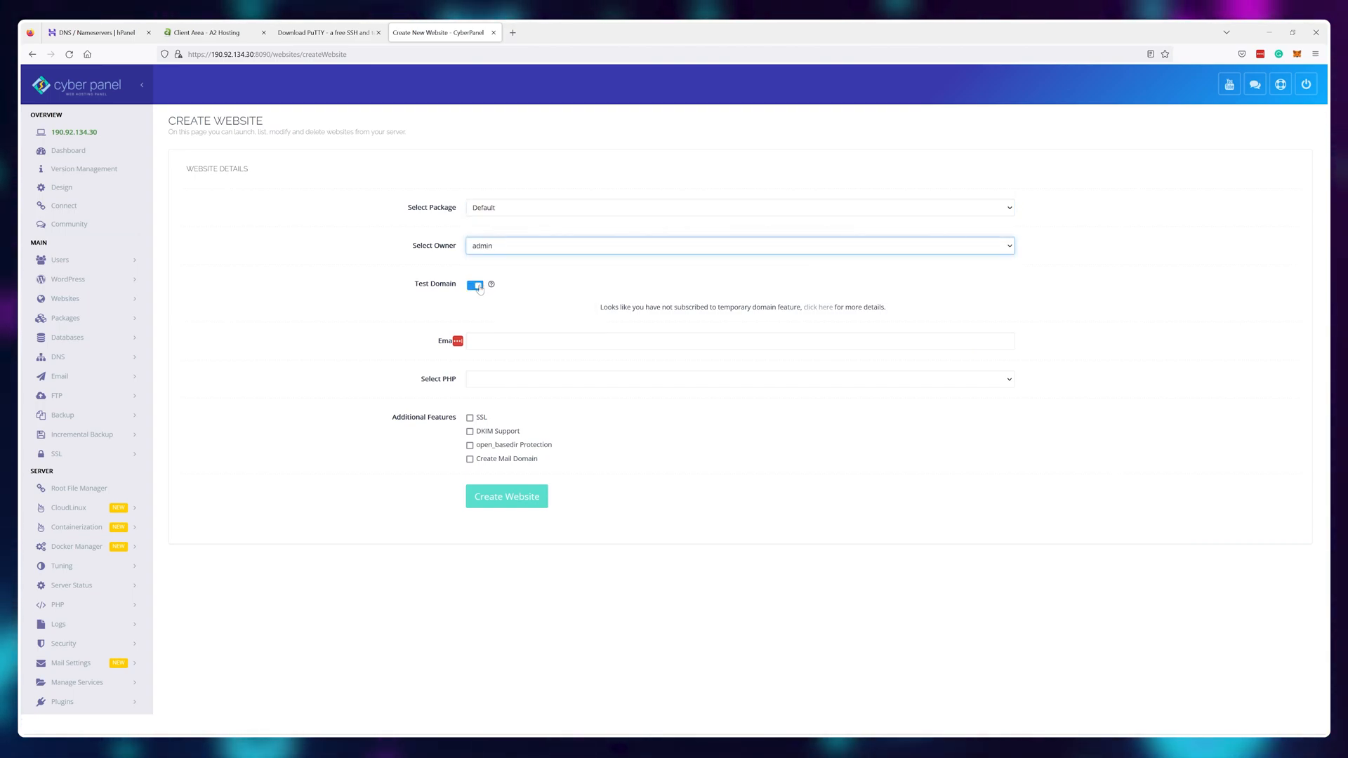
pyautogui.click(473, 285)
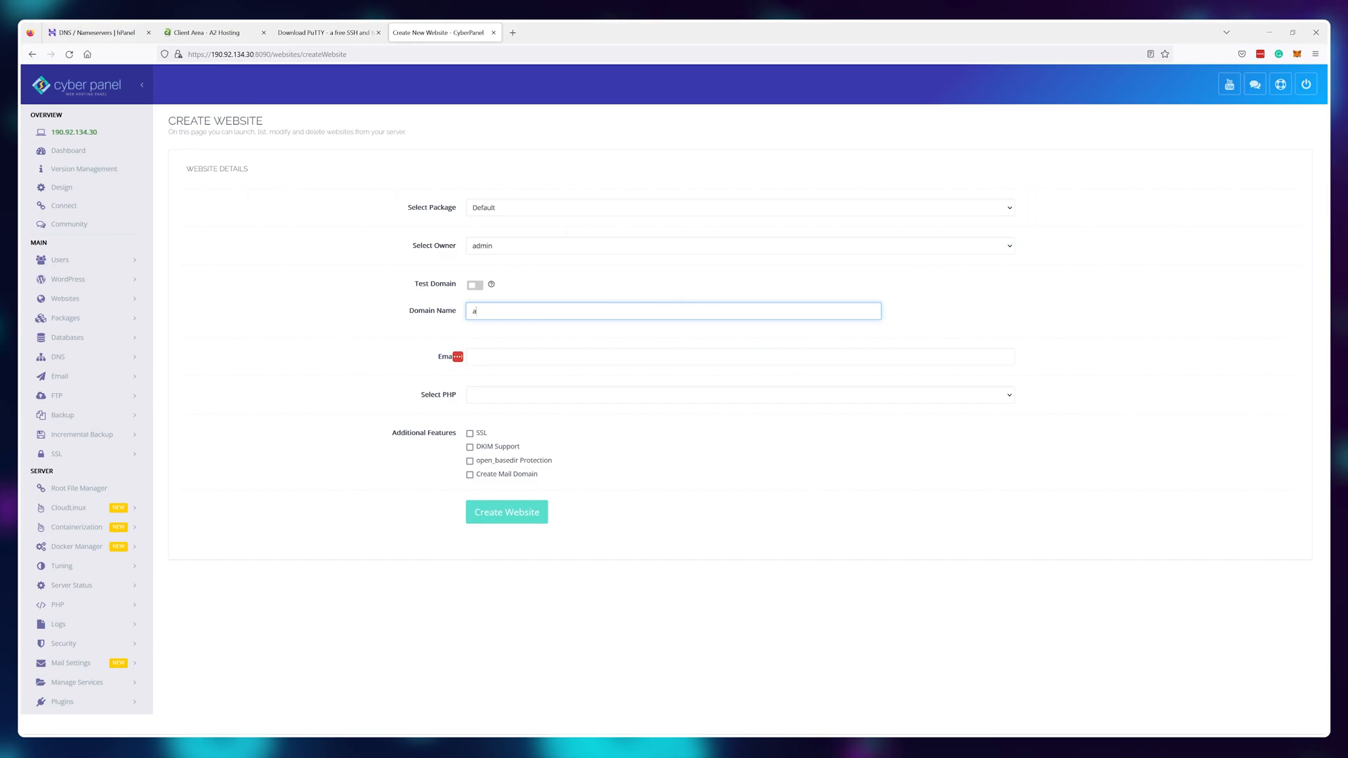
pyautogui.write('2vps.emitreviews.com')
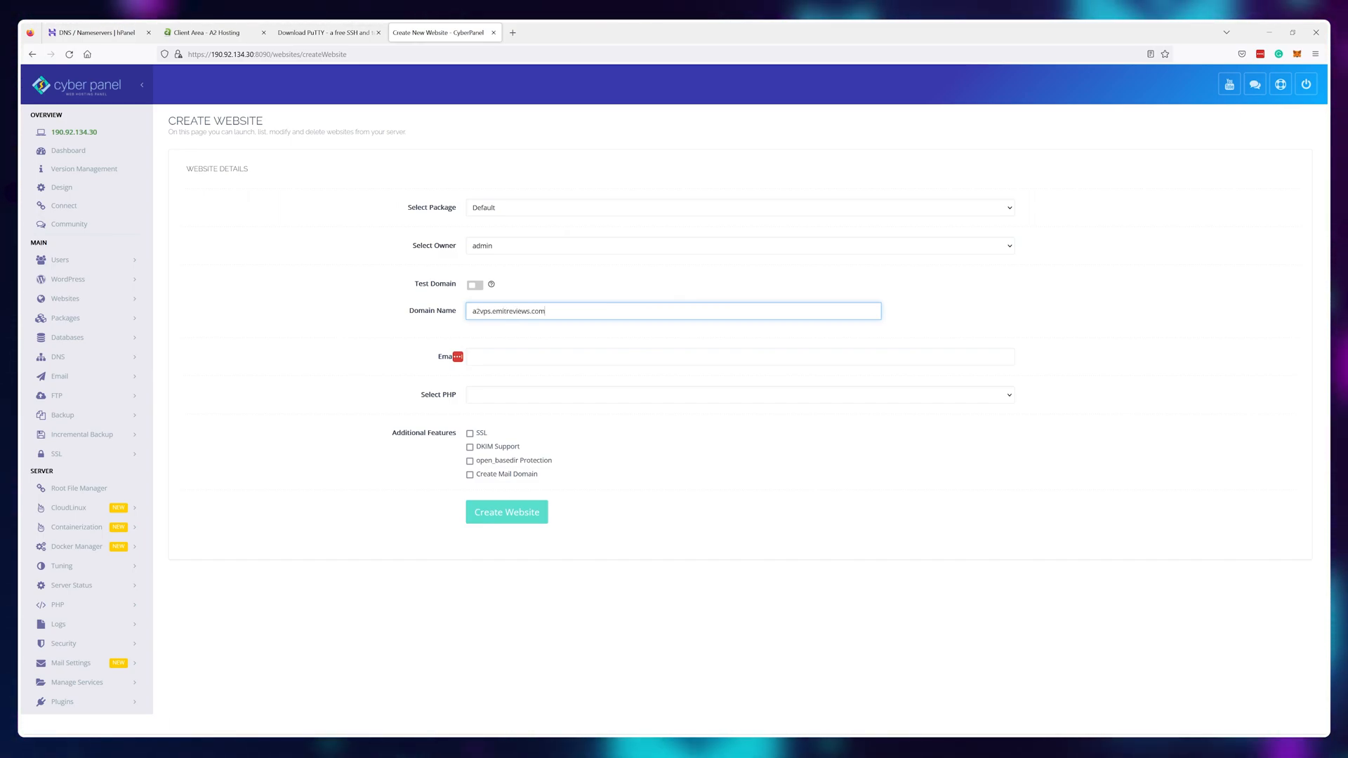
pyautogui.click(740, 357)
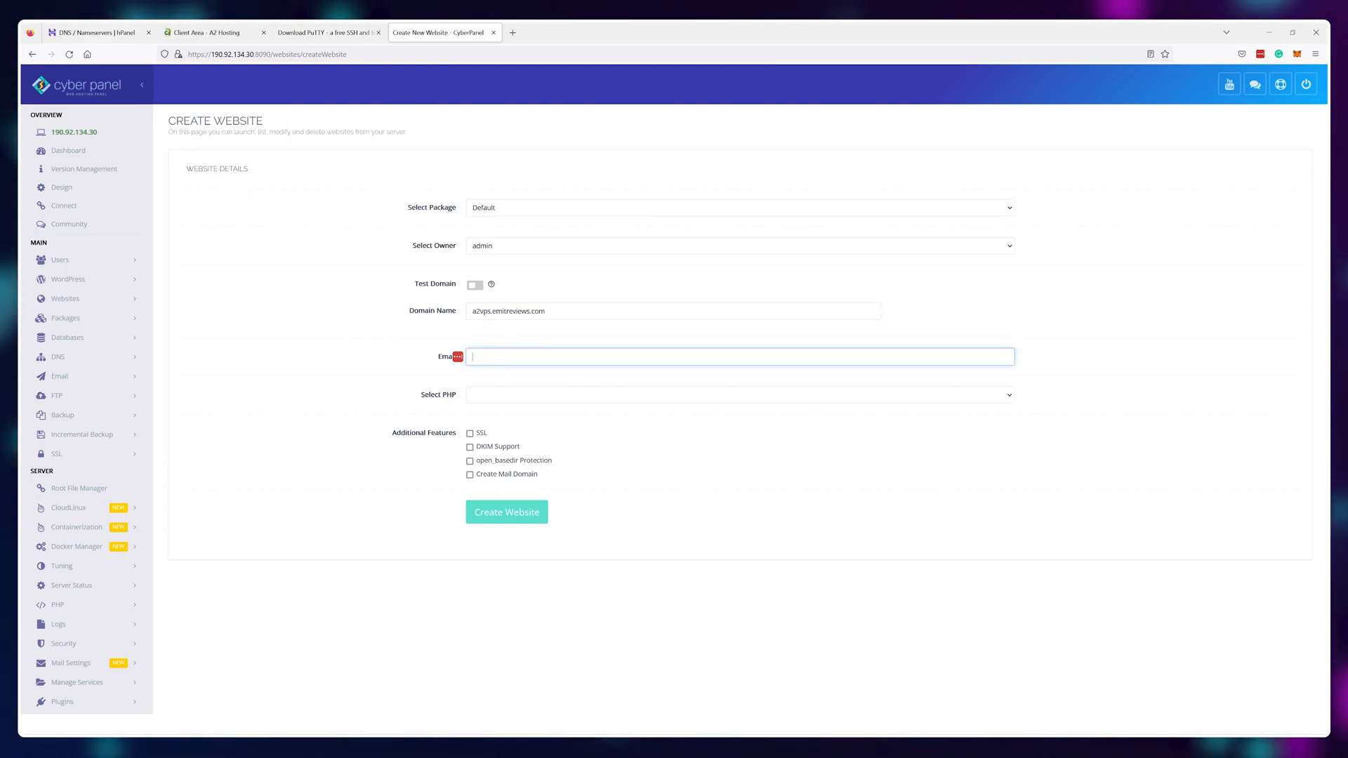
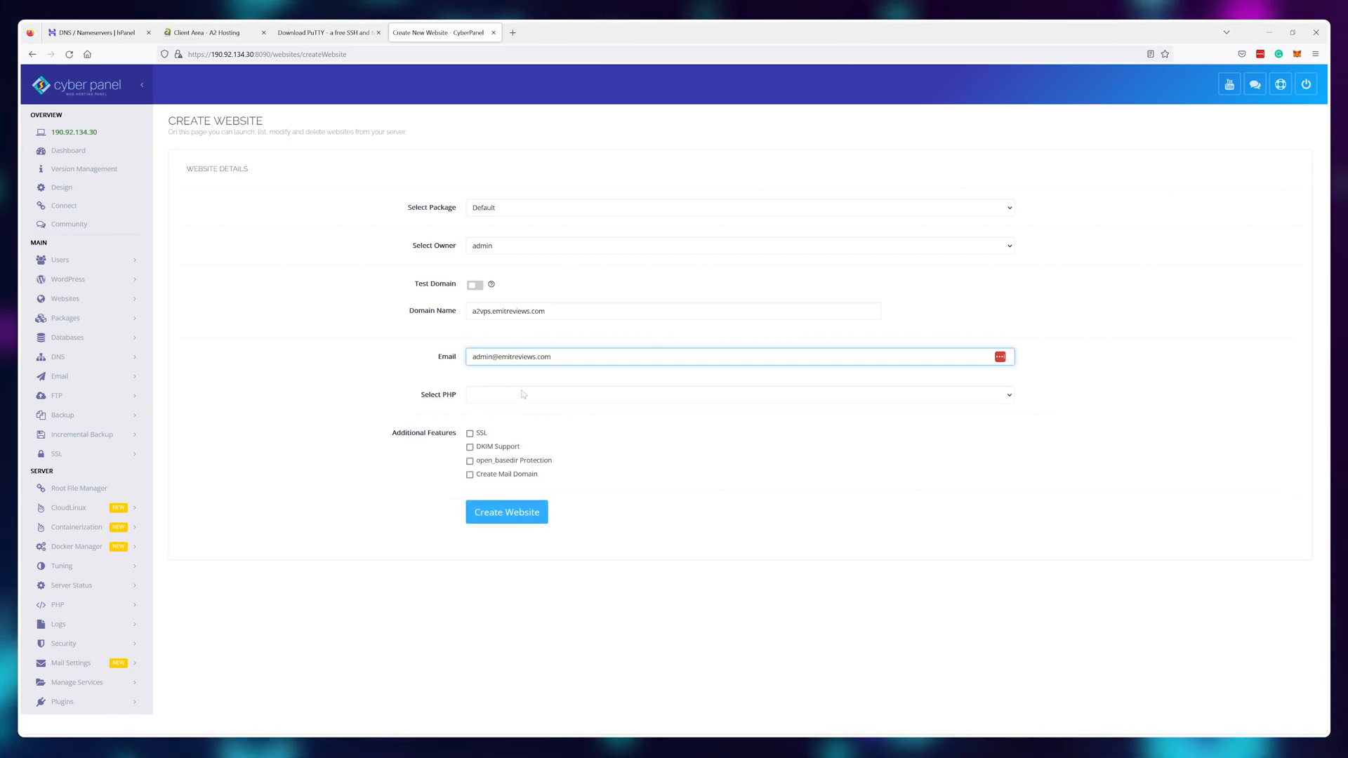
# Step: Choose PHP 8.1, enable SSL, DKIM and mail domain, and create the website
pyautogui.click(737, 395)
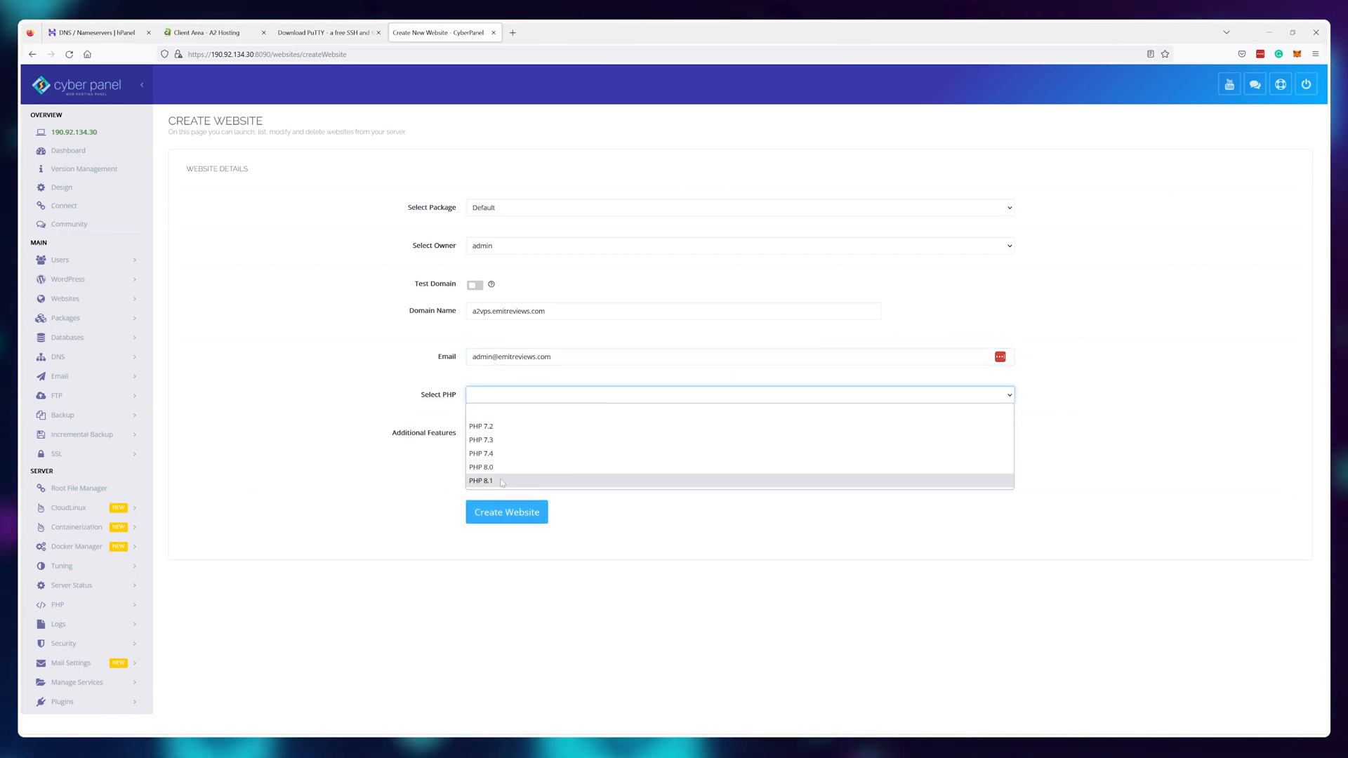
pyautogui.click(480, 480)
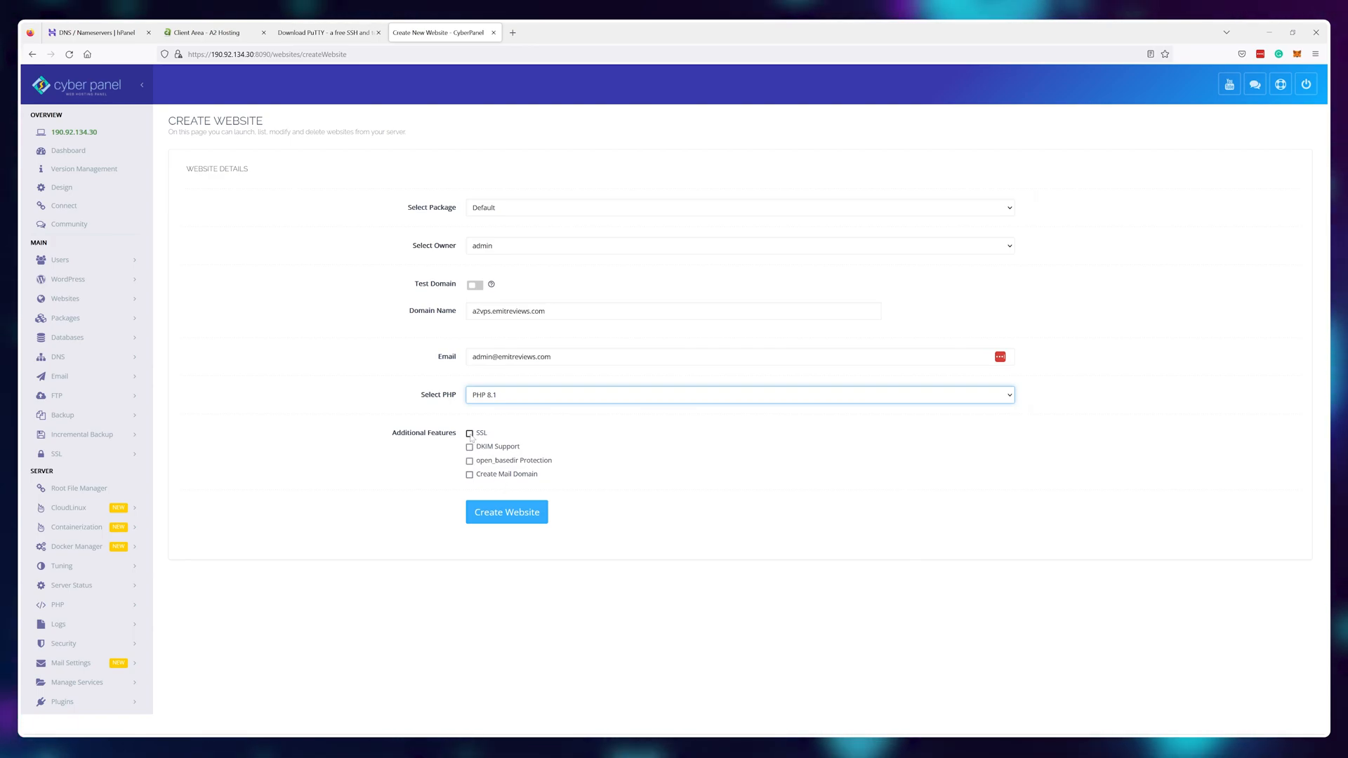
pyautogui.click(469, 432)
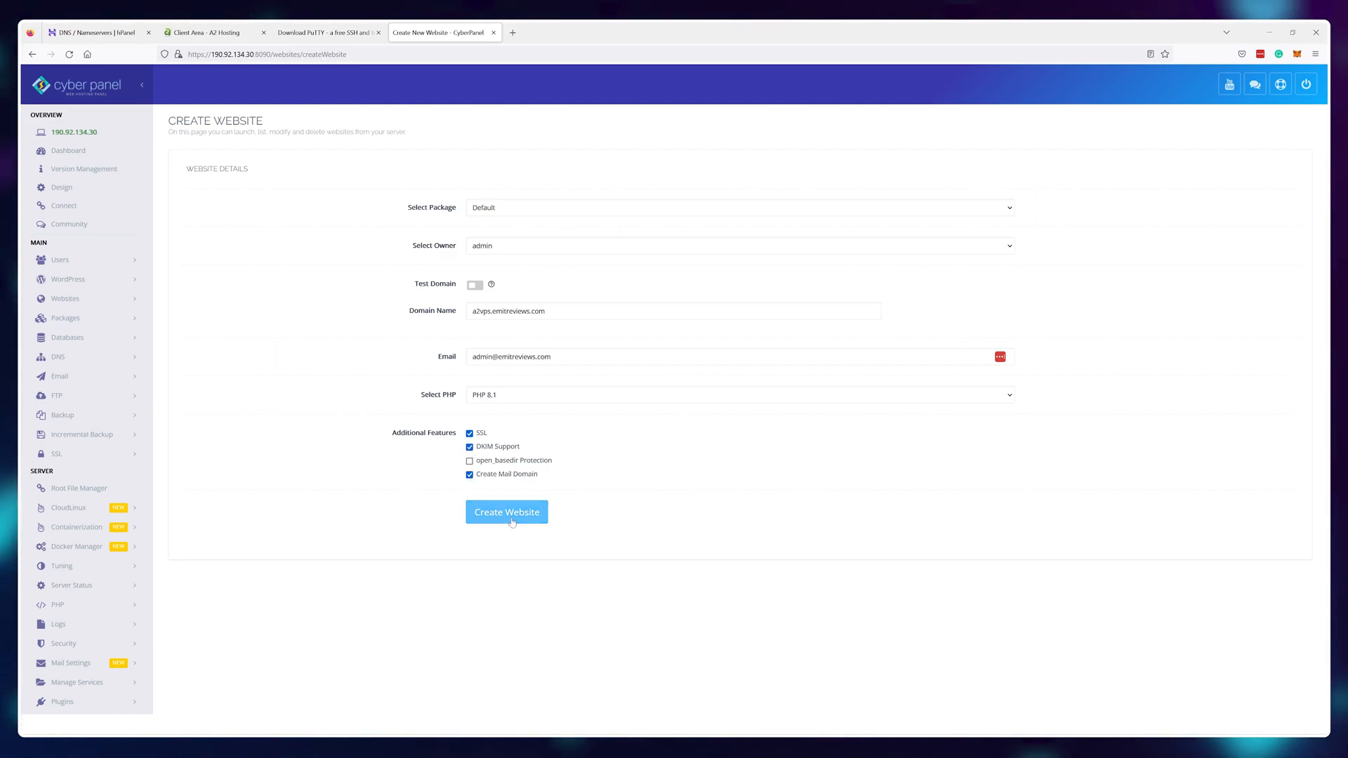
pyautogui.click(507, 511)
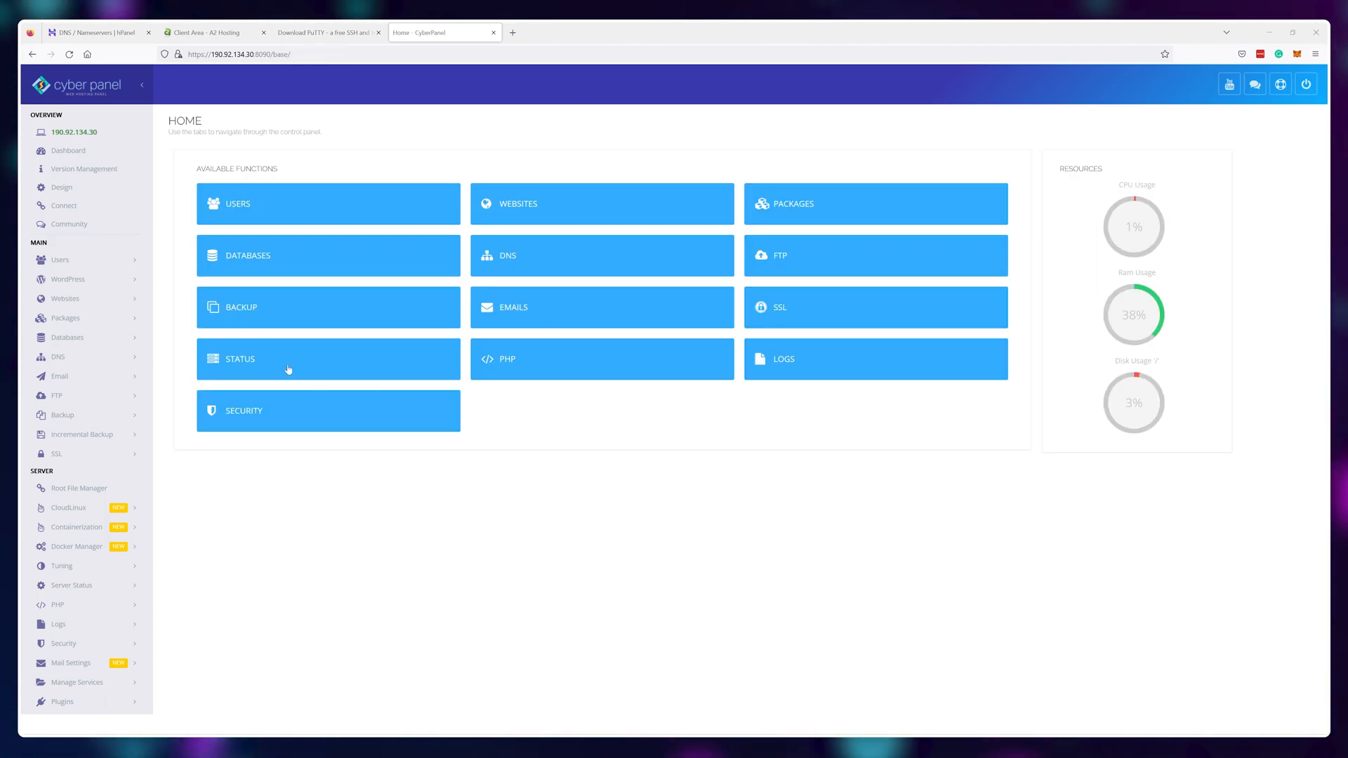
# Step: Show the list of hosted websites with a2vps.emitreviews.com active
pyautogui.click(65, 298)
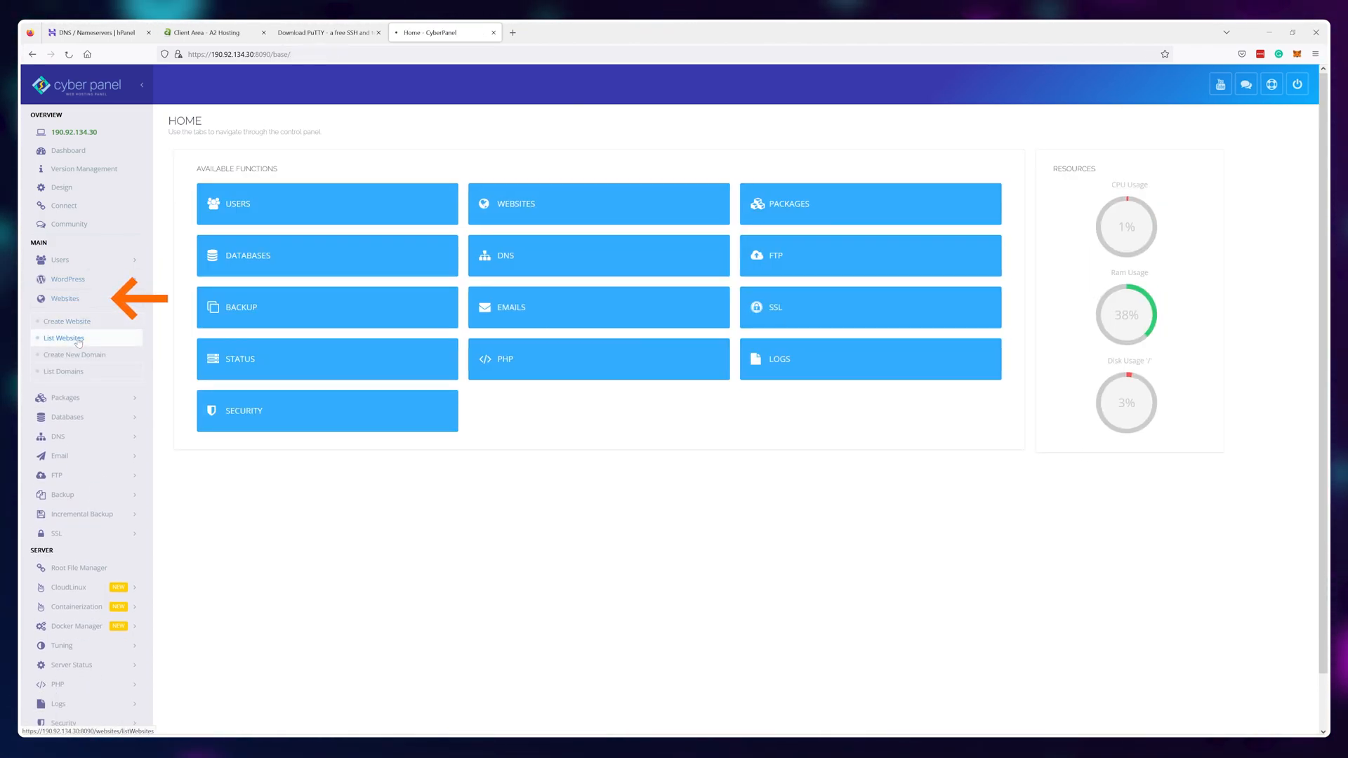
pyautogui.click(63, 337)
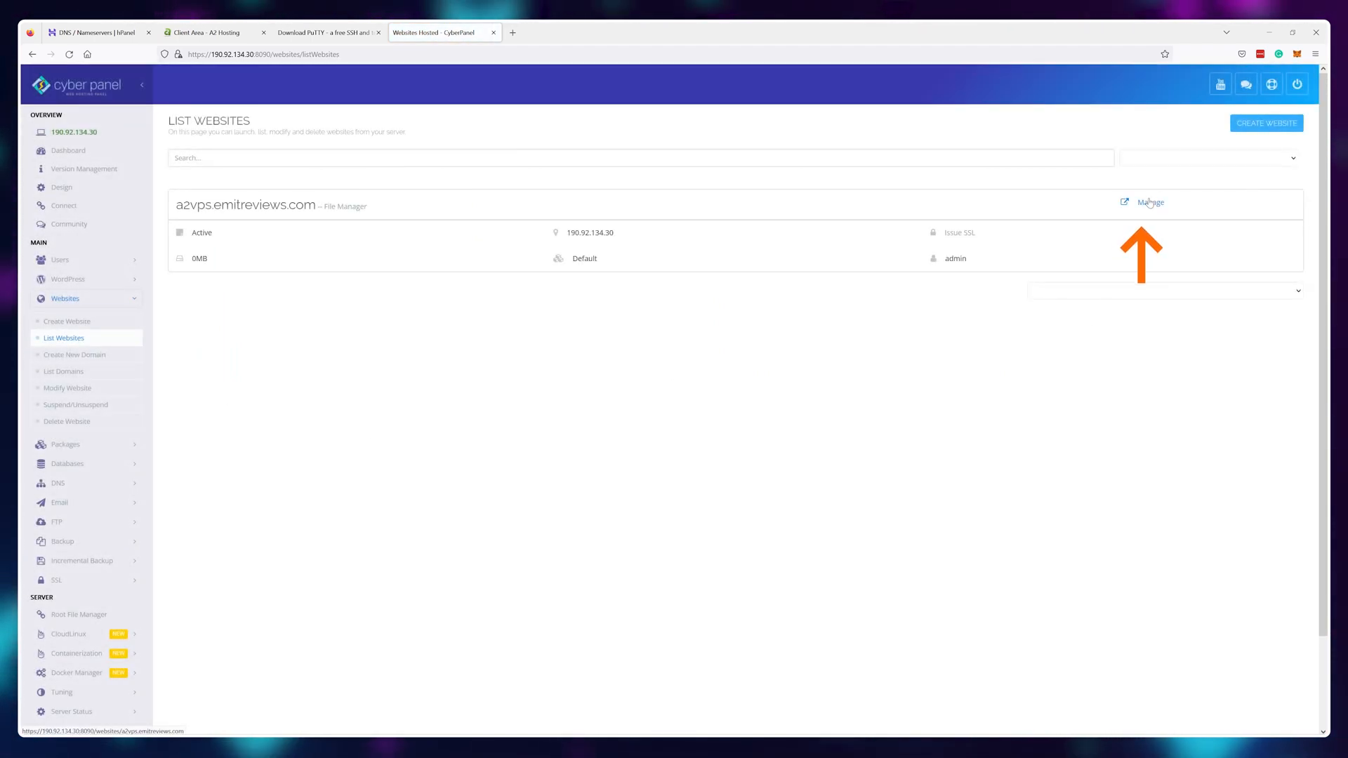
pyautogui.click(1150, 202)
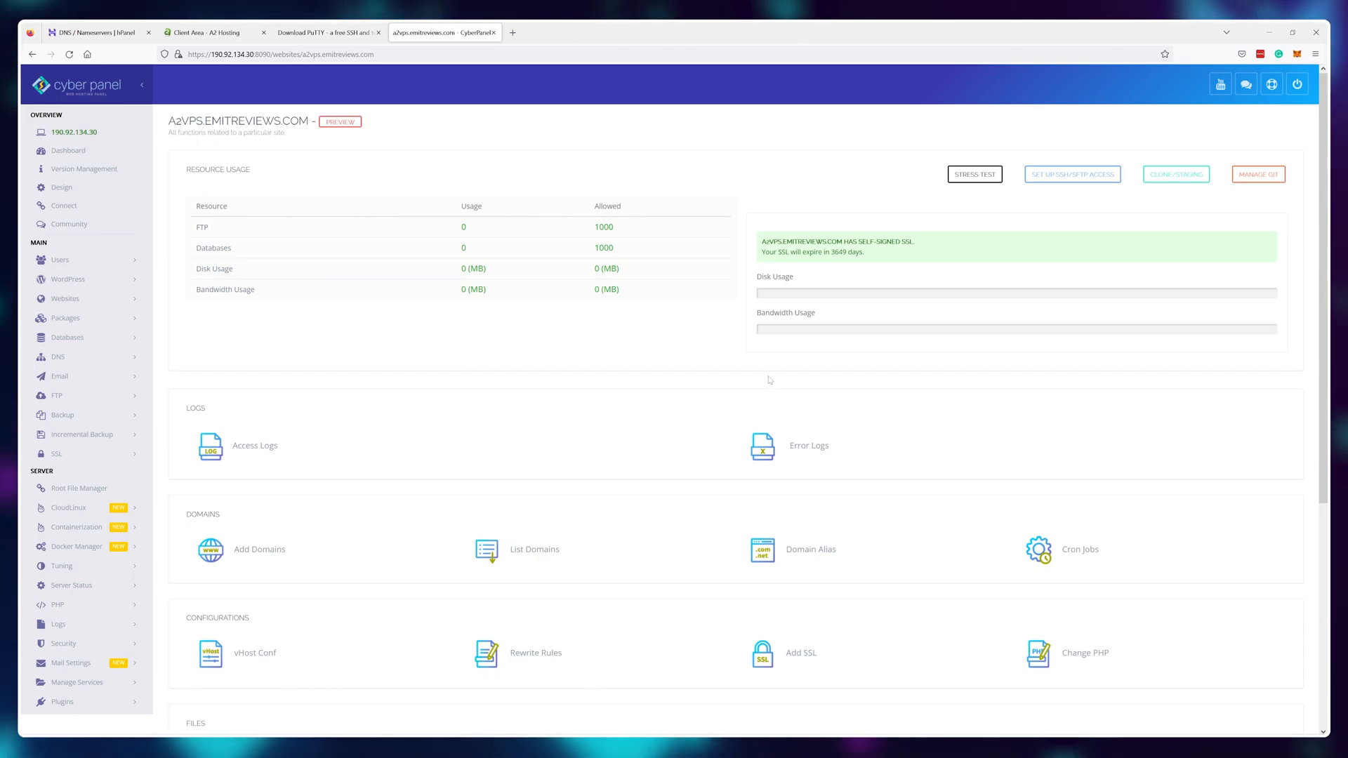
pyautogui.scroll(-3)
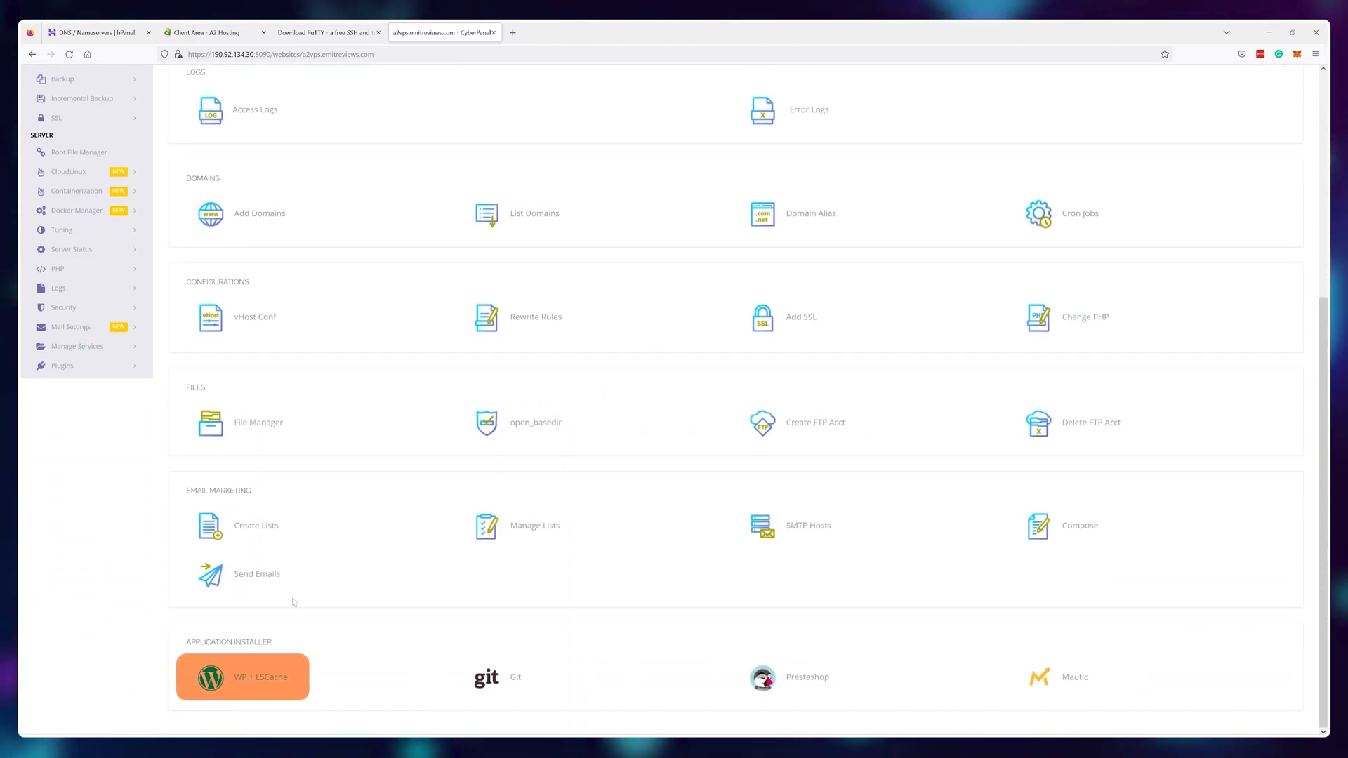
pyautogui.click(243, 676)
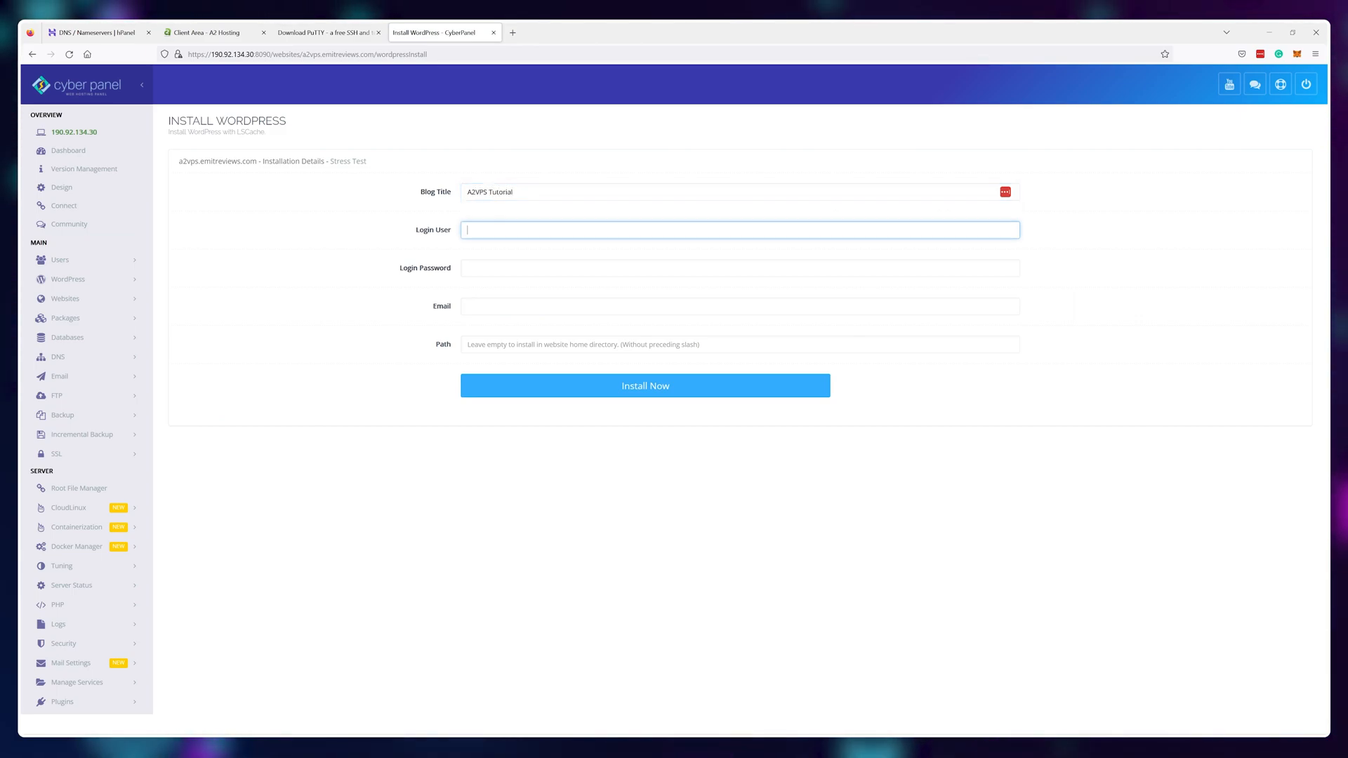
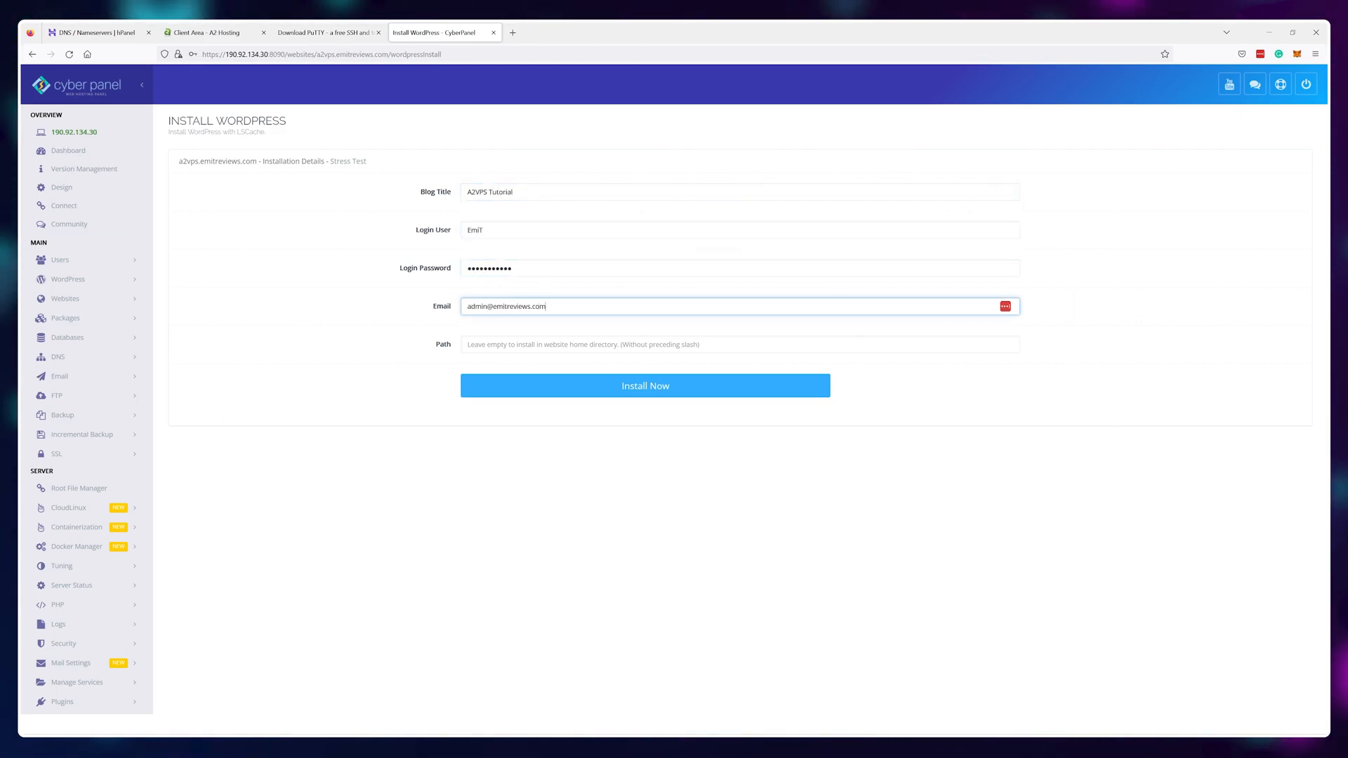
pyautogui.click(644, 385)
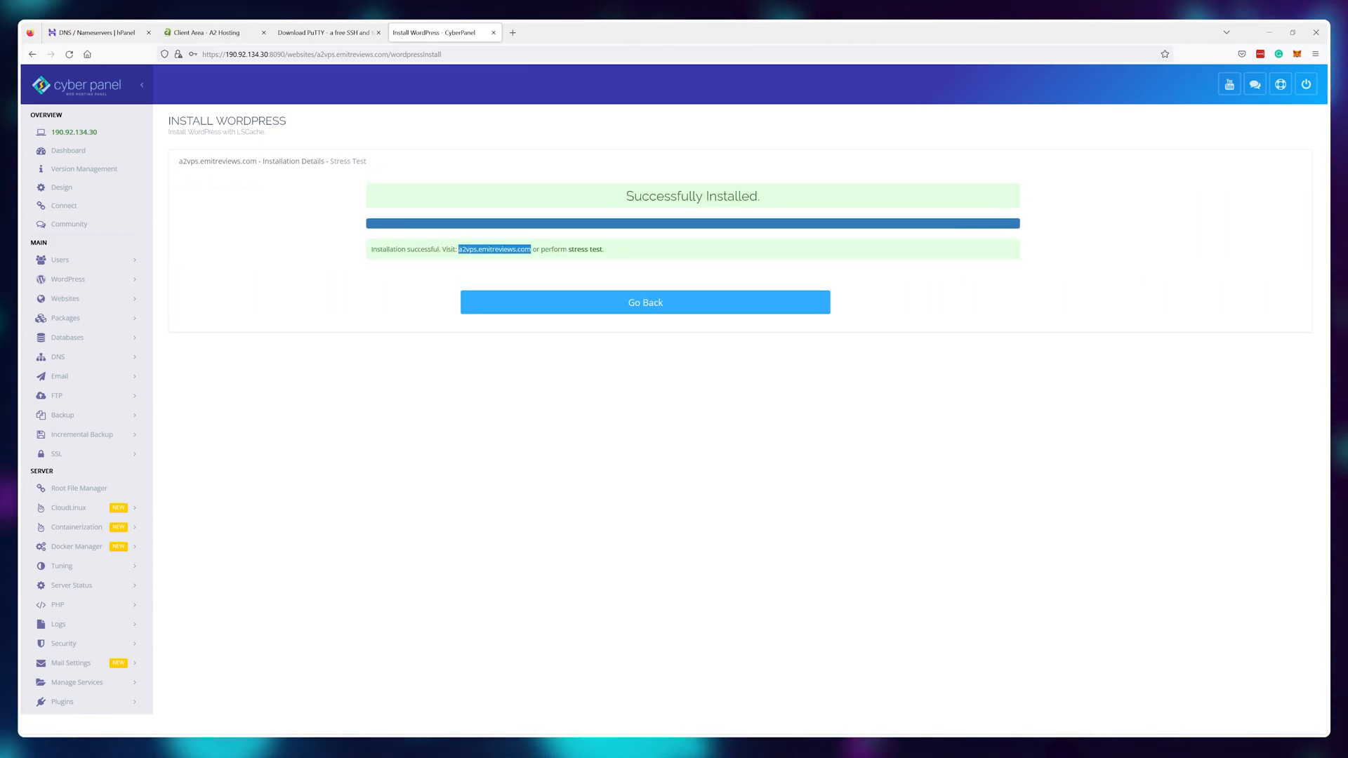
# Step: Check the A record propagation for a2vps.emitreviews.com worldwide, then return to the install results
pyautogui.click(514, 32)
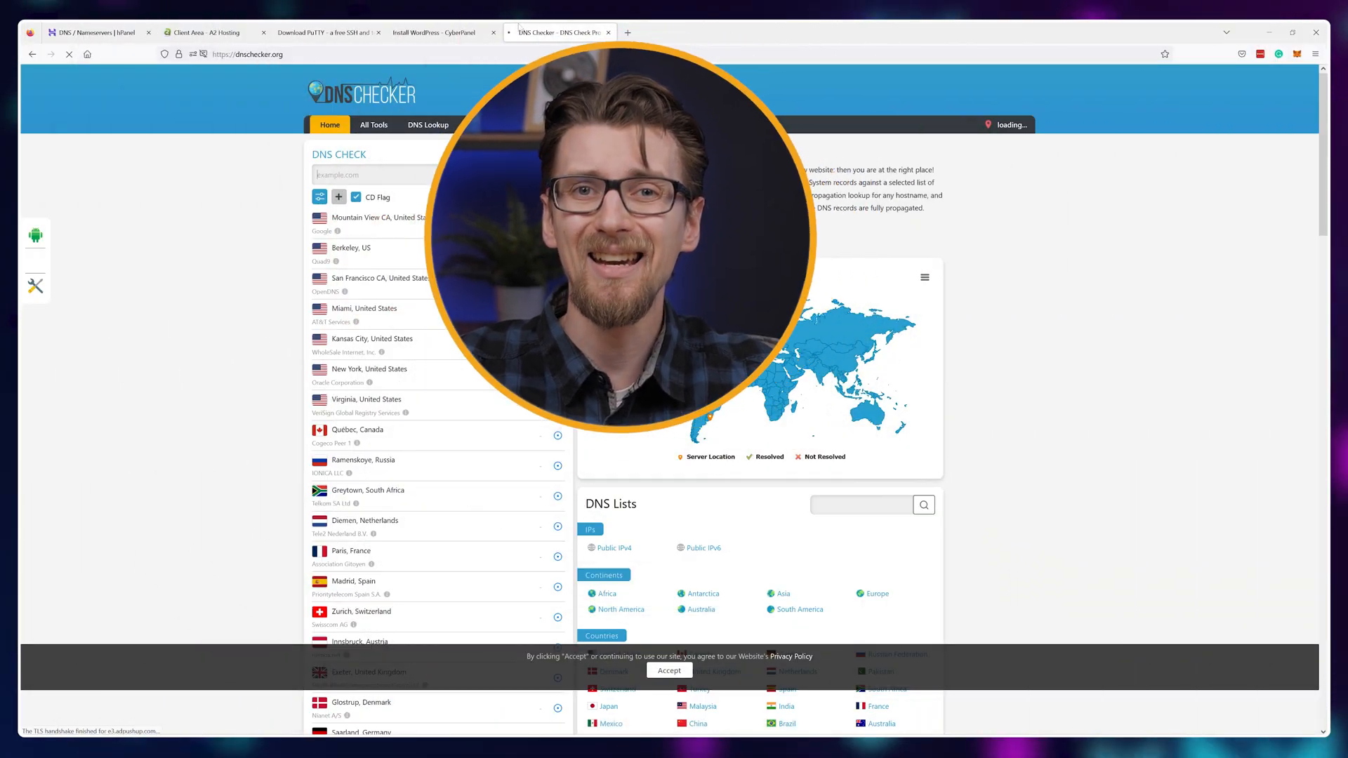
pyautogui.write('a2vps.emitreviews.')
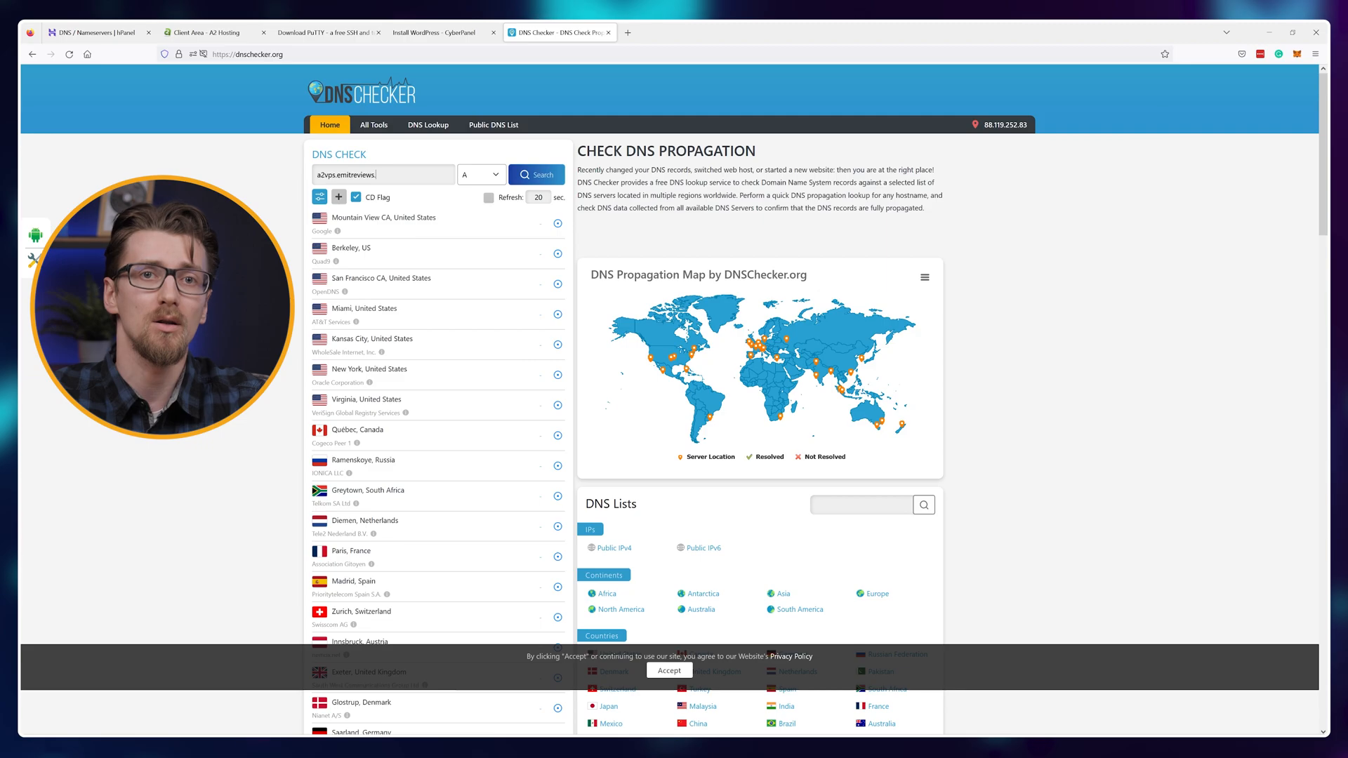
pyautogui.click(535, 174)
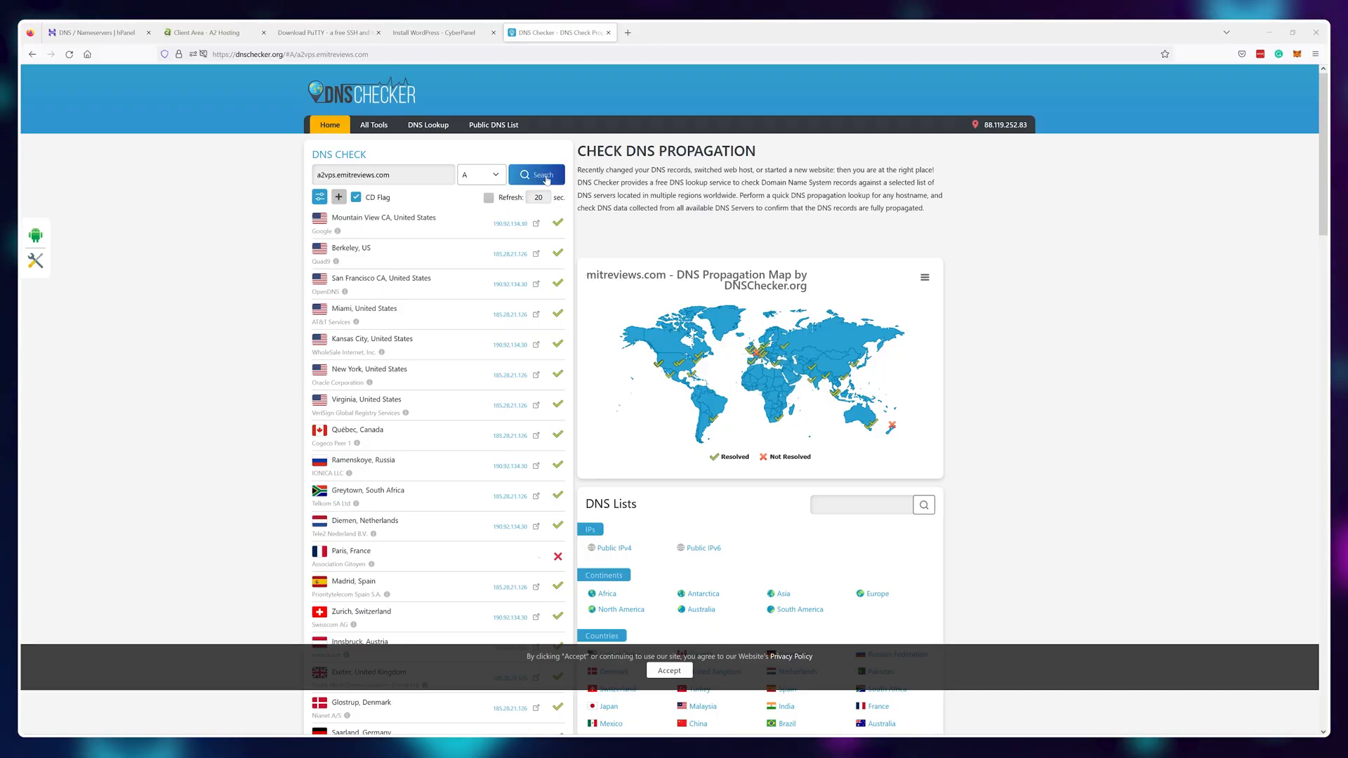
pyautogui.click(535, 174)
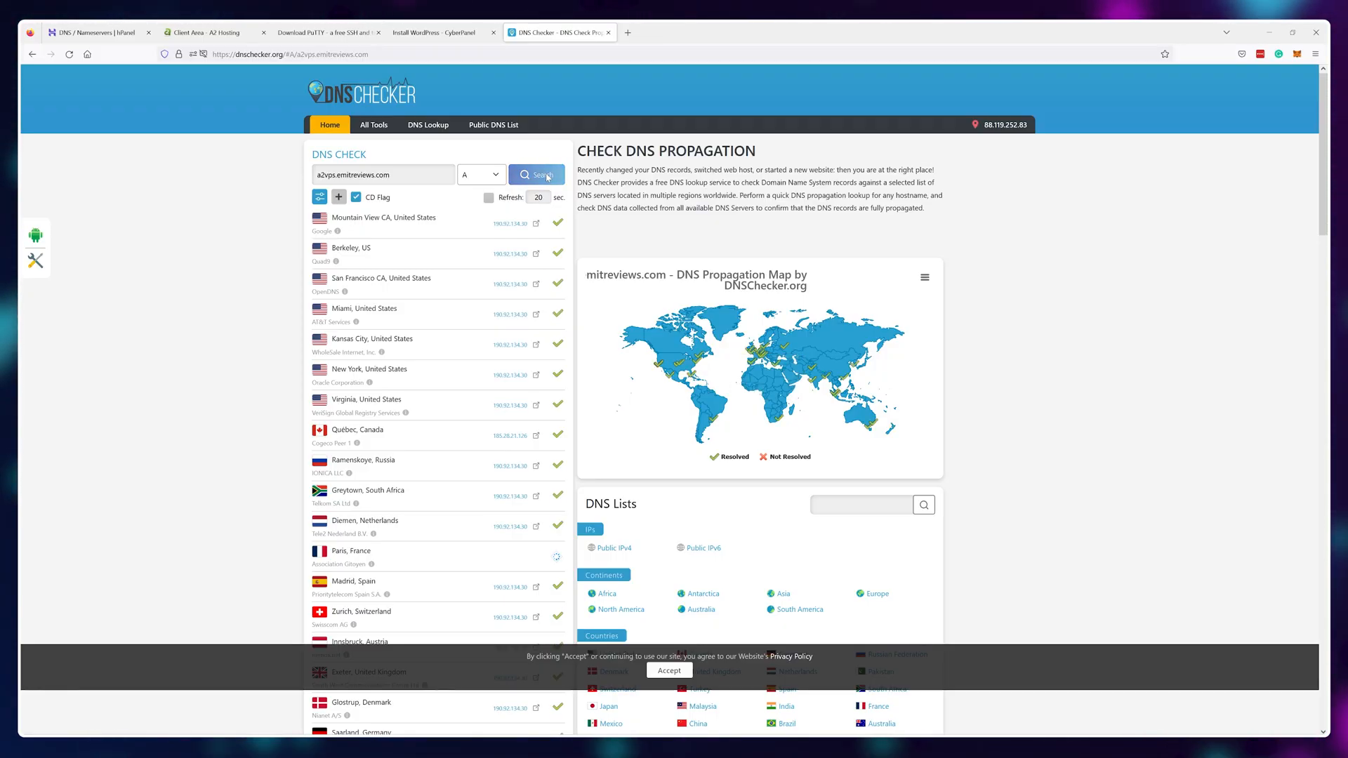
pyautogui.click(442, 33)
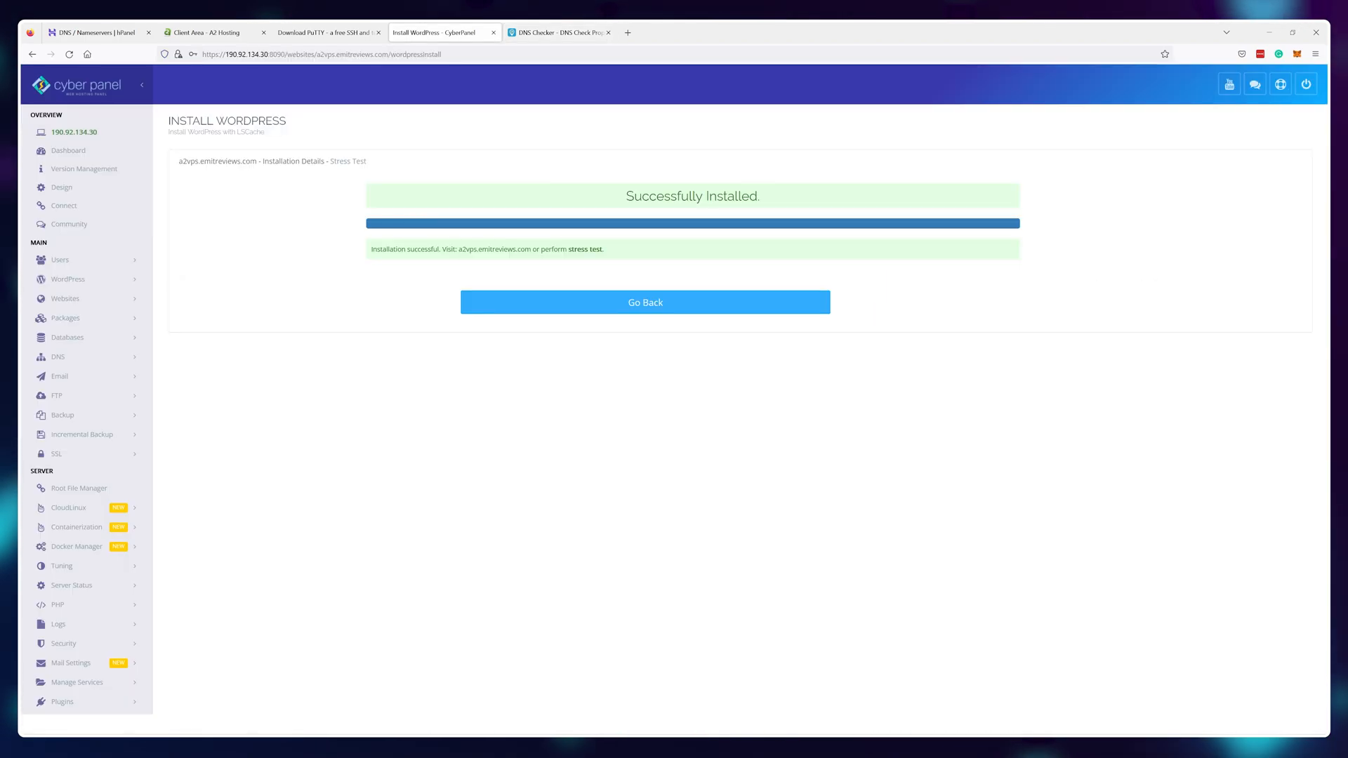
pyautogui.doubleClick(494, 250)
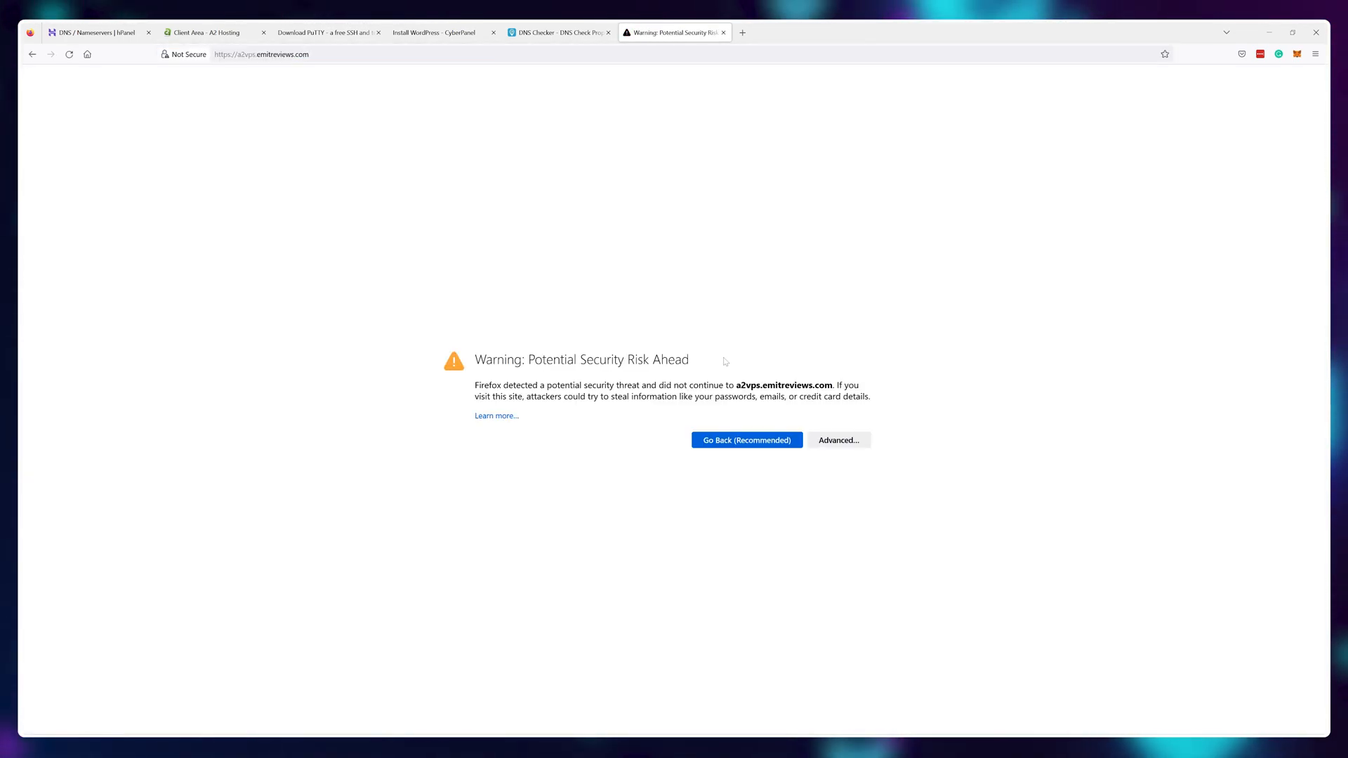
pyautogui.click(838, 439)
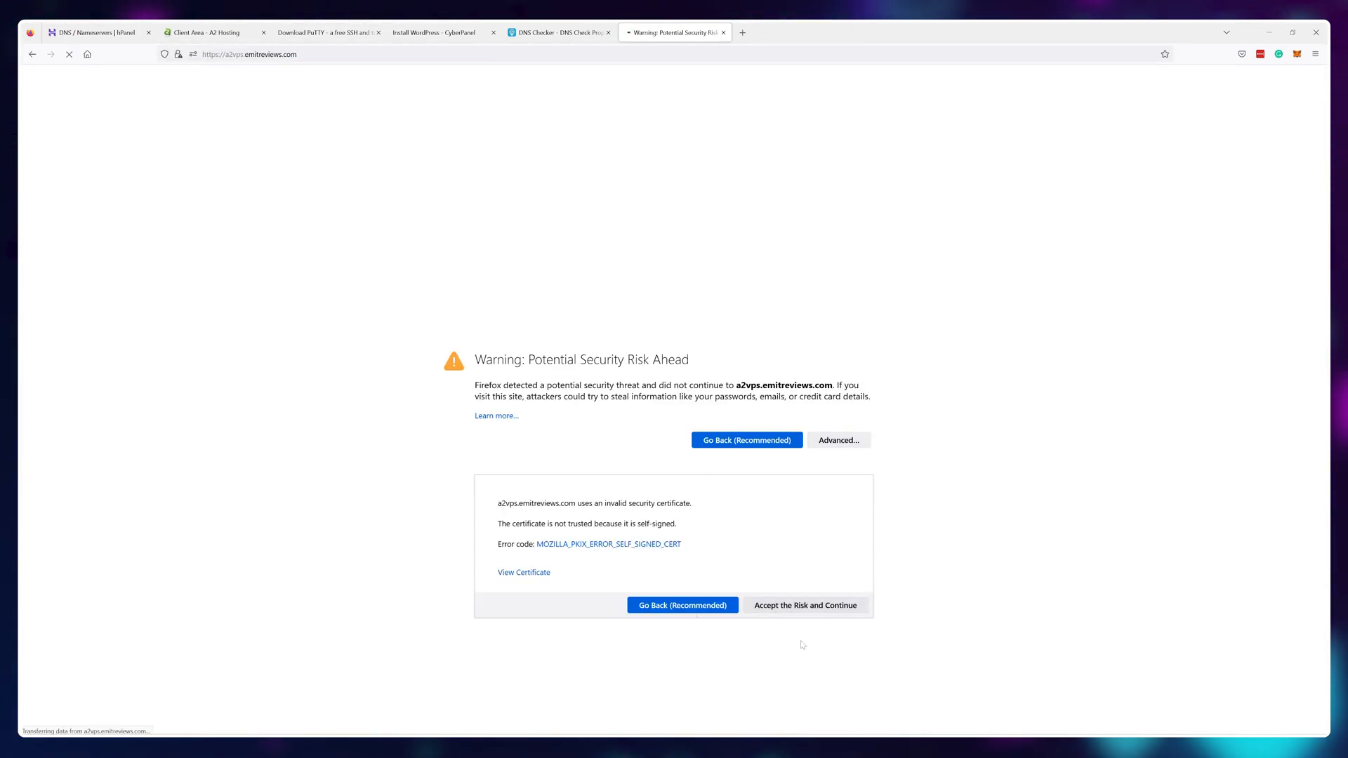
pyautogui.click(805, 606)
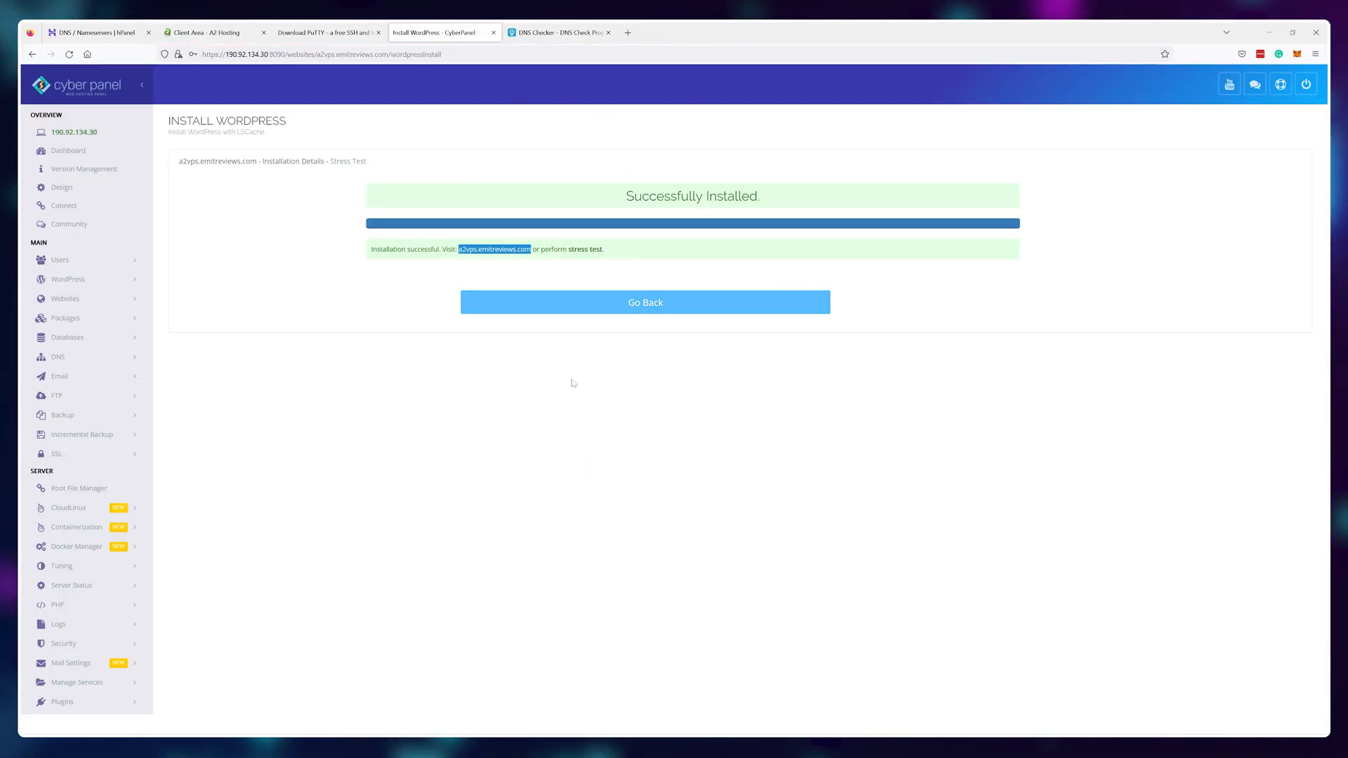
# Step: Issue an SSL certificate for a2vps.emitreviews.com from the website list and load the site over HTTPS
pyautogui.click(644, 302)
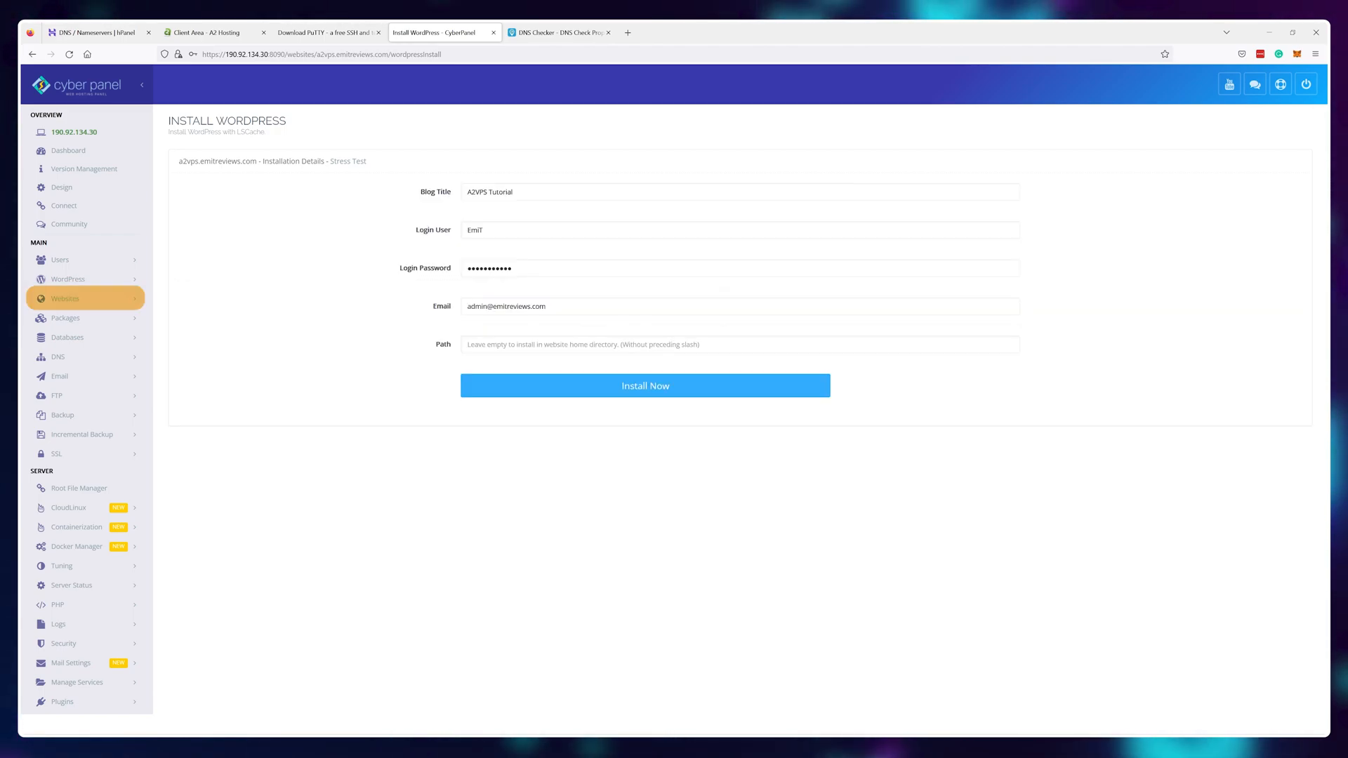
pyautogui.click(64, 297)
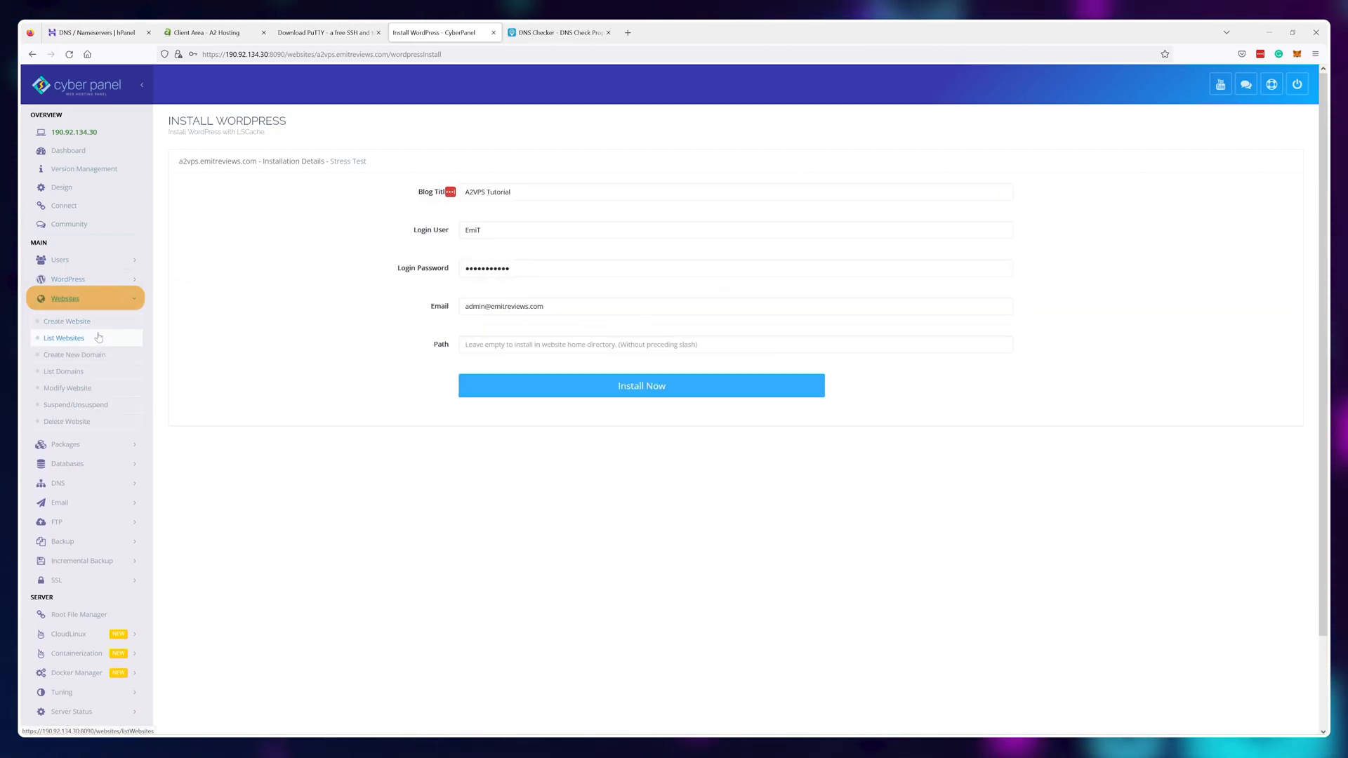
pyautogui.click(64, 338)
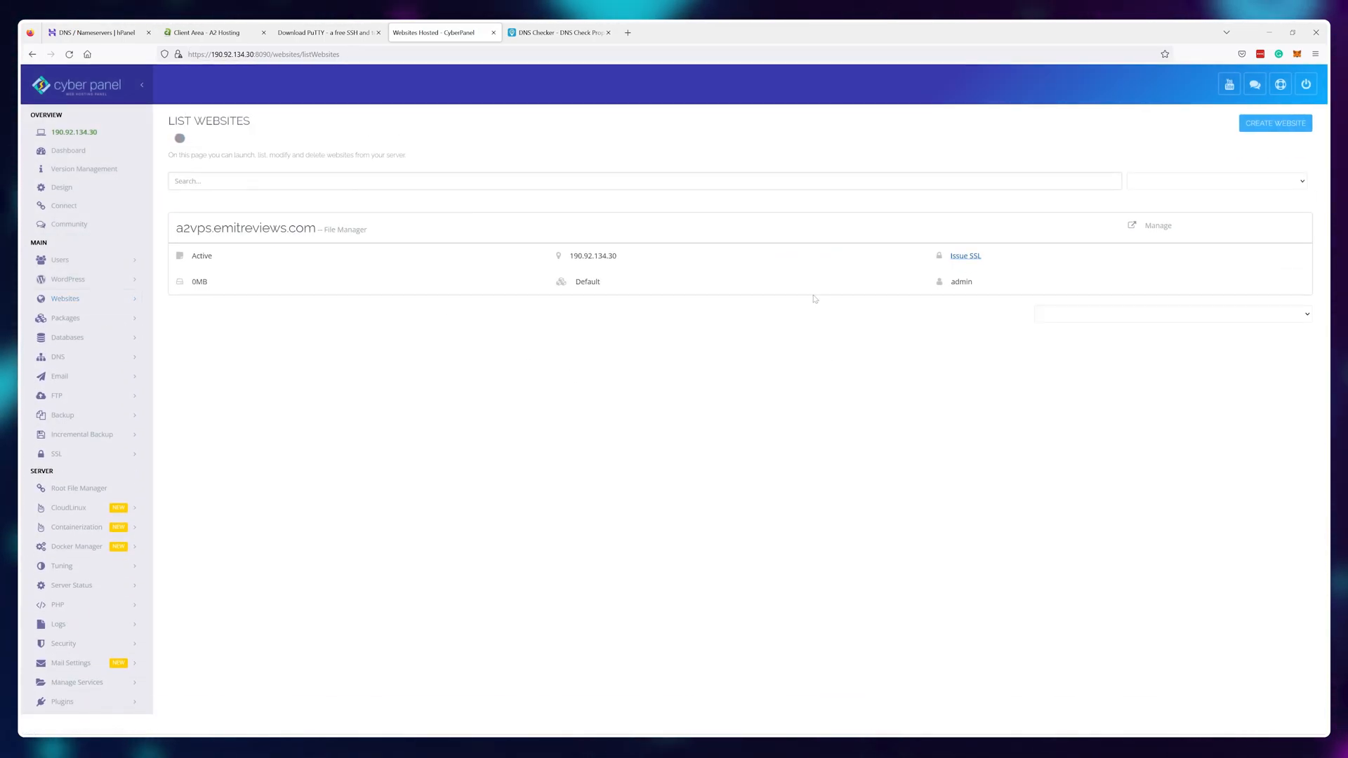
pyautogui.click(965, 256)
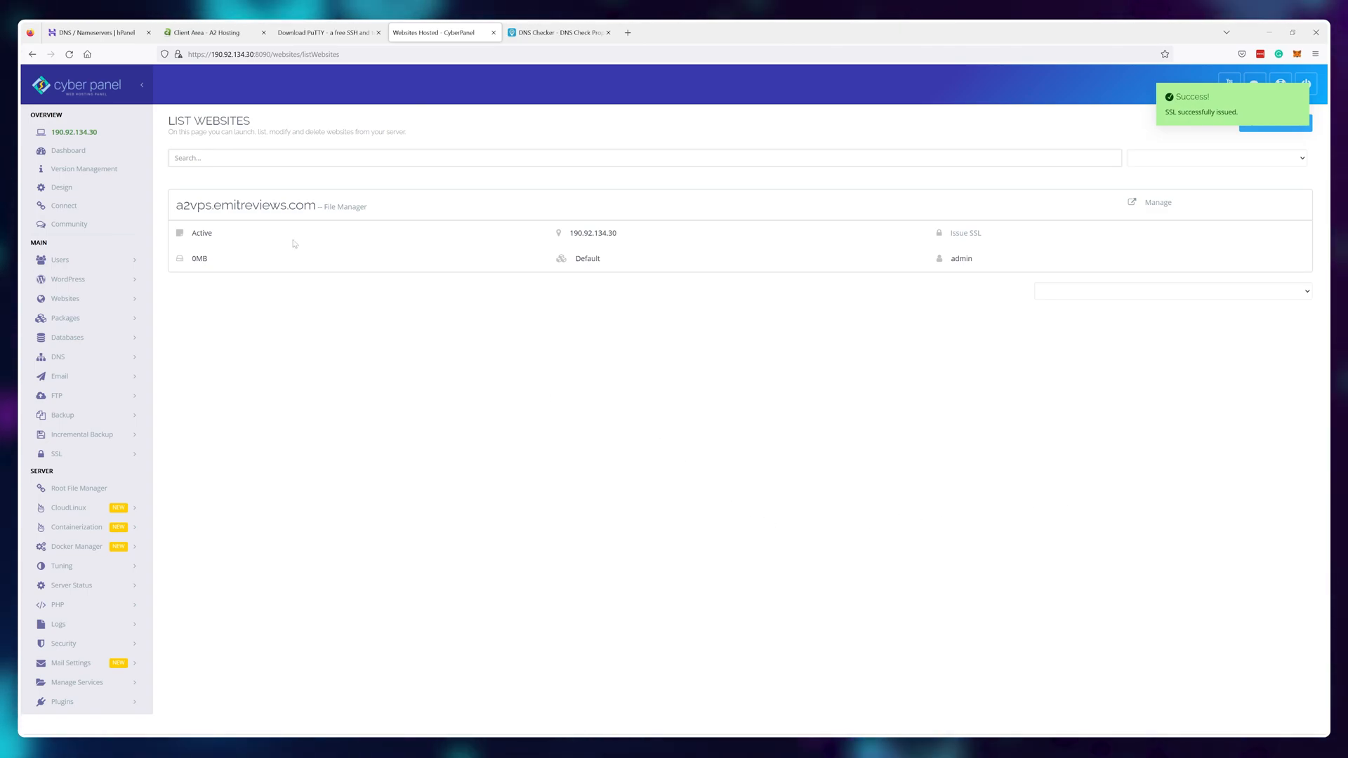
pyautogui.click(559, 33)
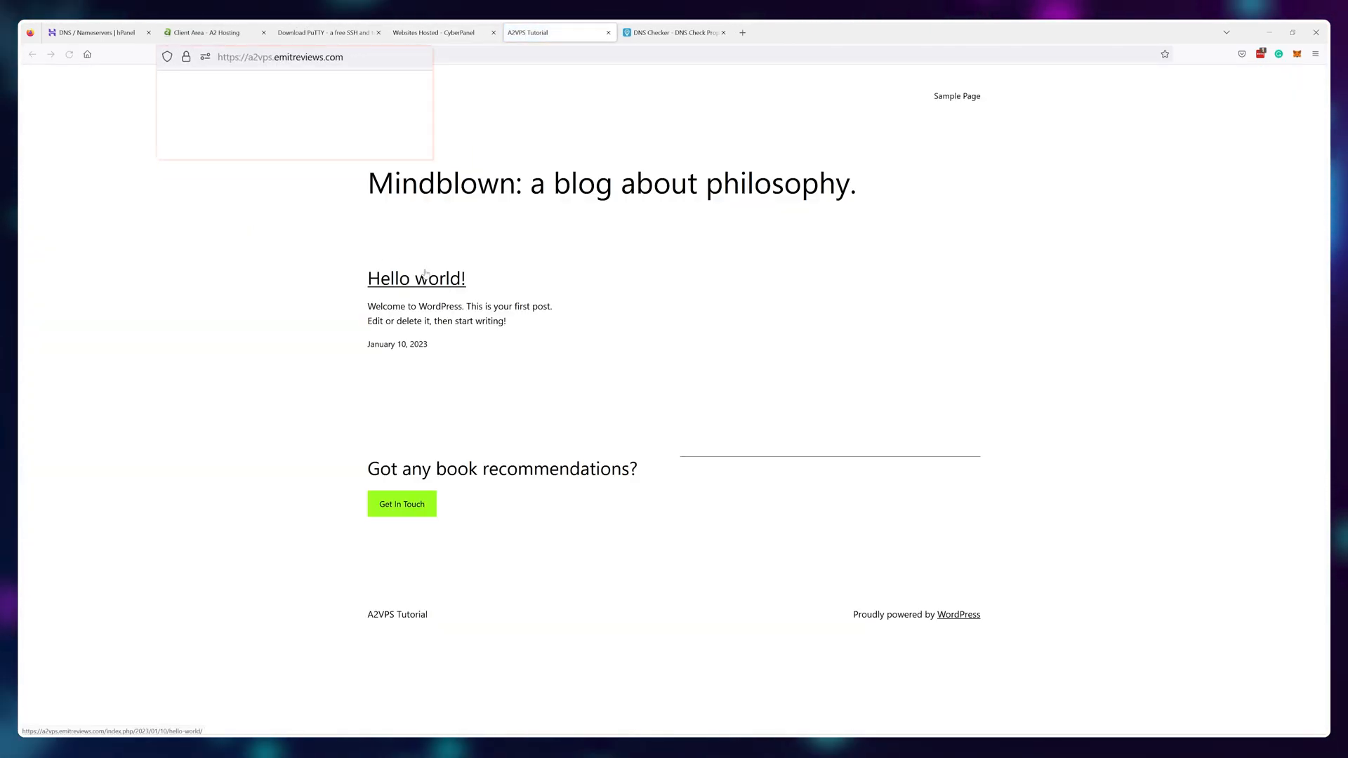
# Step: Log in at /wp-admin with the saved credentials and decline Firefox's save-login prompt
pyautogui.click(211, 66)
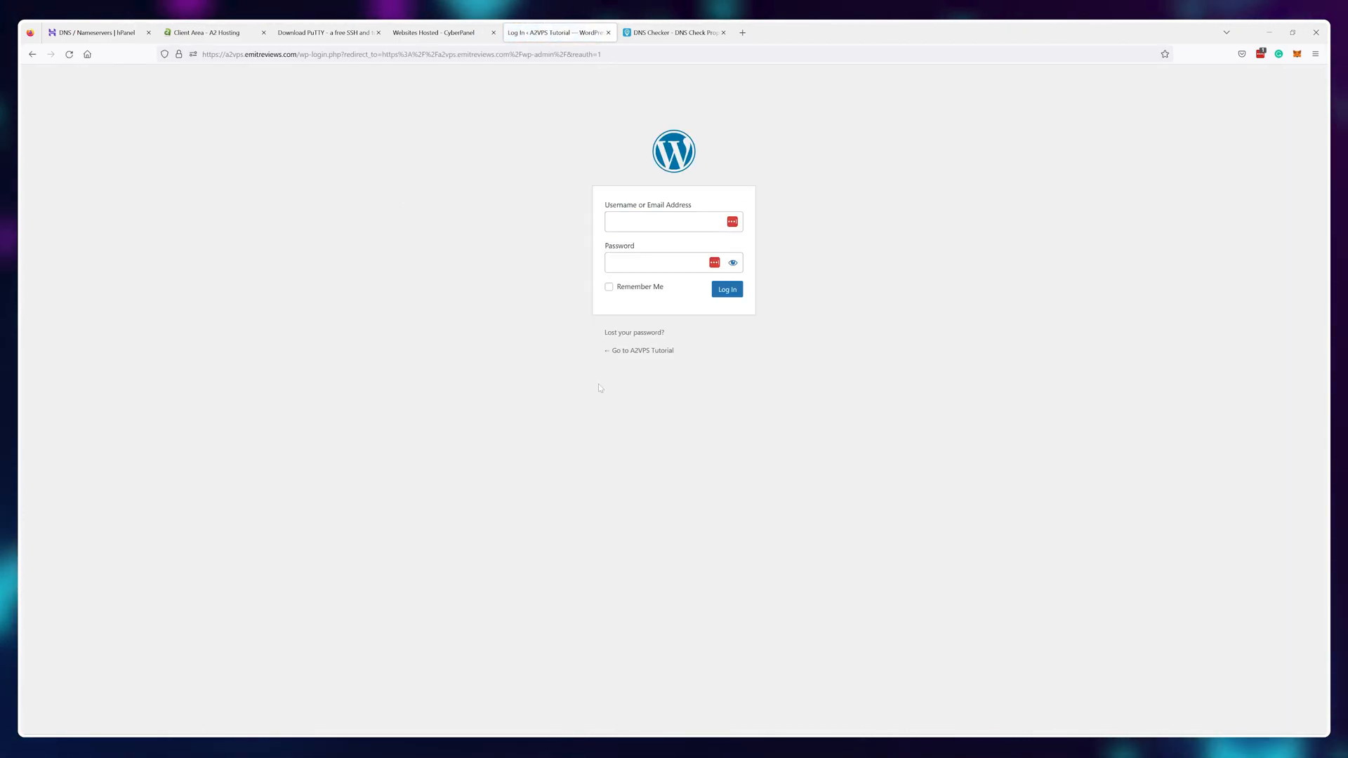
pyautogui.click(672, 221)
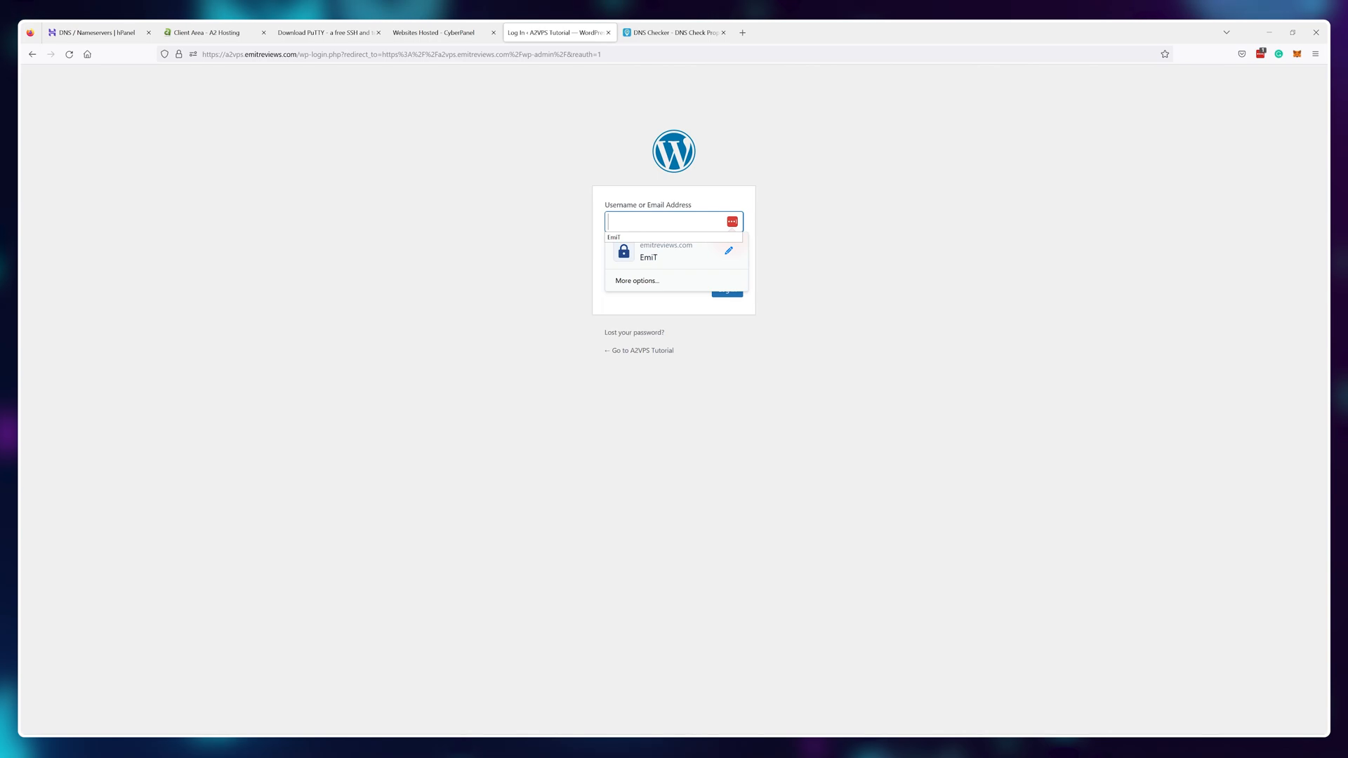
pyautogui.click(648, 252)
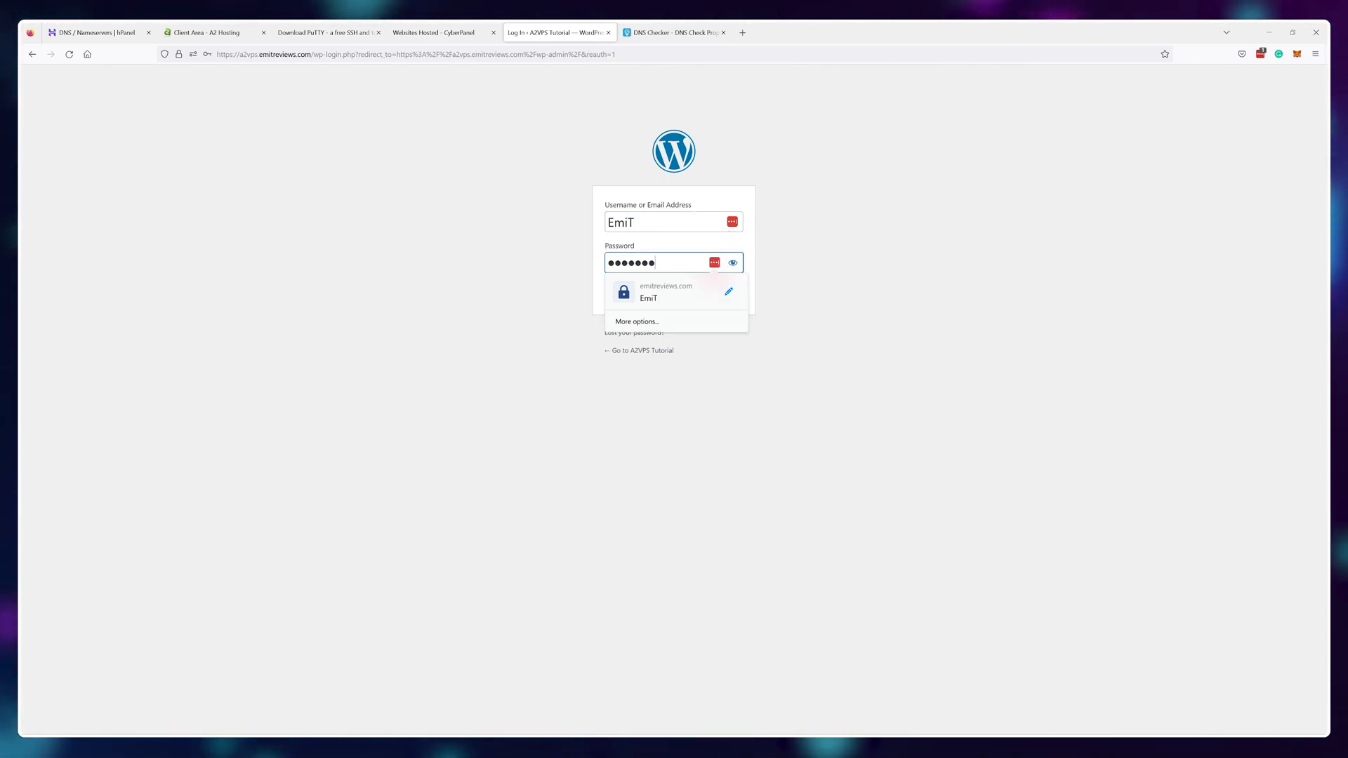
pyautogui.click(726, 289)
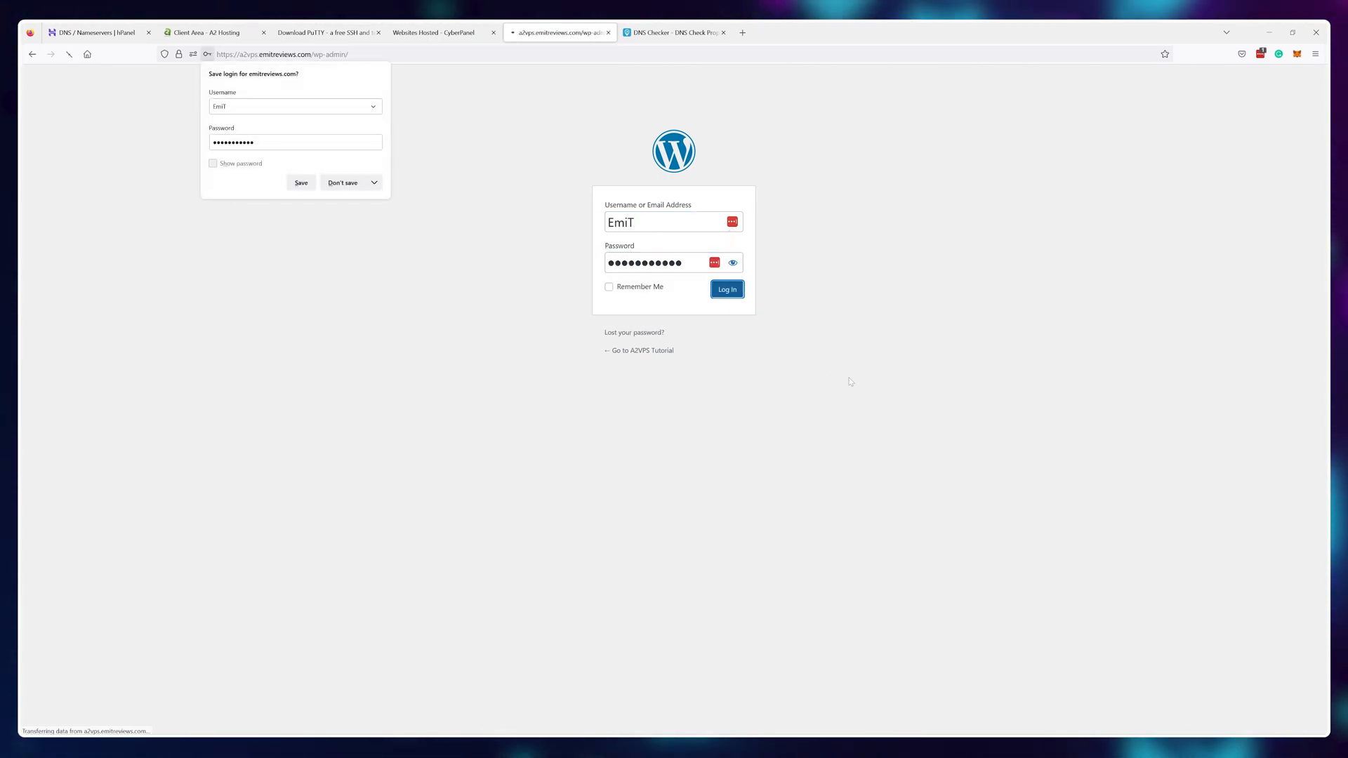
pyautogui.click(726, 289)
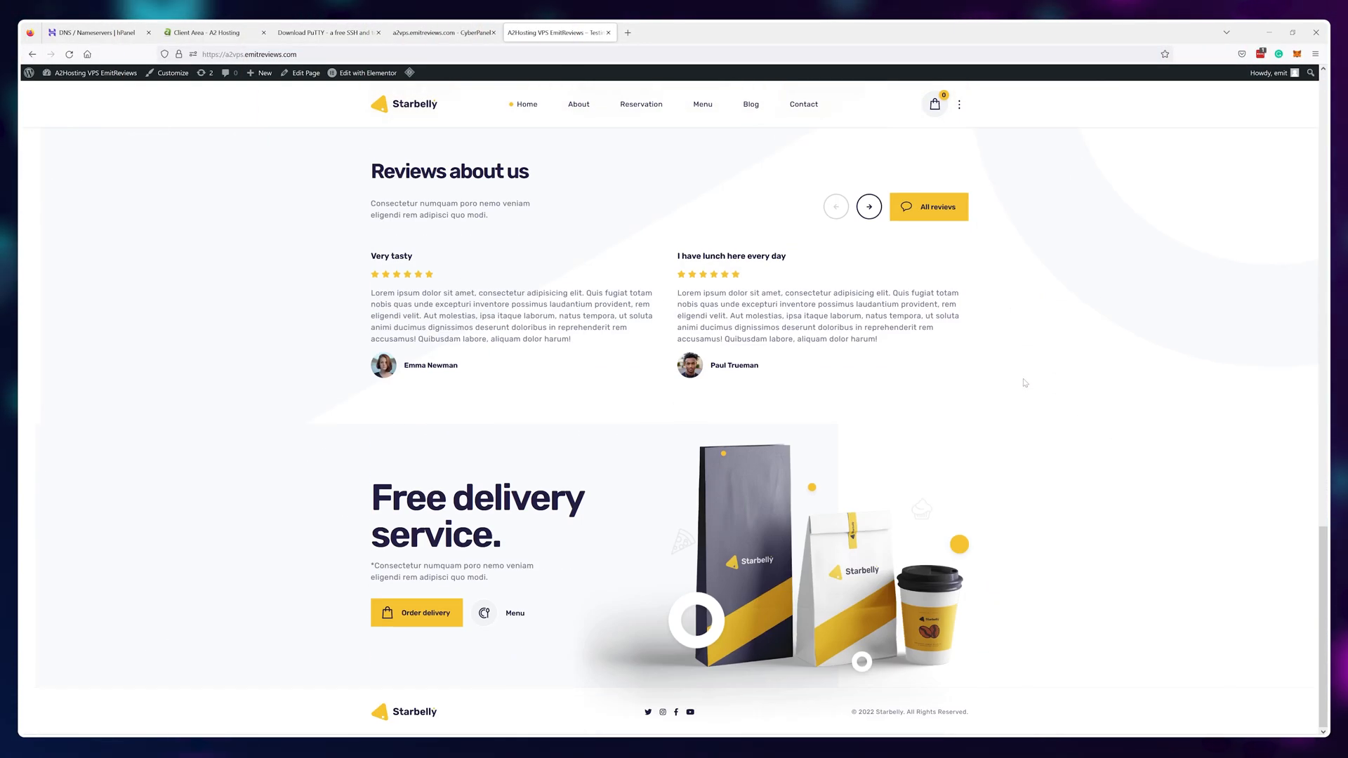
# Step: Browse the Starbelly site's About and Reservation pages, then go to the admin dashboard's Plugins list
pyautogui.click(579, 104)
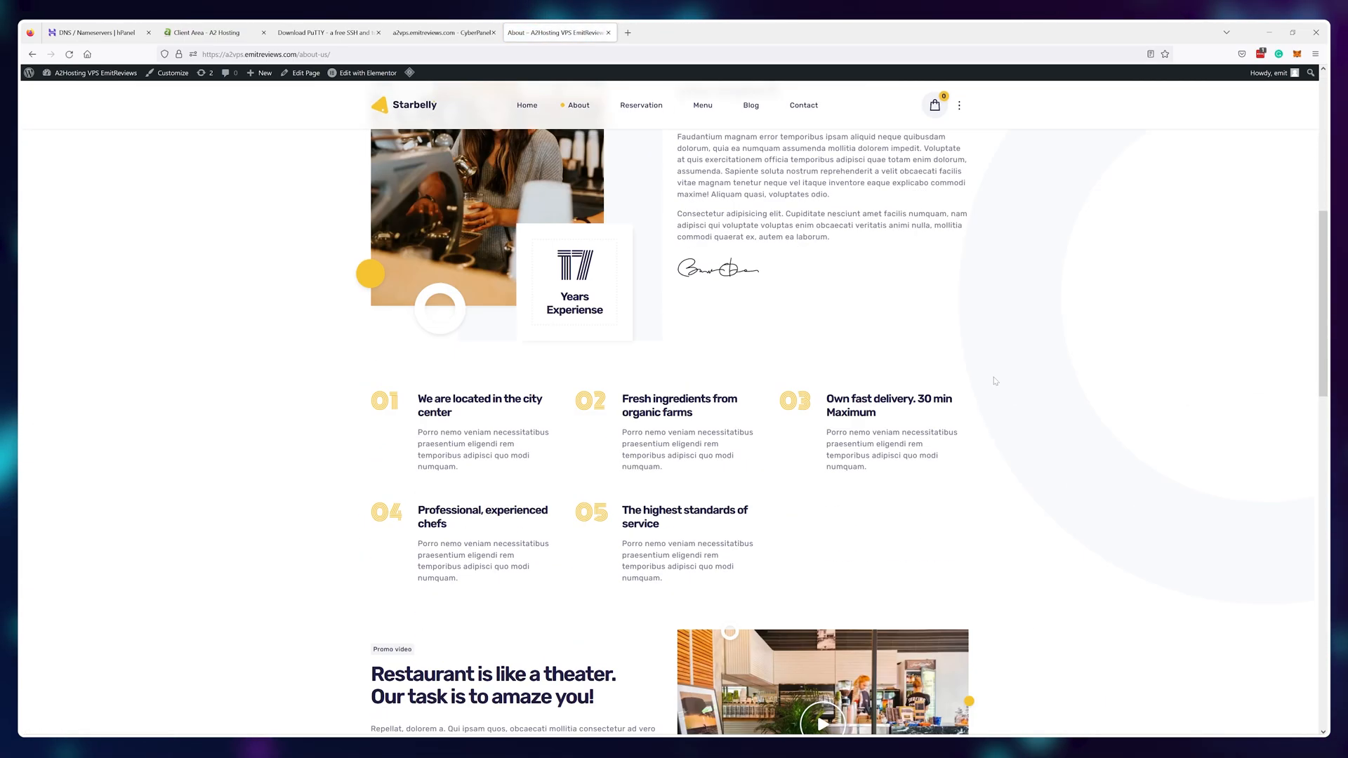
pyautogui.click(641, 106)
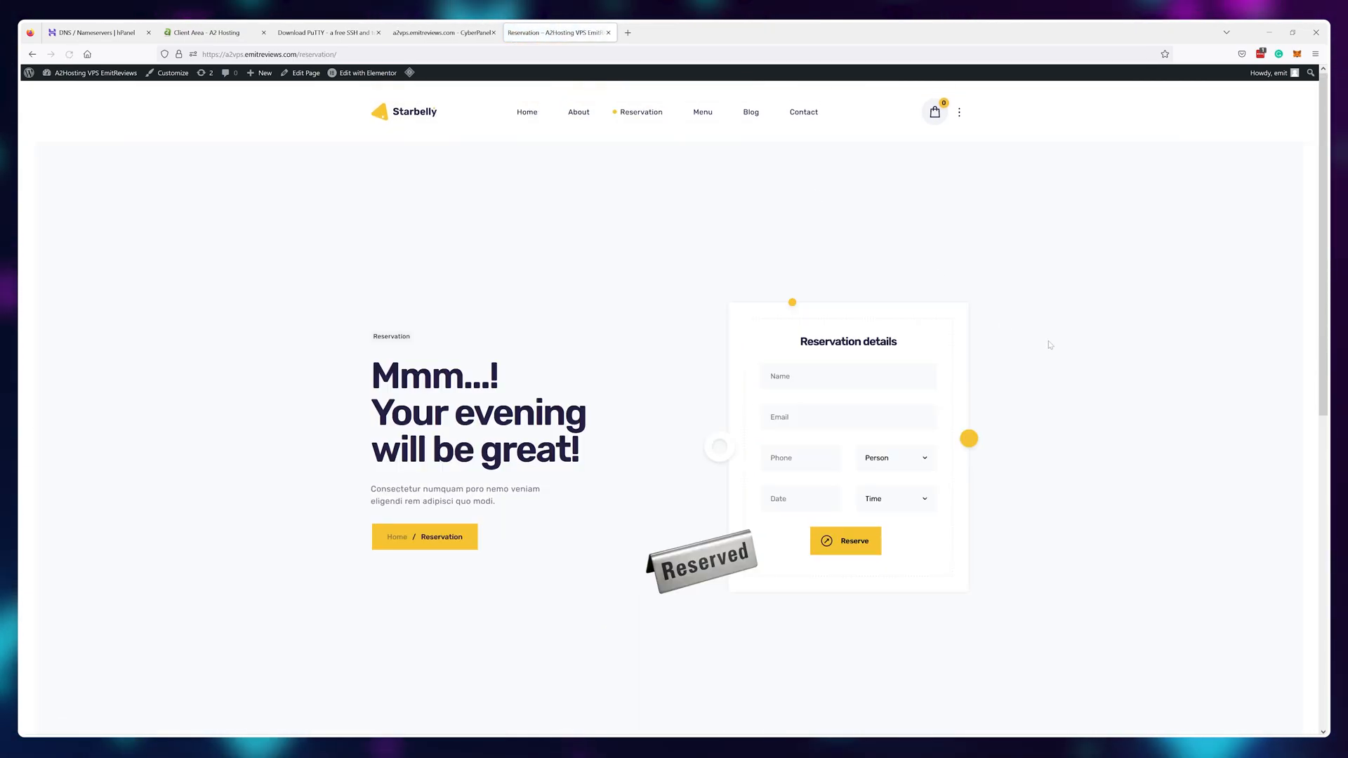
pyautogui.scroll(-3)
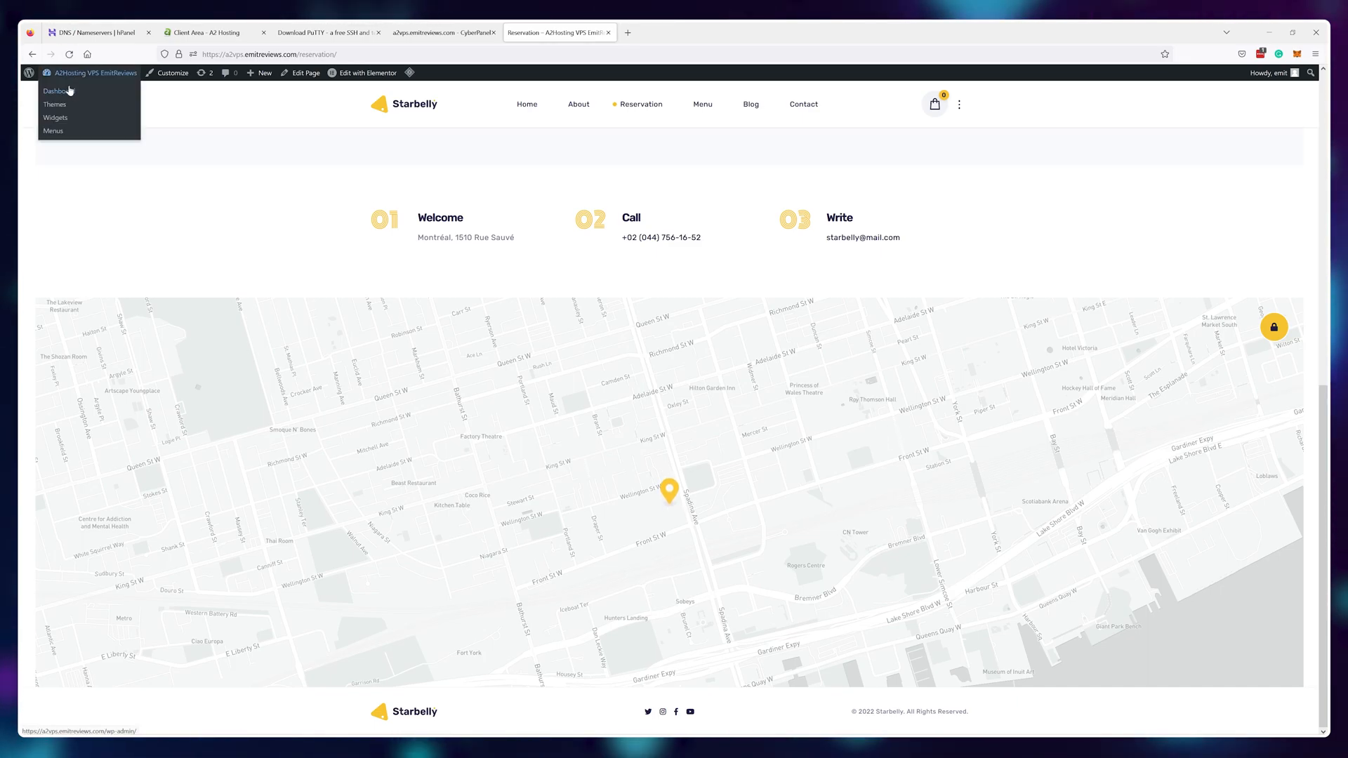
pyautogui.click(55, 90)
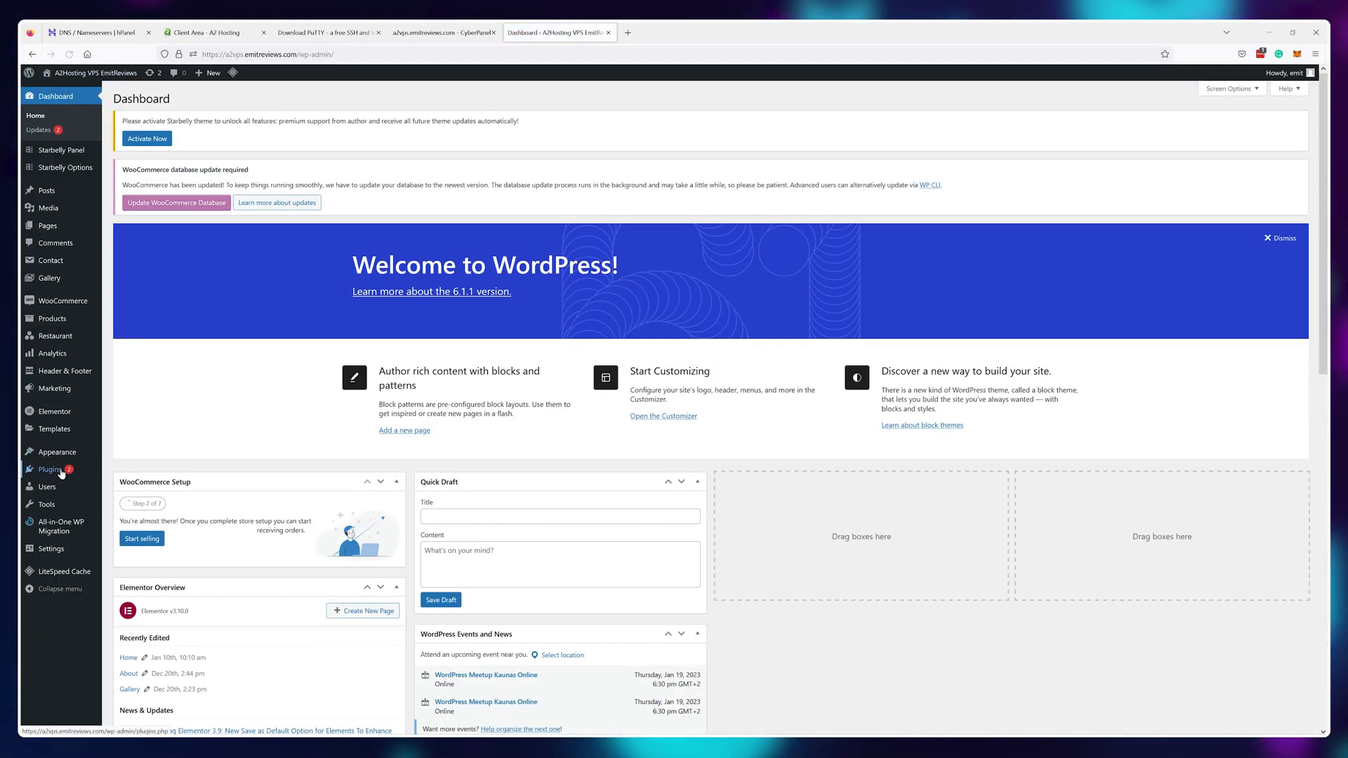
pyautogui.click(51, 469)
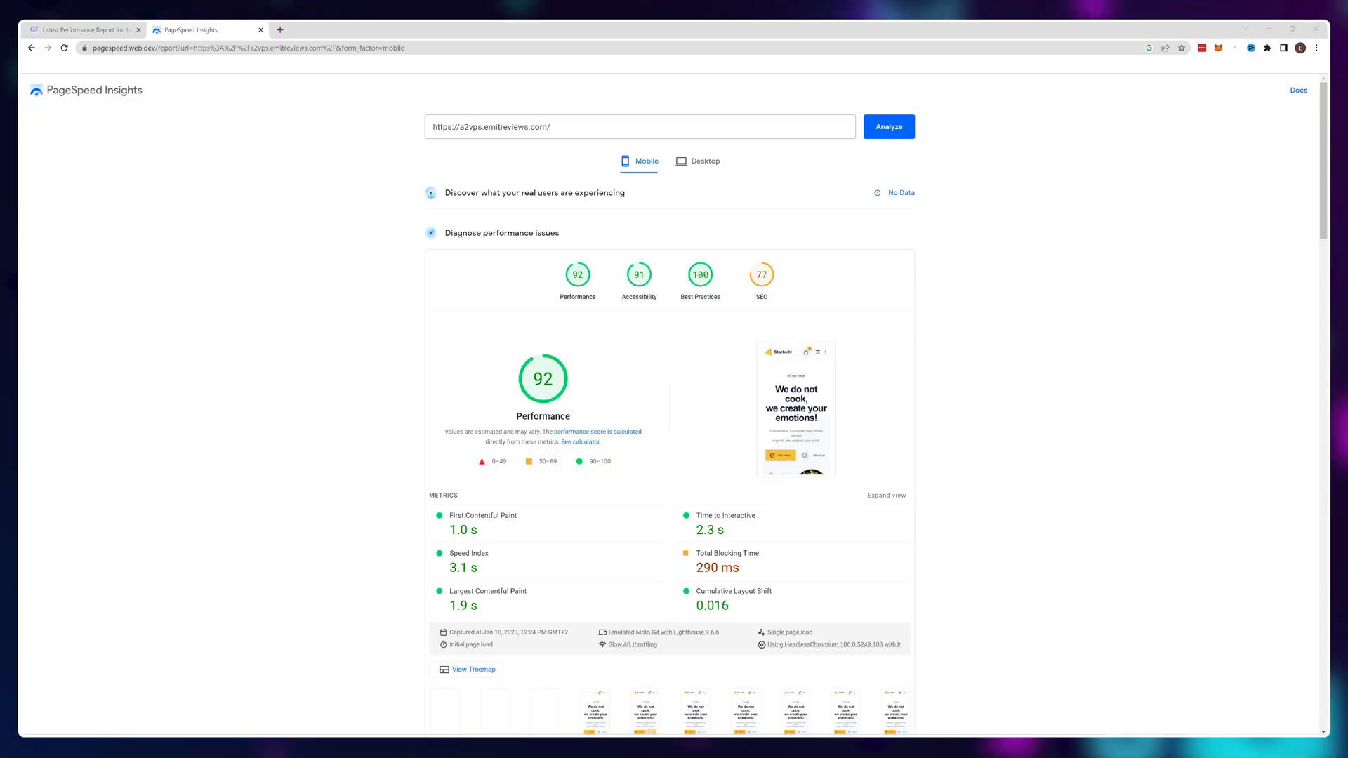
pyautogui.moveTo(1161, 413)
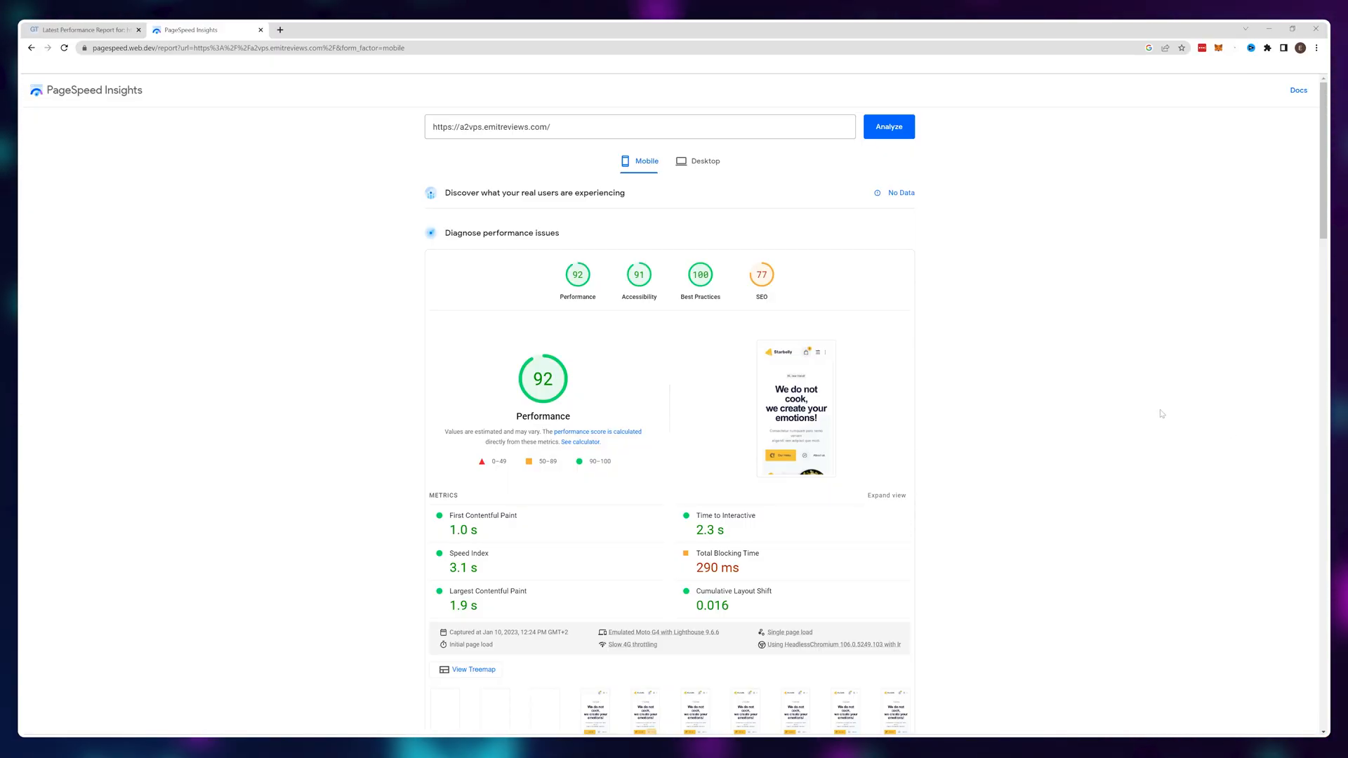
pyautogui.moveTo(736, 174)
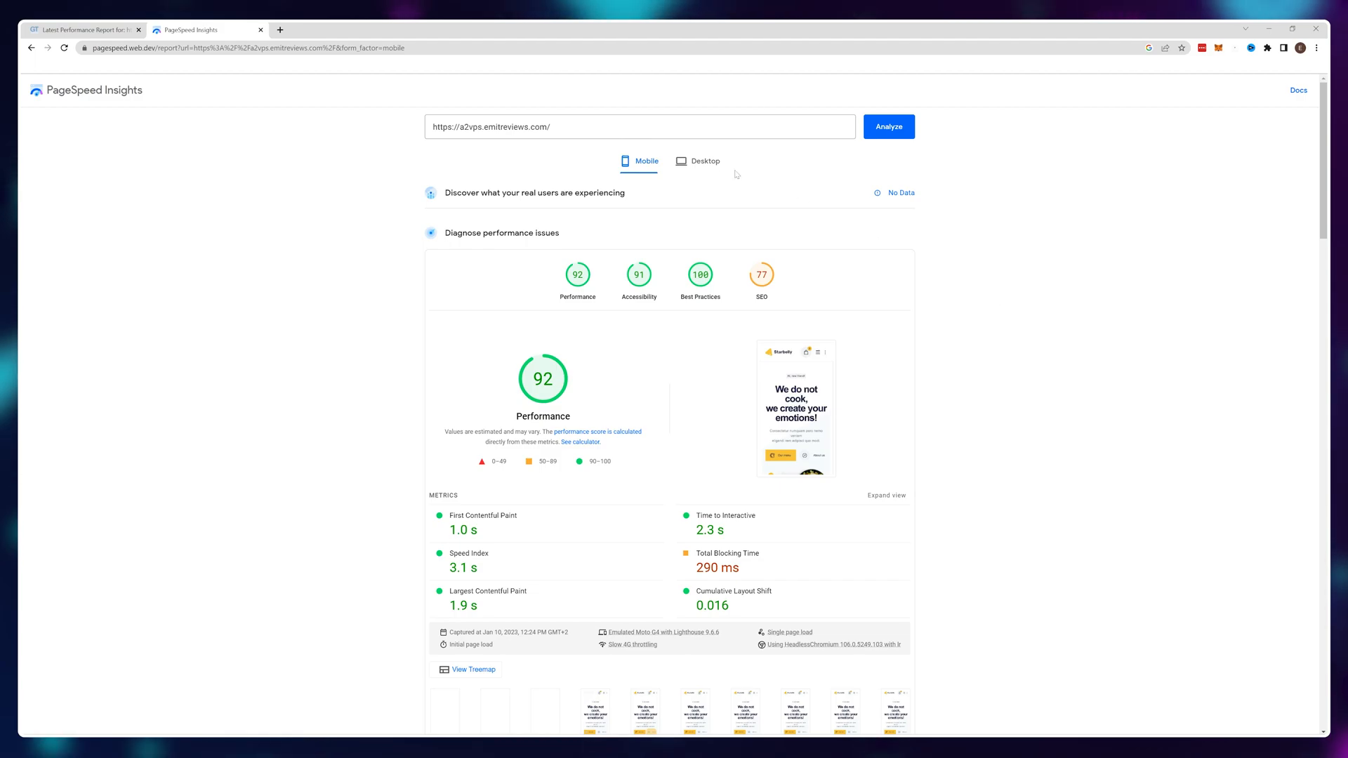
# Step: Switch the PageSpeed Insights report from mobile to desktop results
pyautogui.click(698, 160)
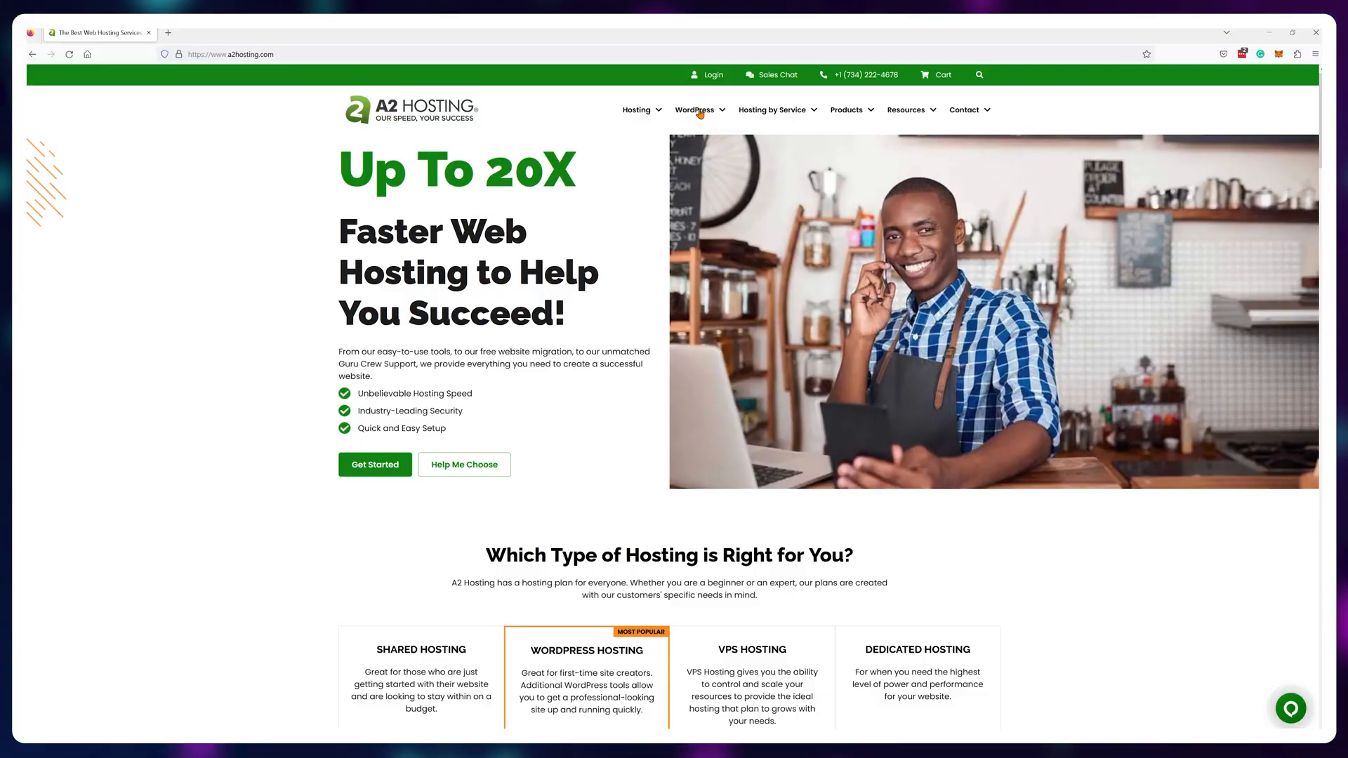
# Step: View A2 Hosting's Managed WordPress plans: Run $11.99, Jump $18.99, Fly $28.99, Sell $41.99
pyautogui.click(695, 109)
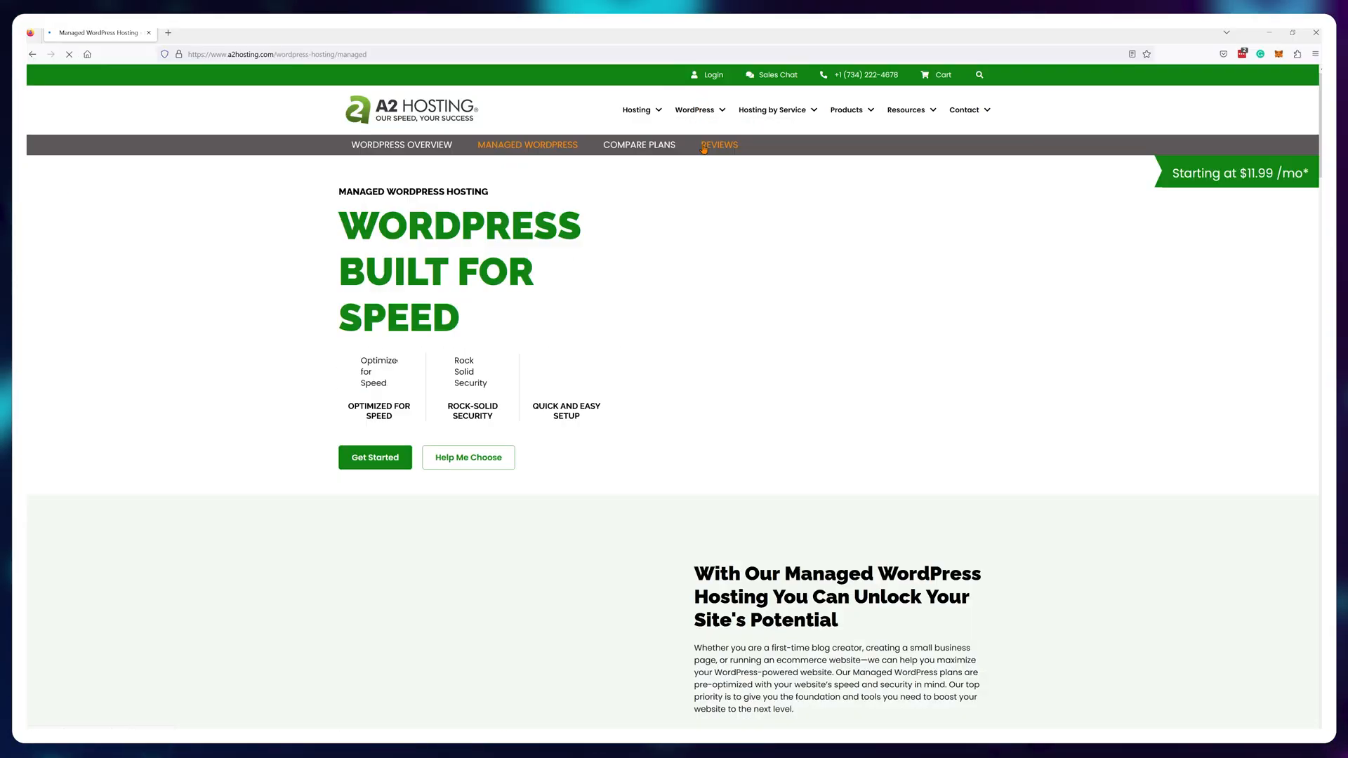
pyautogui.scroll(-3)
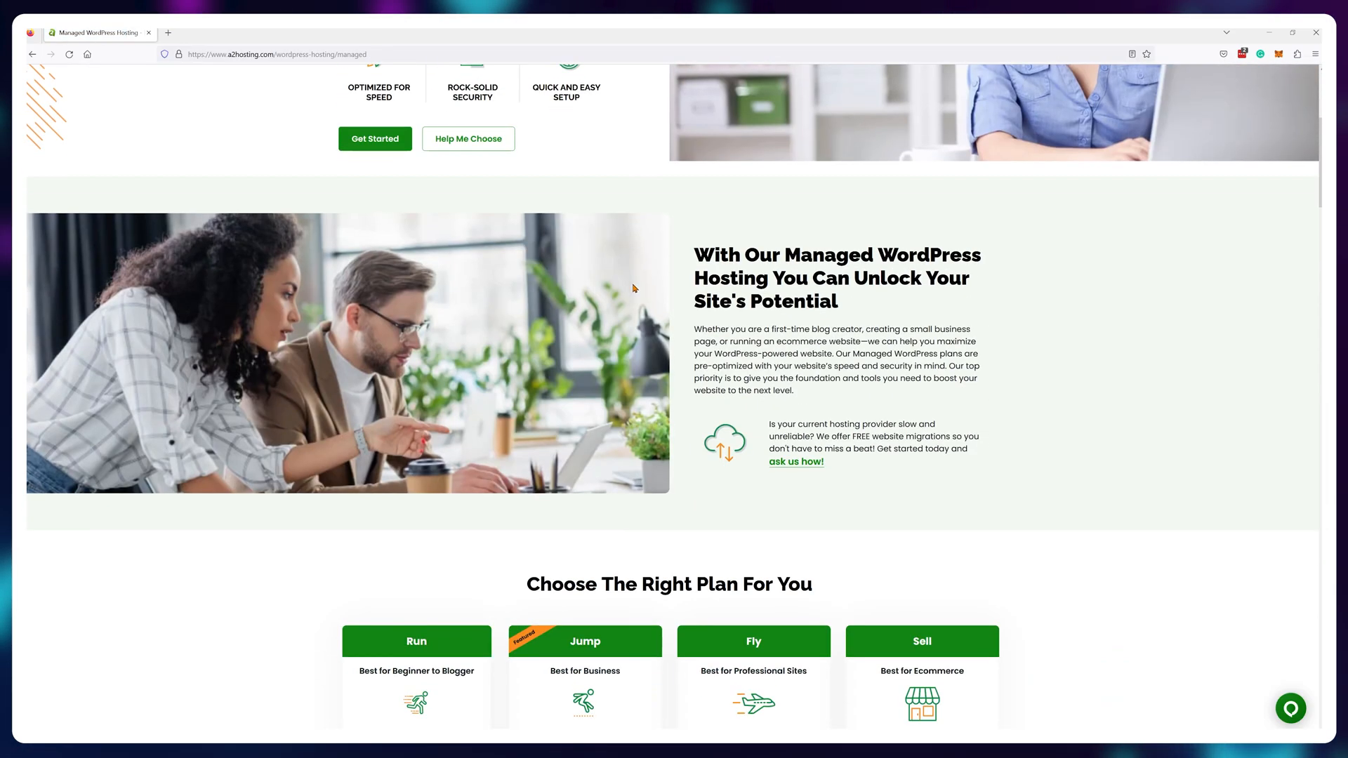
pyautogui.scroll(-3)
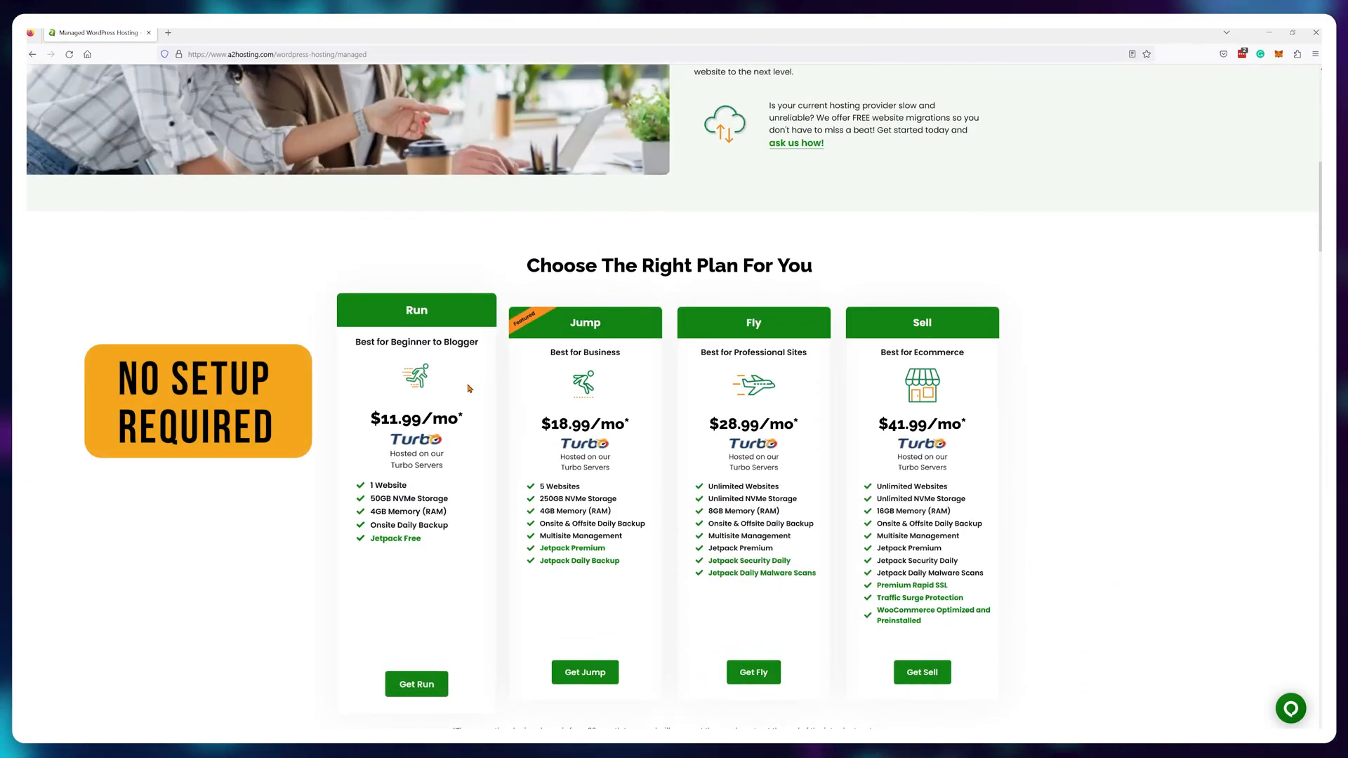